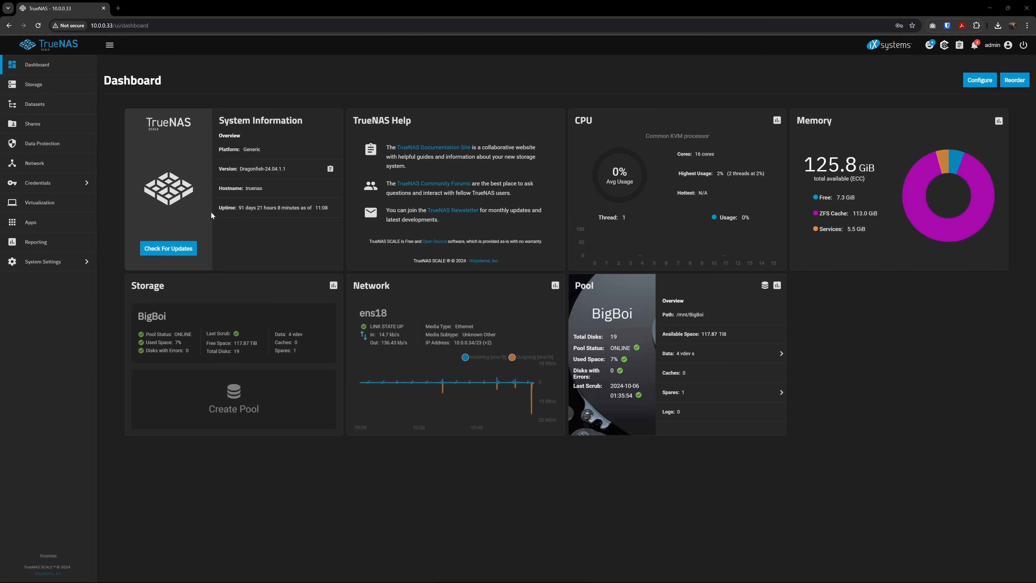
Browse the Apps and preview screens, then switch to the TrueNAS 24.10 version notes tab
{"action": "left_click", "coordinate": [30, 222]}
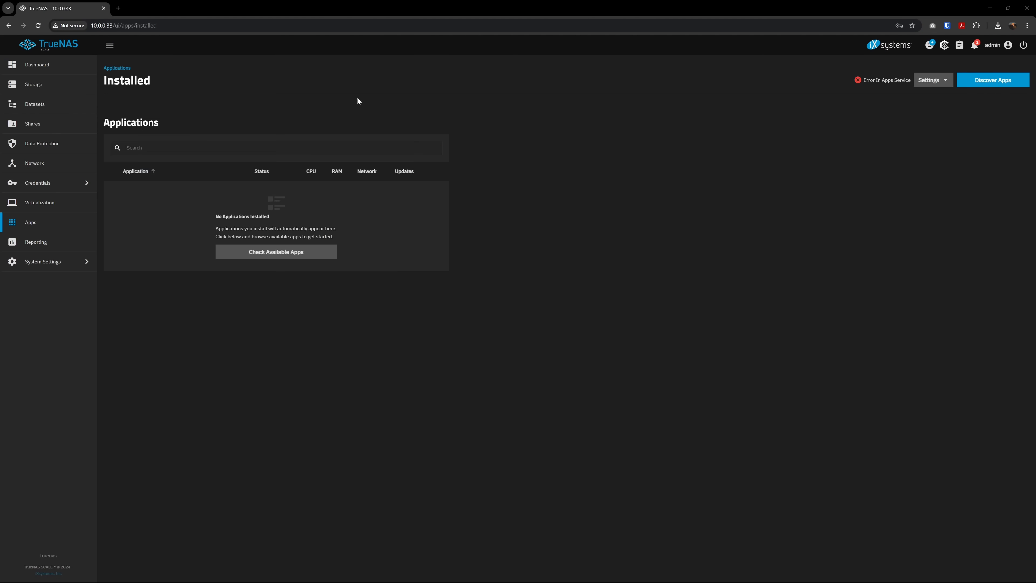
{"action": "left_click", "coordinate": [39, 202]}
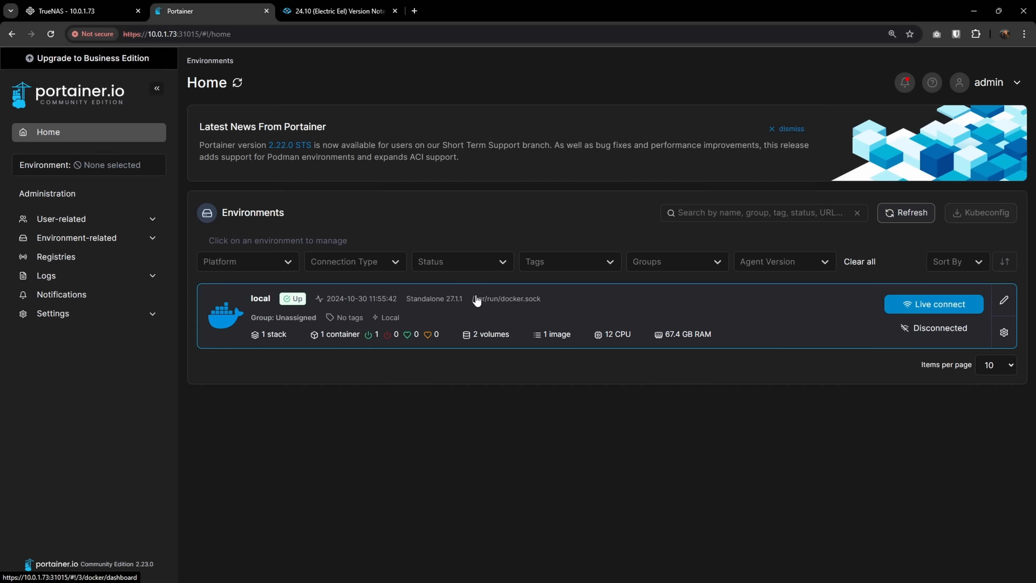
{"action": "mouse_move", "coordinate": [499, 321]}
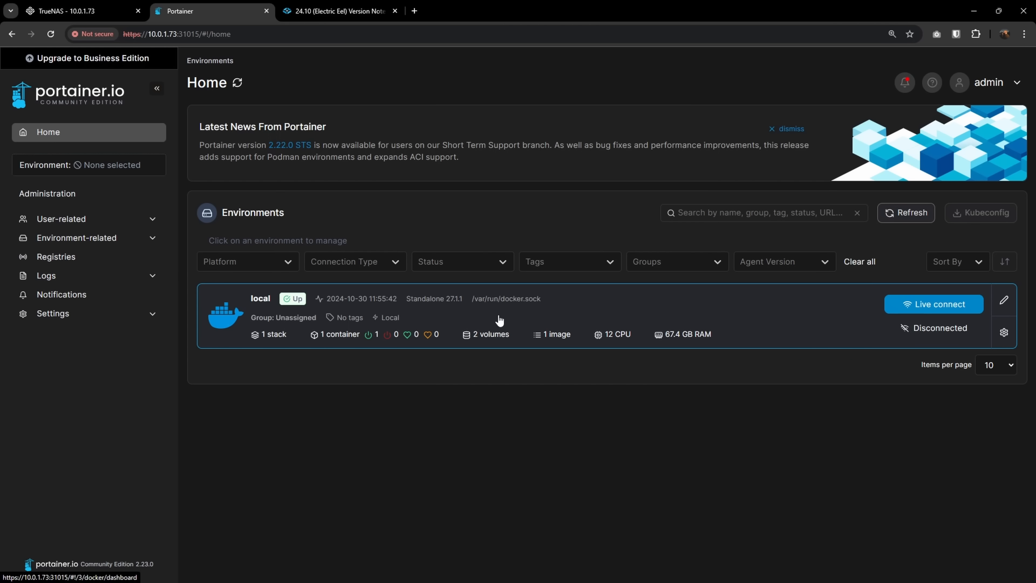
{"action": "left_click", "coordinate": [701, 468]}
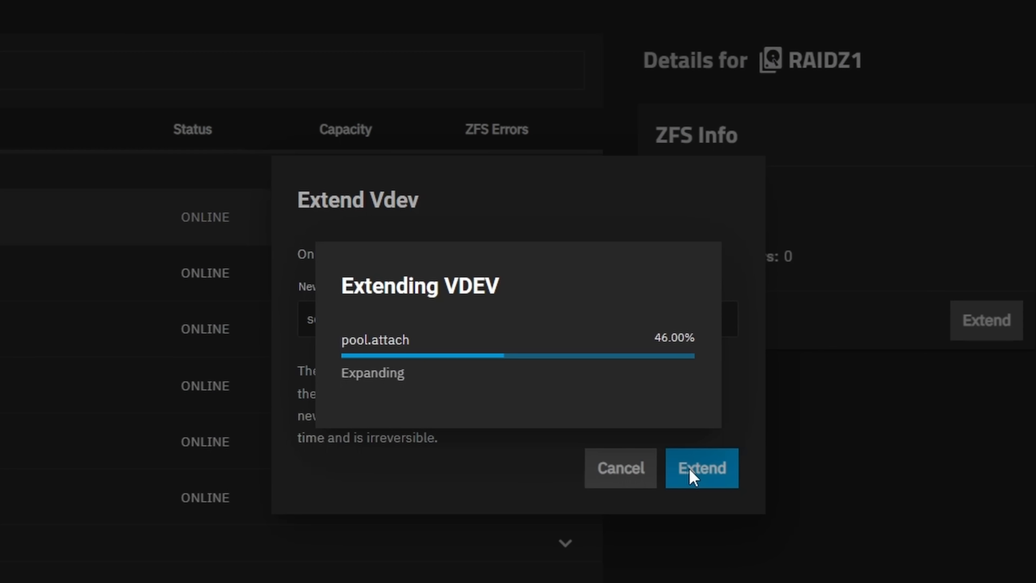
{"action": "left_click", "coordinate": [702, 468]}
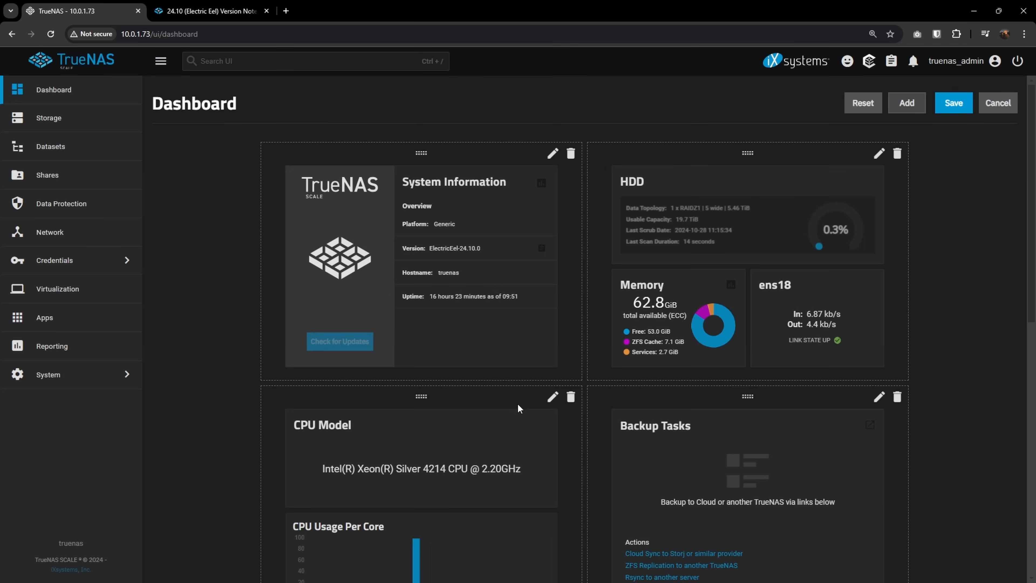
{"action": "left_click", "coordinate": [208, 11]}
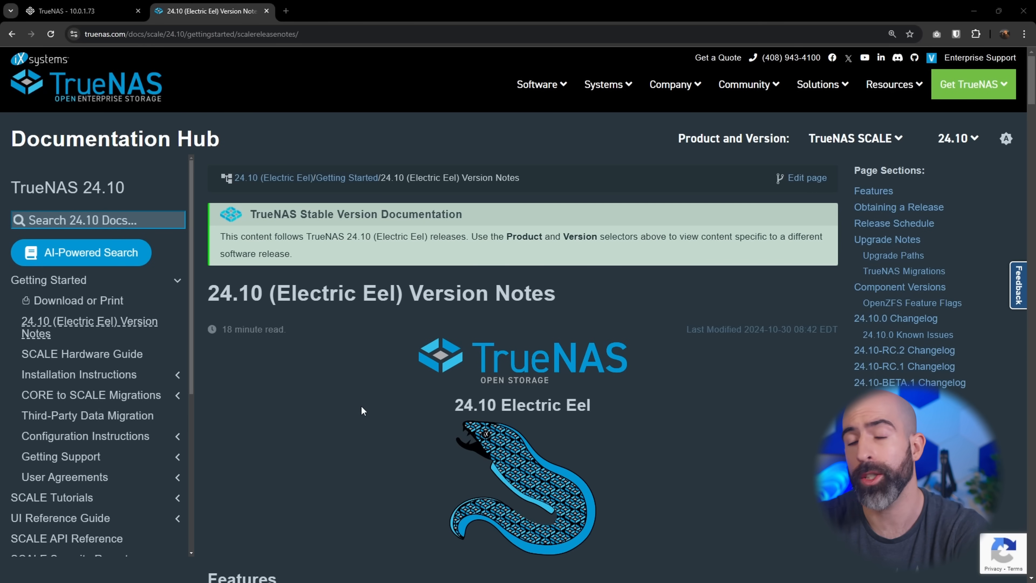
Scroll the 24.10 Electric Eel version notes down to the Features bullet list
{"action": "scroll", "scroll_direction": "down", "scroll_amount": 3}
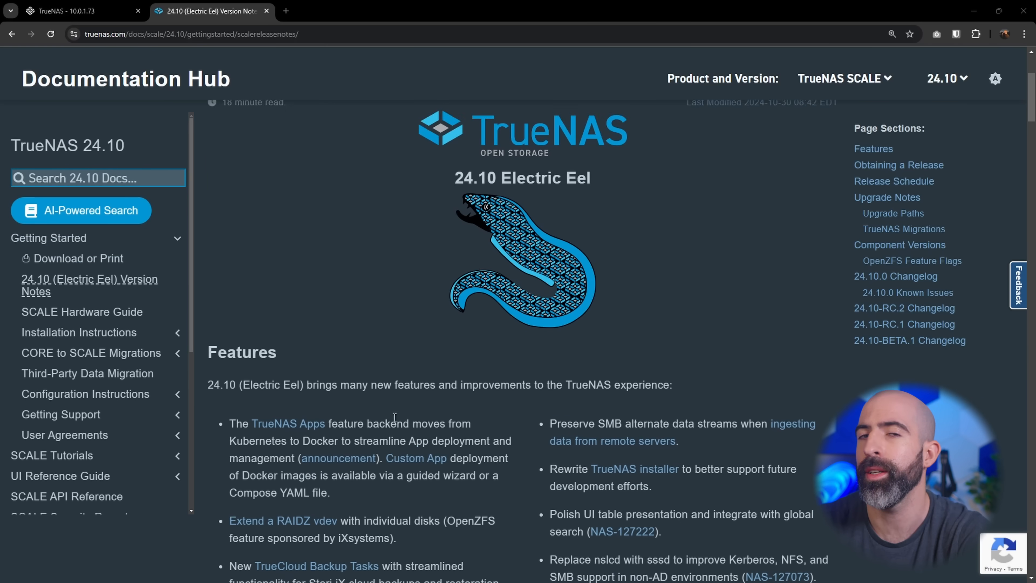
{"action": "scroll", "scroll_direction": "down", "scroll_amount": 3}
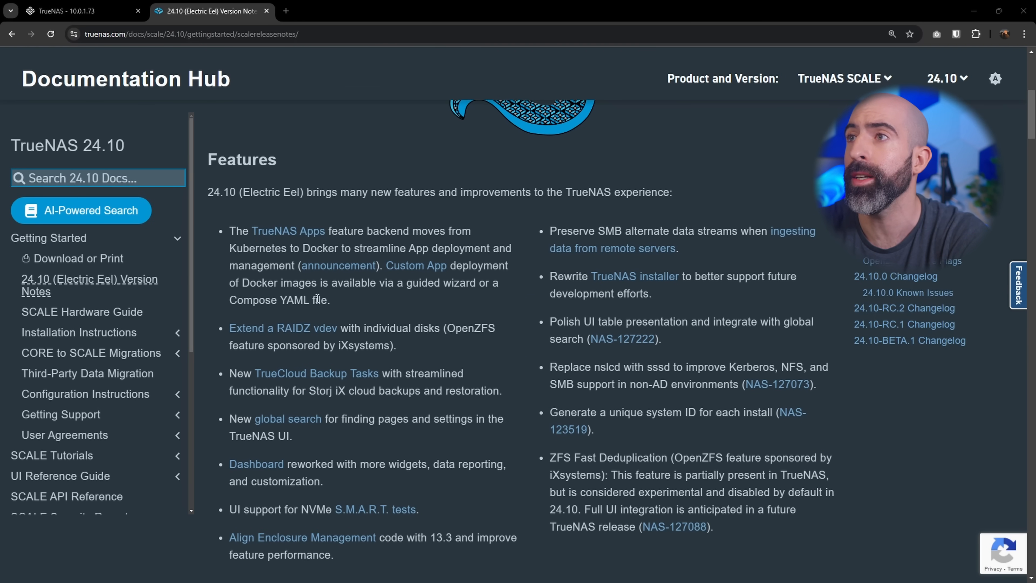
{"action": "mouse_move", "coordinate": [419, 224]}
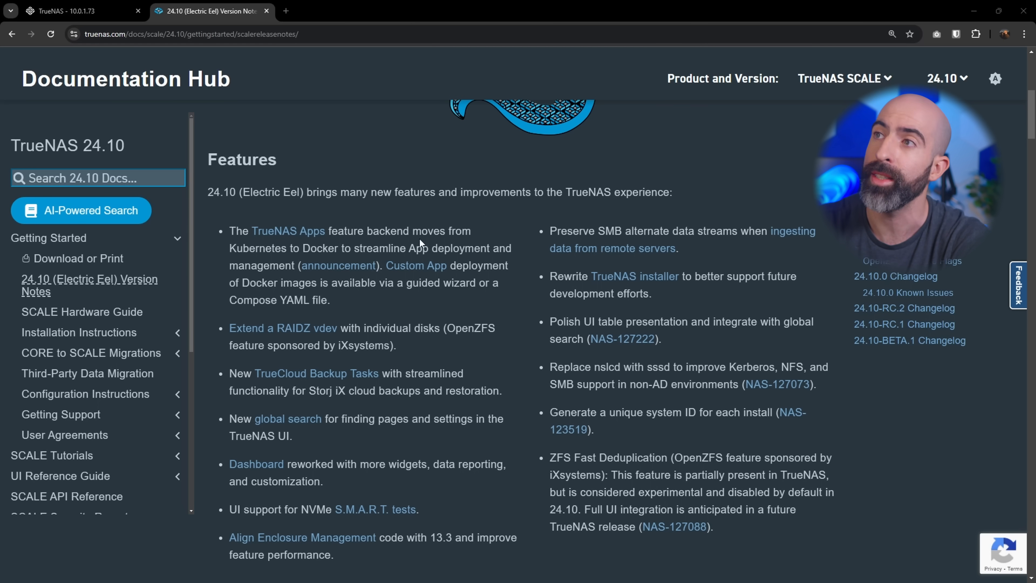
{"action": "mouse_move", "coordinate": [310, 342]}
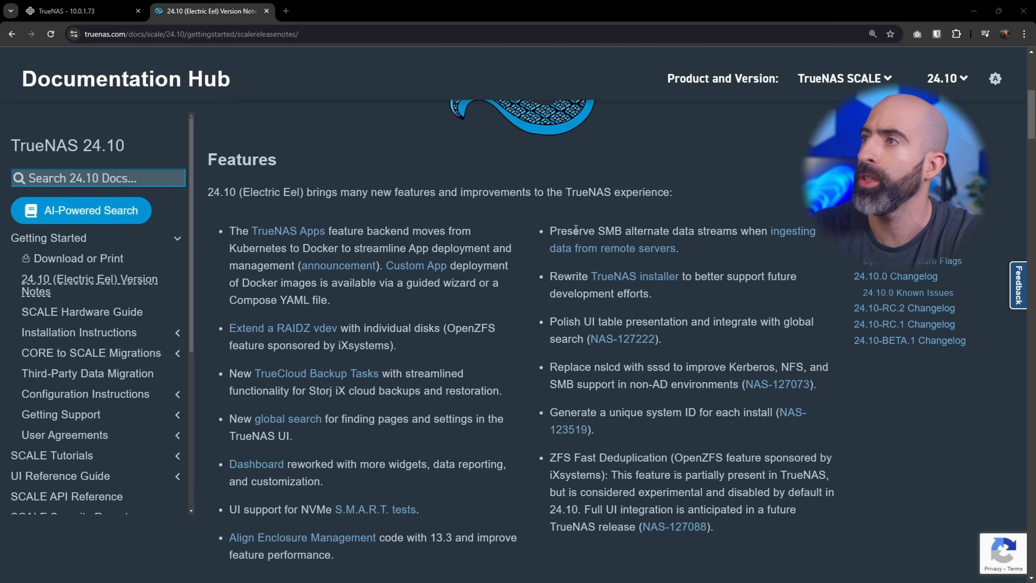
{"action": "mouse_move", "coordinate": [604, 310]}
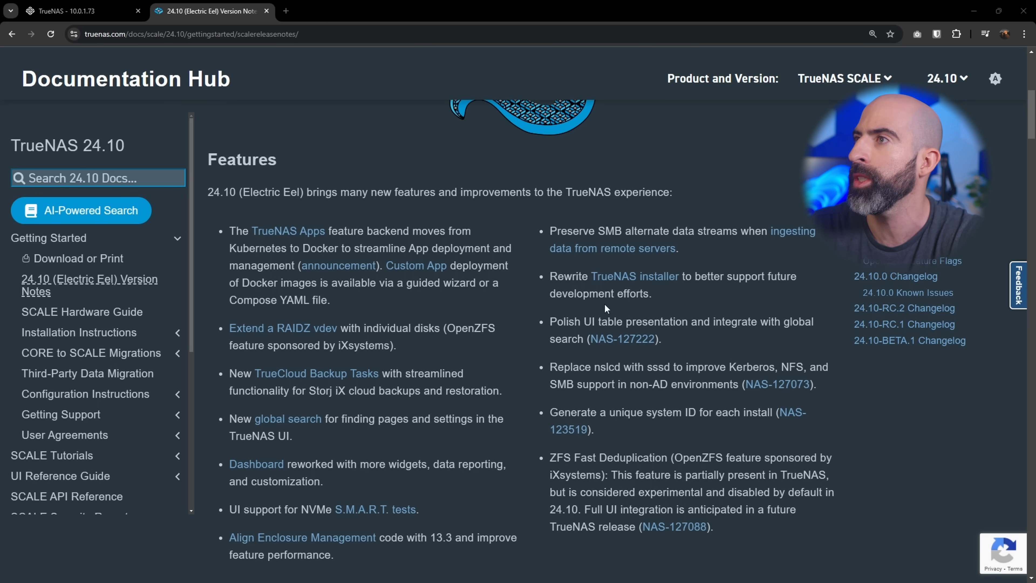
{"action": "mouse_move", "coordinate": [633, 276]}
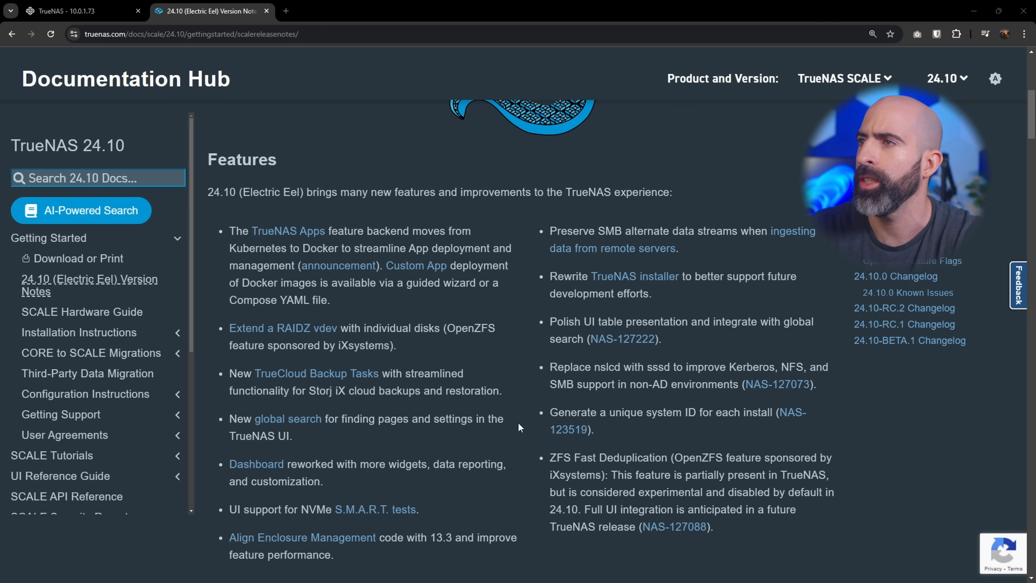
{"action": "mouse_move", "coordinate": [721, 413]}
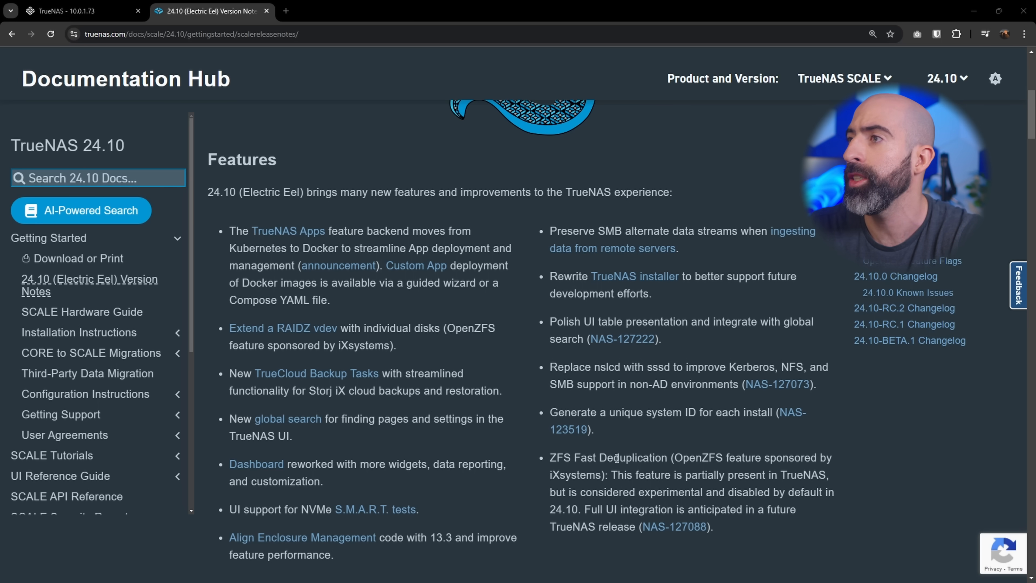
{"action": "mouse_move", "coordinate": [678, 450]}
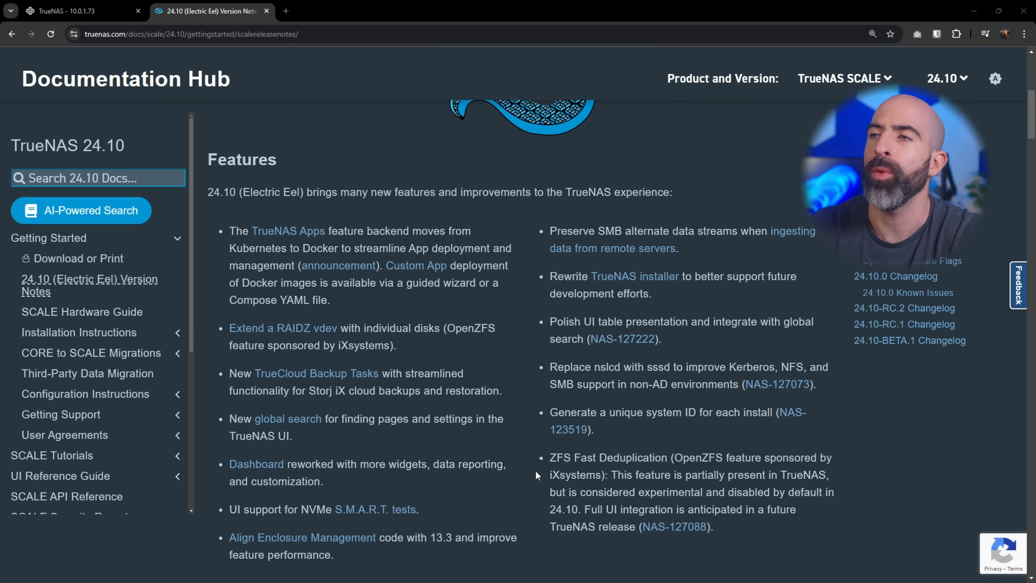
{"action": "mouse_move", "coordinate": [357, 316]}
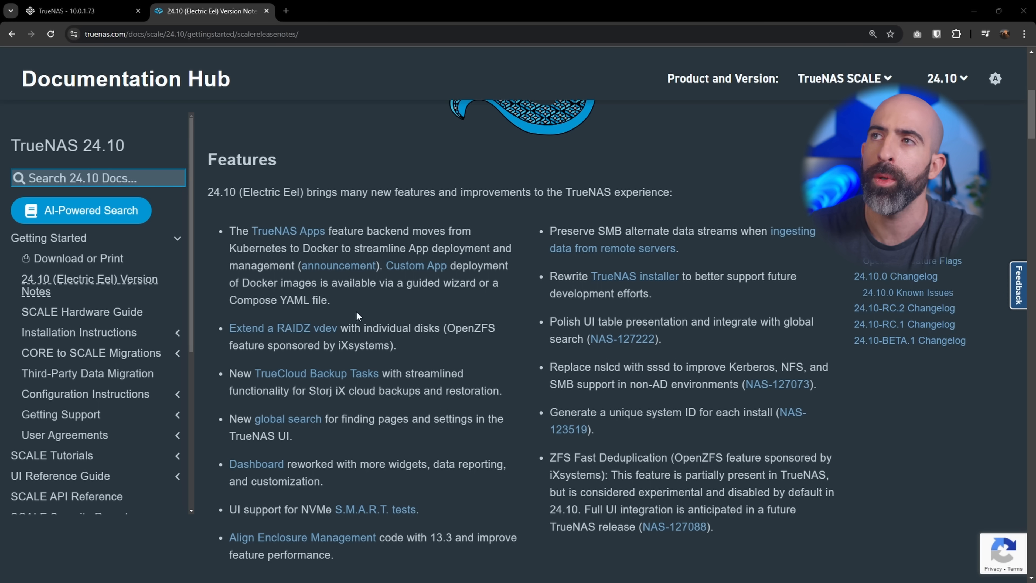
{"action": "mouse_move", "coordinate": [287, 232]}
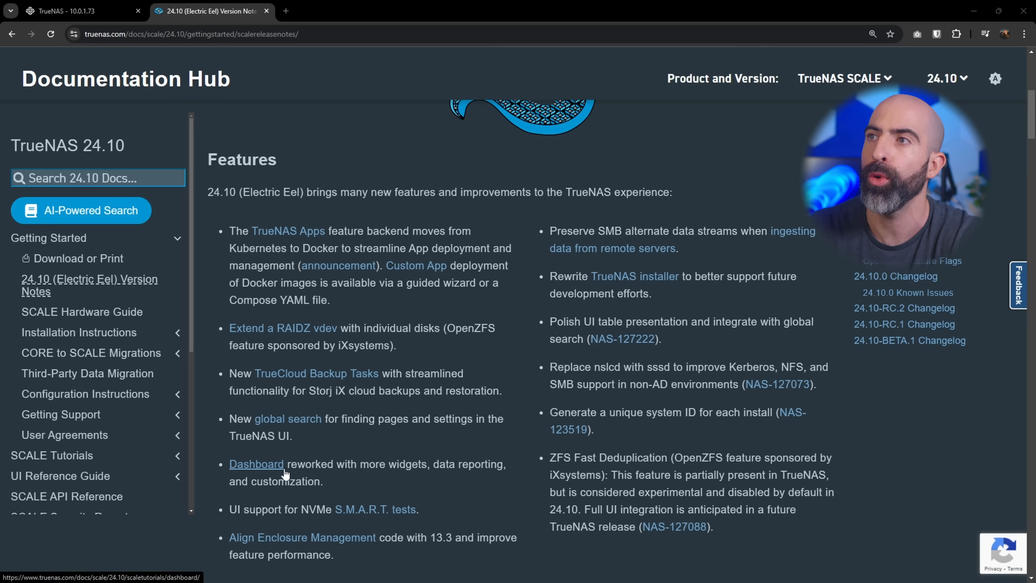
{"action": "mouse_move", "coordinate": [320, 386]}
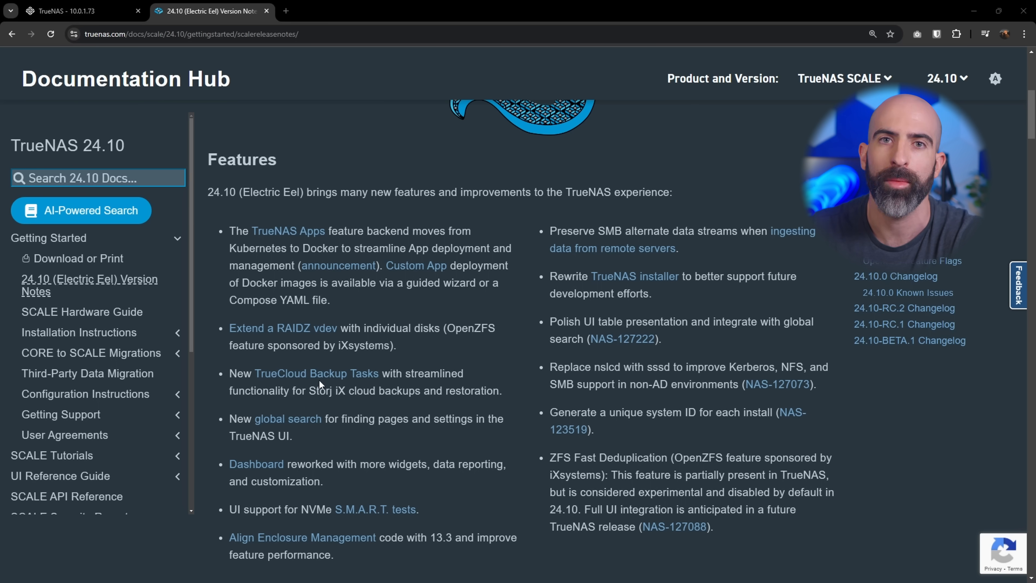
Return to the TrueNAS tab and put the dashboard into Configure editing mode
{"action": "left_click", "coordinate": [73, 11]}
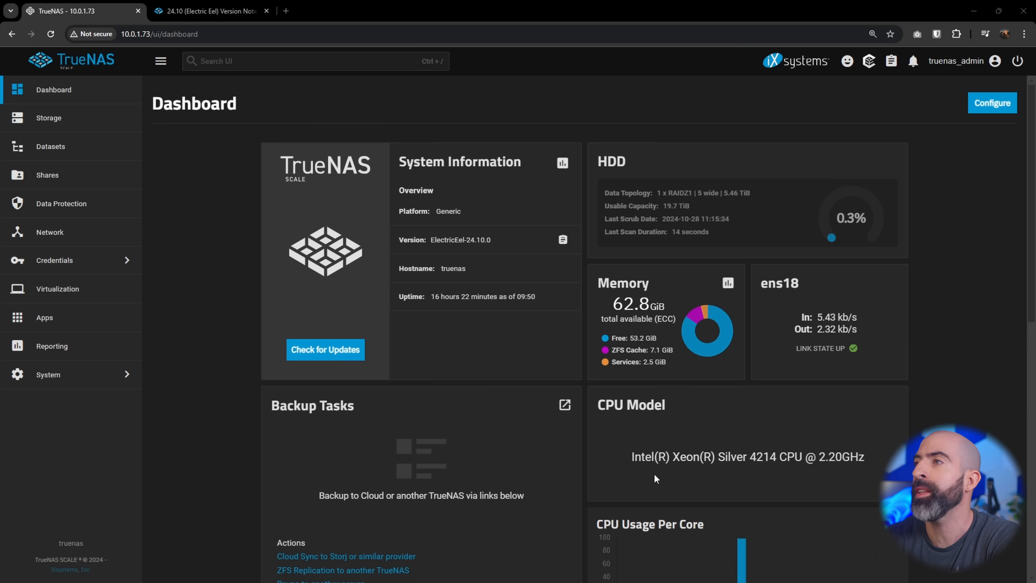
{"action": "mouse_move", "coordinate": [968, 128]}
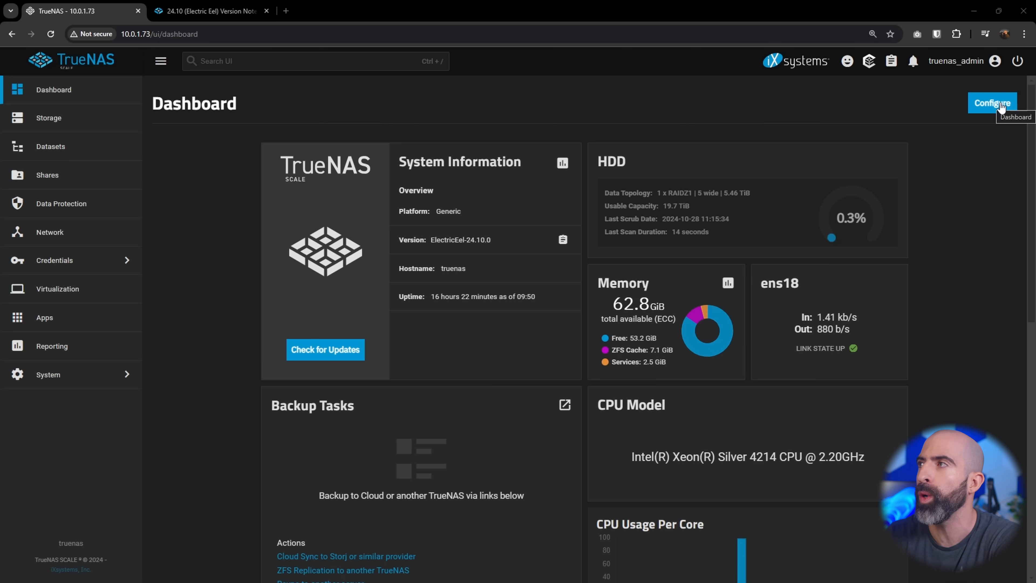
{"action": "left_click", "coordinate": [992, 103]}
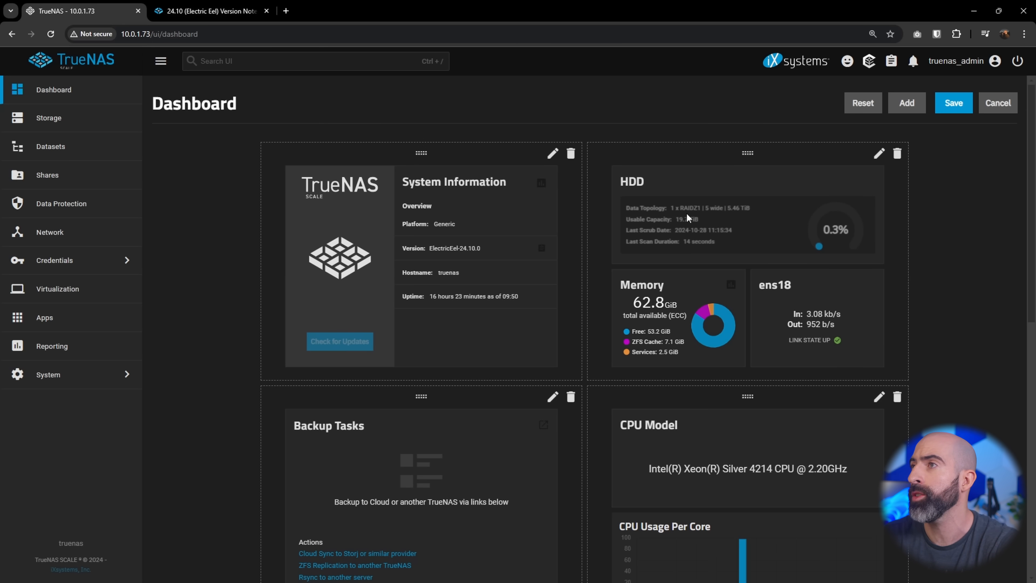
{"action": "scroll", "scroll_direction": "down", "scroll_amount": 3}
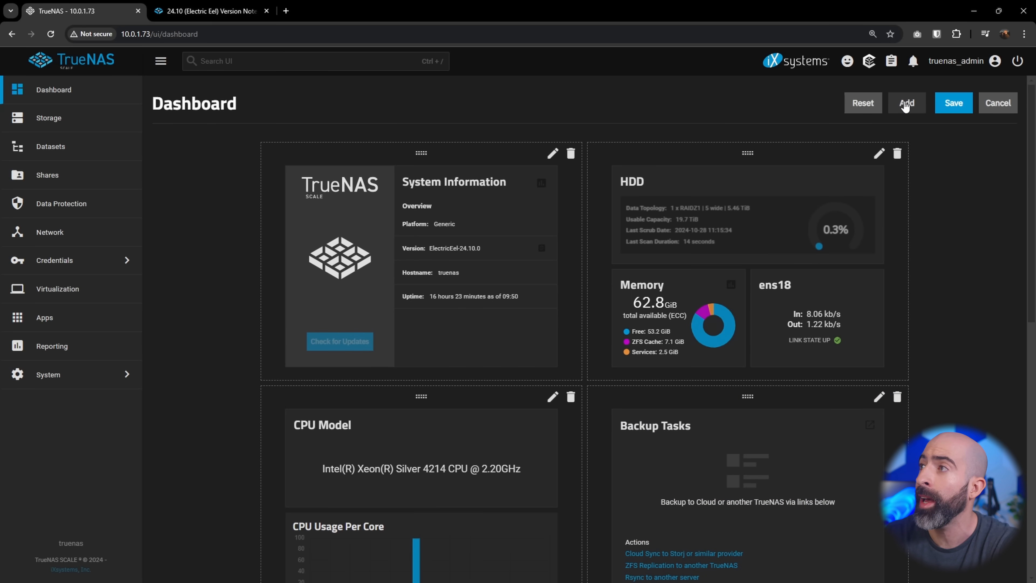
Add a new widget group using the one-wide-over-two-small layout
{"action": "left_click", "coordinate": [906, 103]}
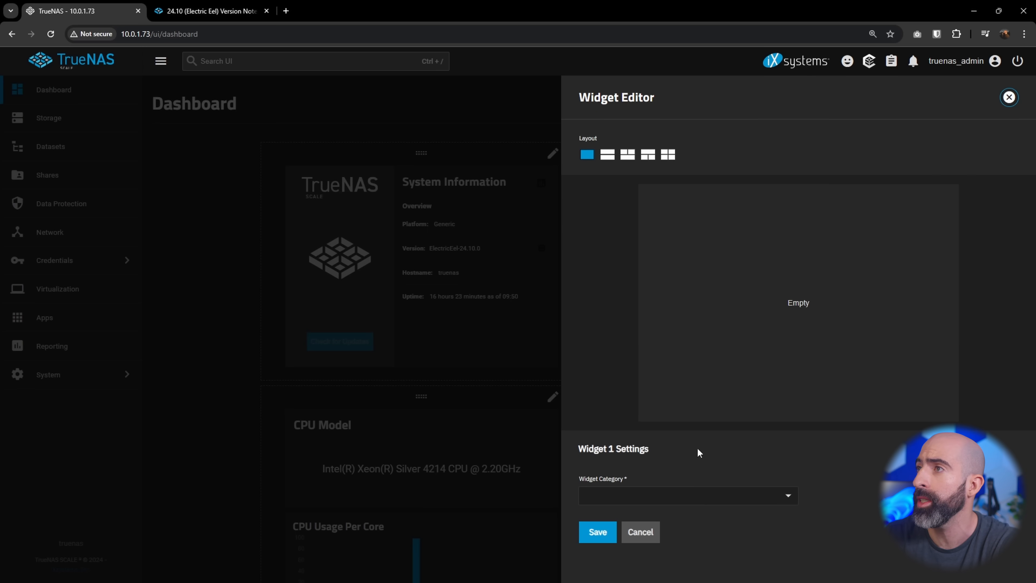
{"action": "left_click", "coordinate": [607, 155]}
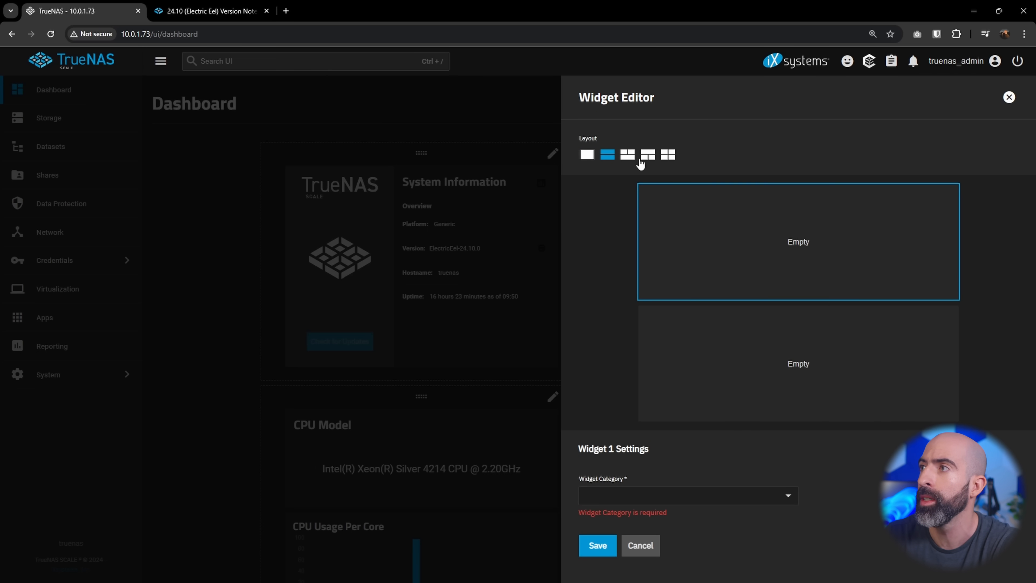
{"action": "left_click", "coordinate": [647, 154]}
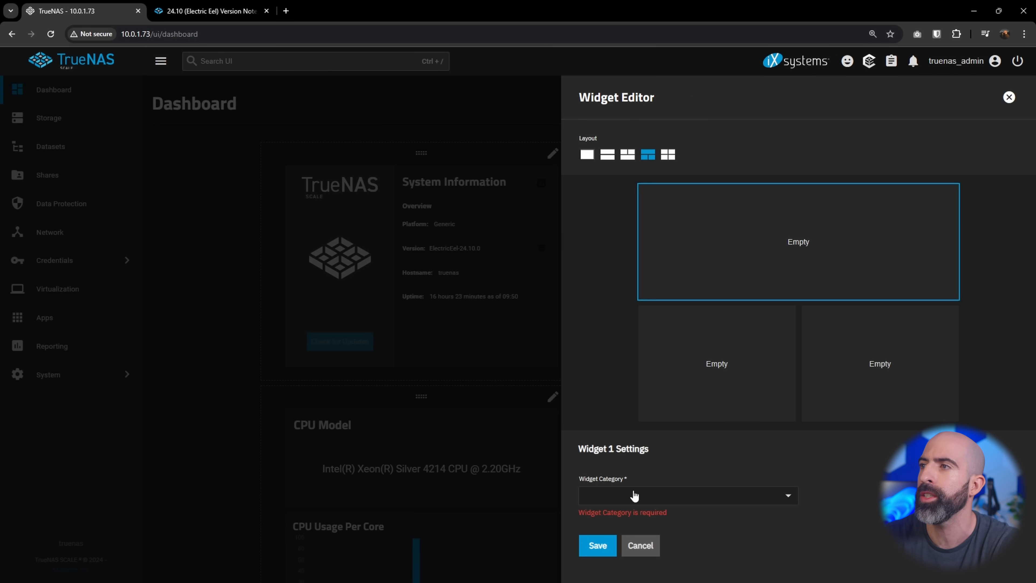
Set Widget 1 to CPU Usage Per Core and Widget 2 to Memory
{"action": "left_click", "coordinate": [686, 495]}
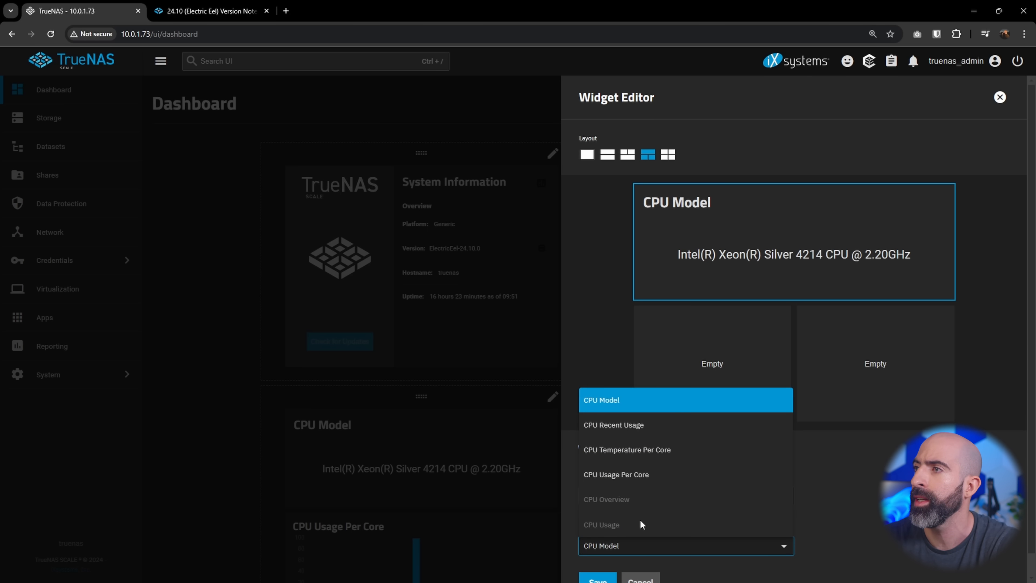
{"action": "left_click", "coordinate": [627, 449]}
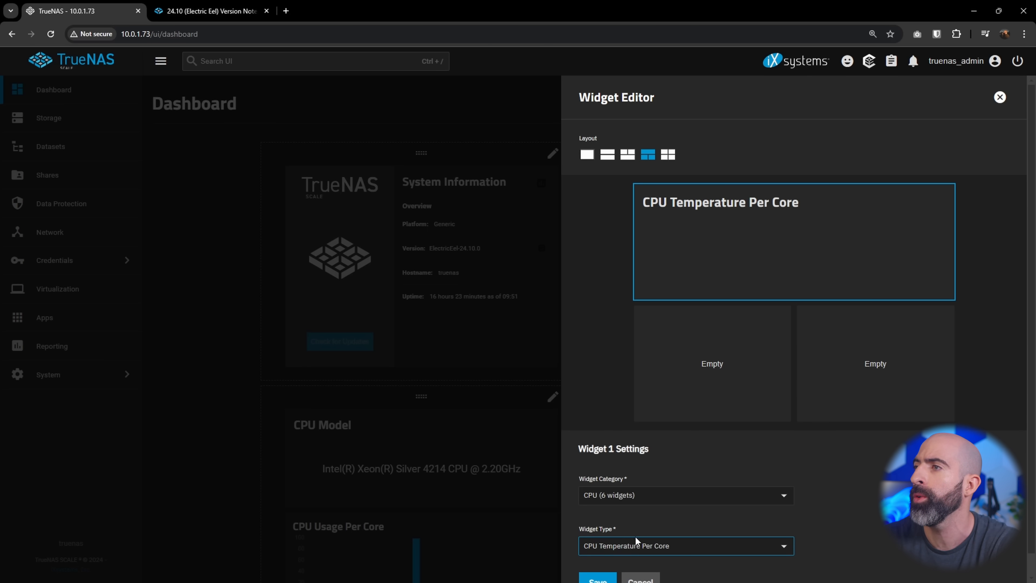
{"action": "left_click", "coordinate": [686, 546]}
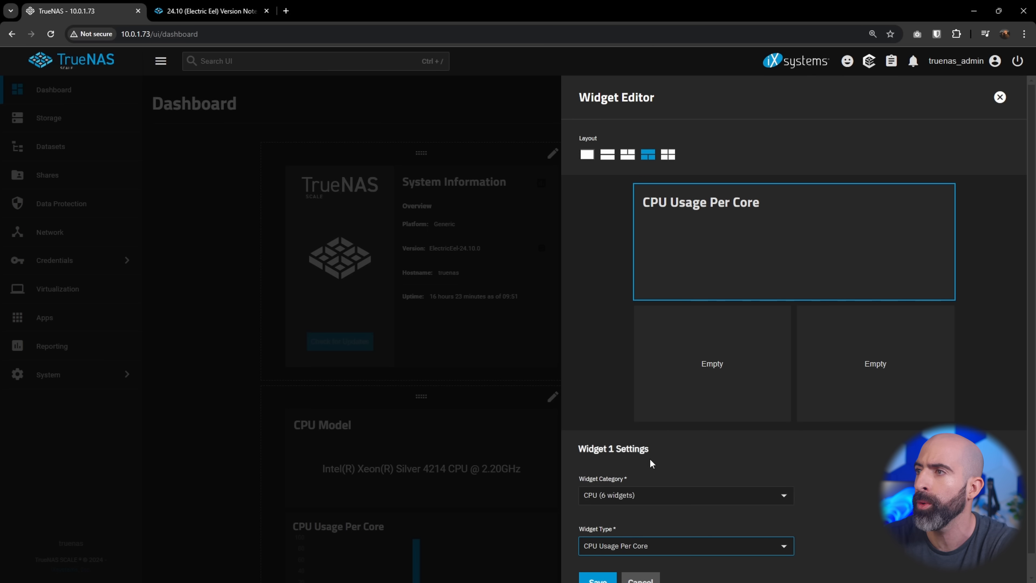
{"action": "left_click", "coordinate": [684, 495]}
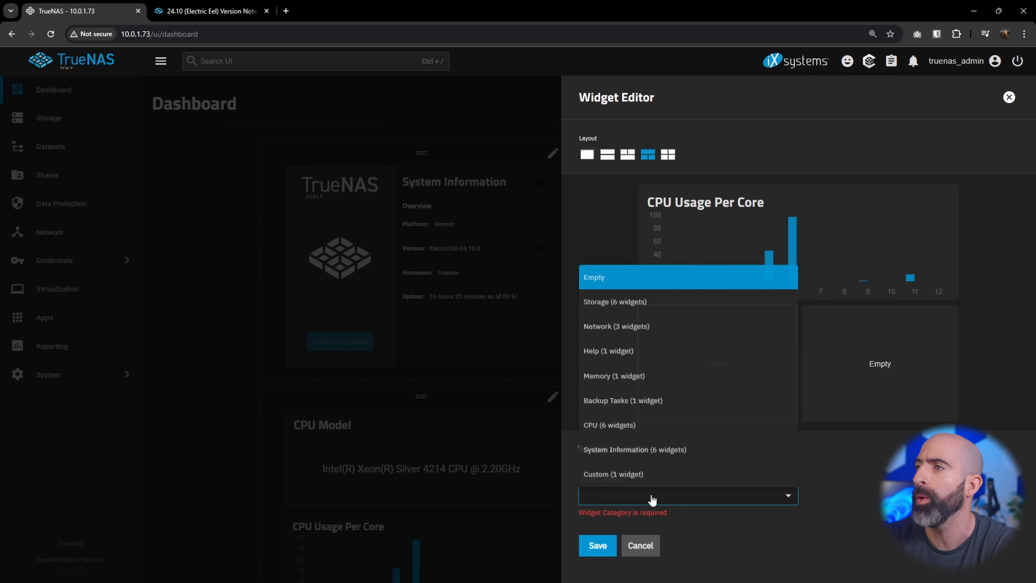
{"action": "left_click", "coordinate": [613, 375]}
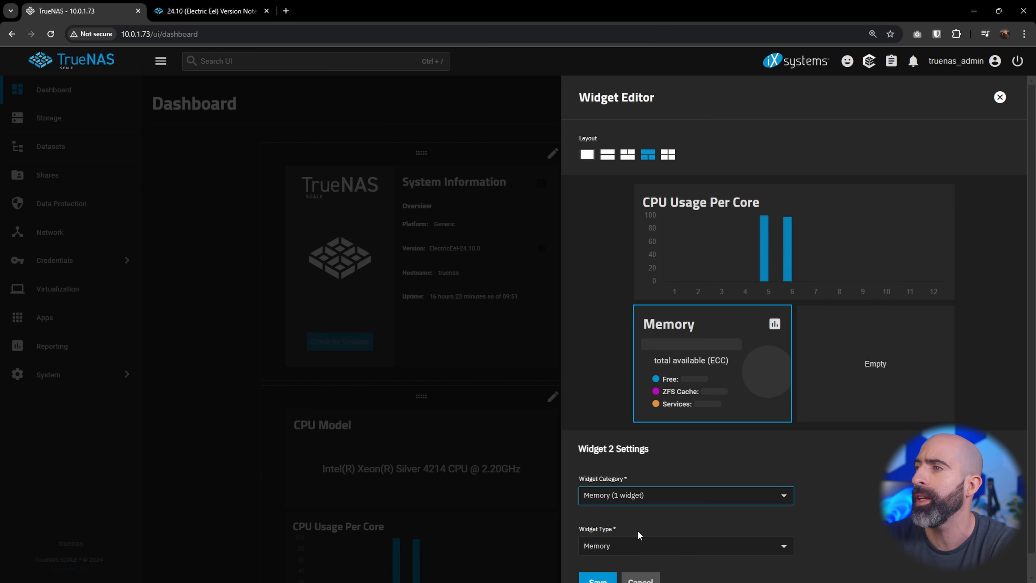
{"action": "left_click", "coordinate": [685, 495]}
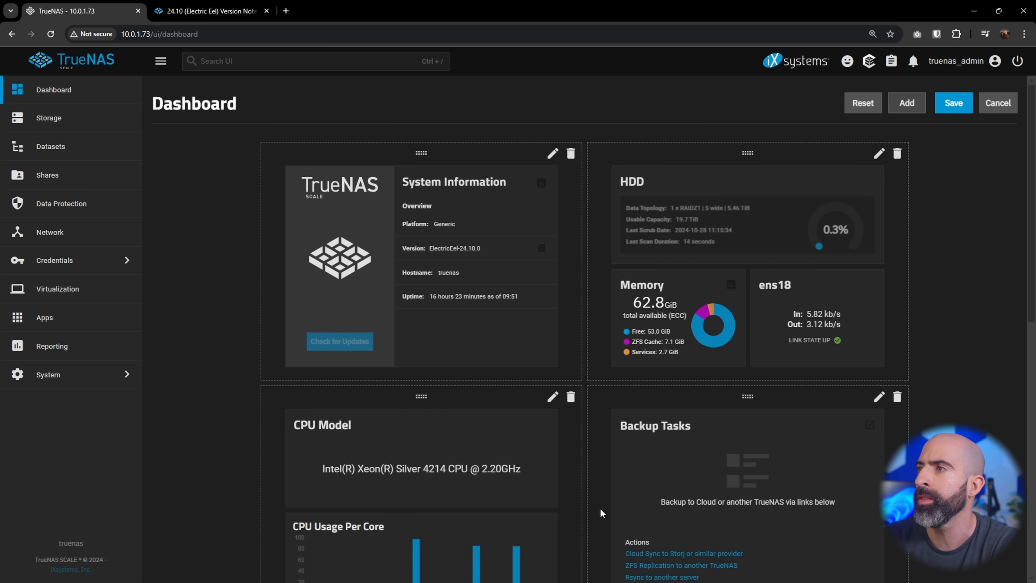
{"action": "scroll", "scroll_direction": "down", "scroll_amount": 3}
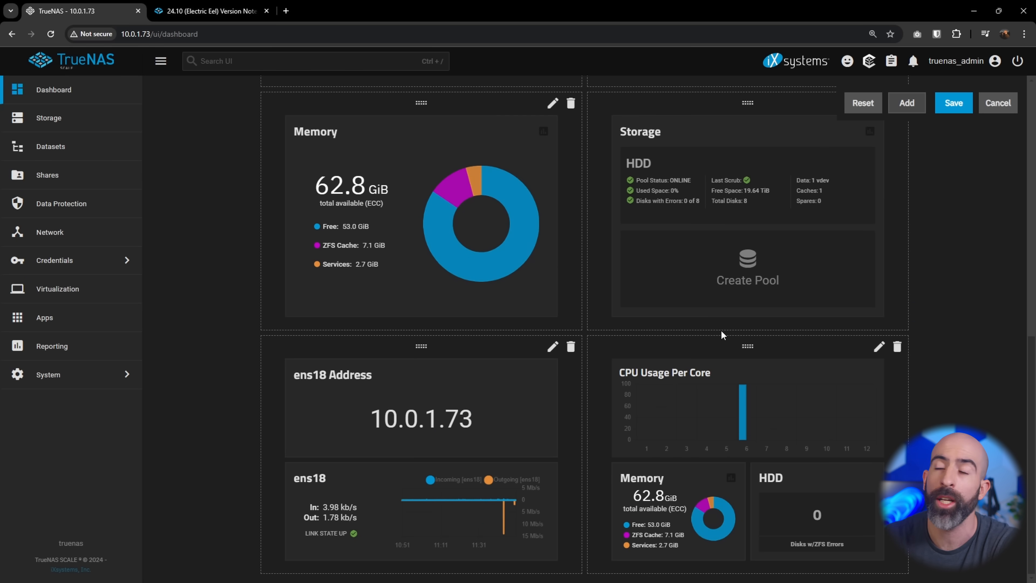
{"action": "left_click", "coordinate": [953, 103]}
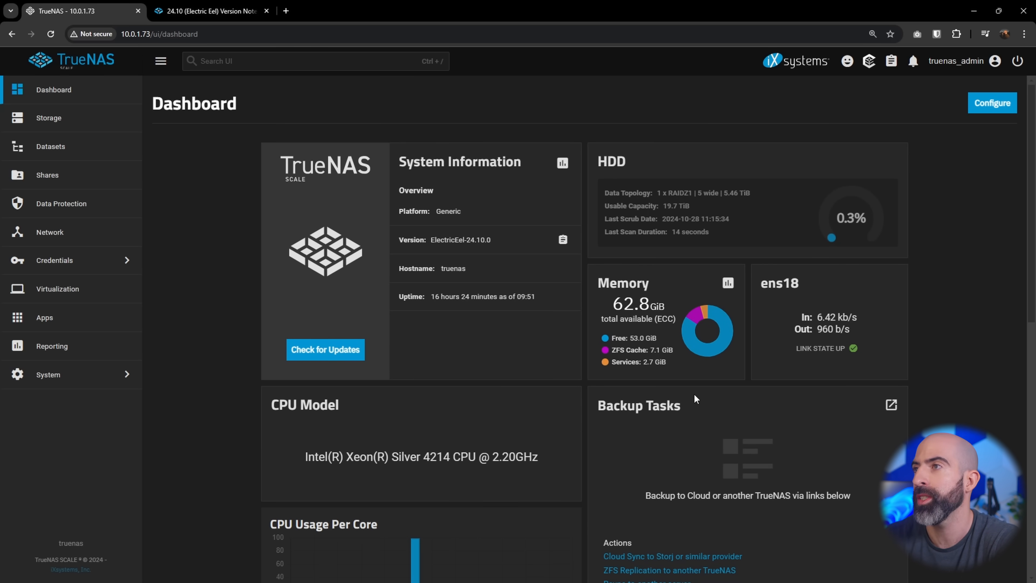
{"action": "mouse_move", "coordinate": [51, 345]}
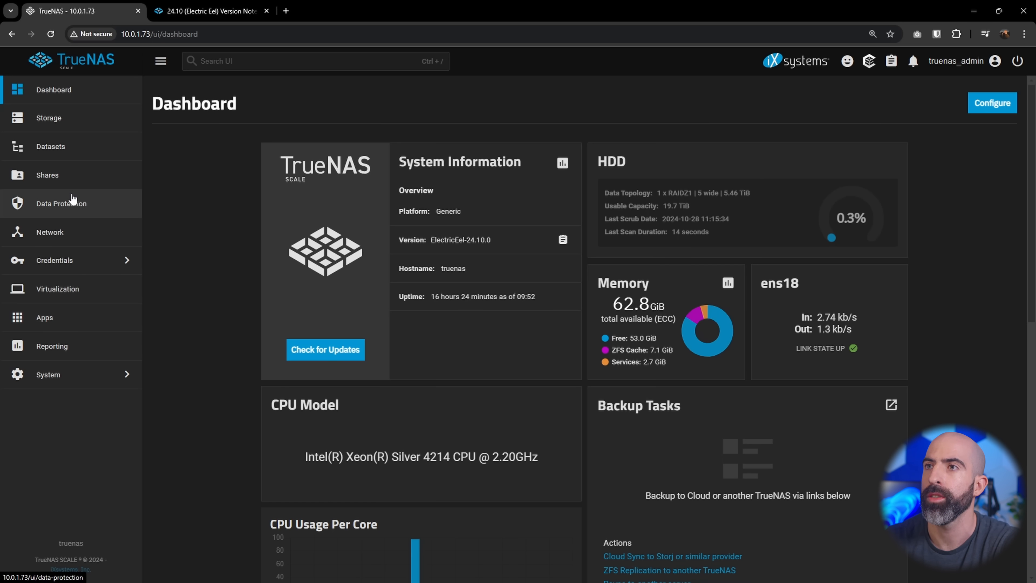
Go to Reporting and launch the Netdata live metrics dashboard
{"action": "left_click", "coordinate": [52, 346]}
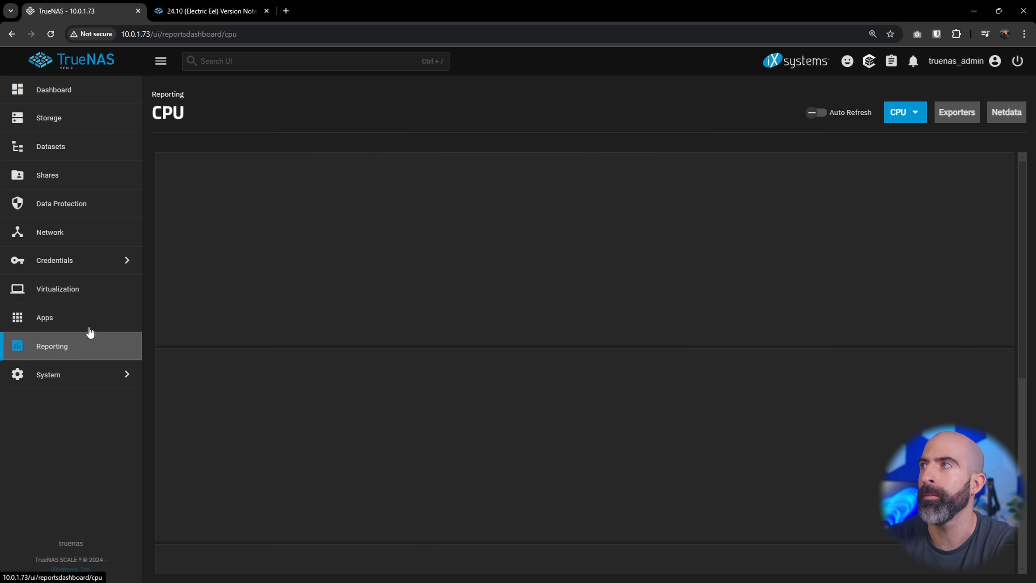
{"action": "left_click", "coordinate": [1007, 112]}
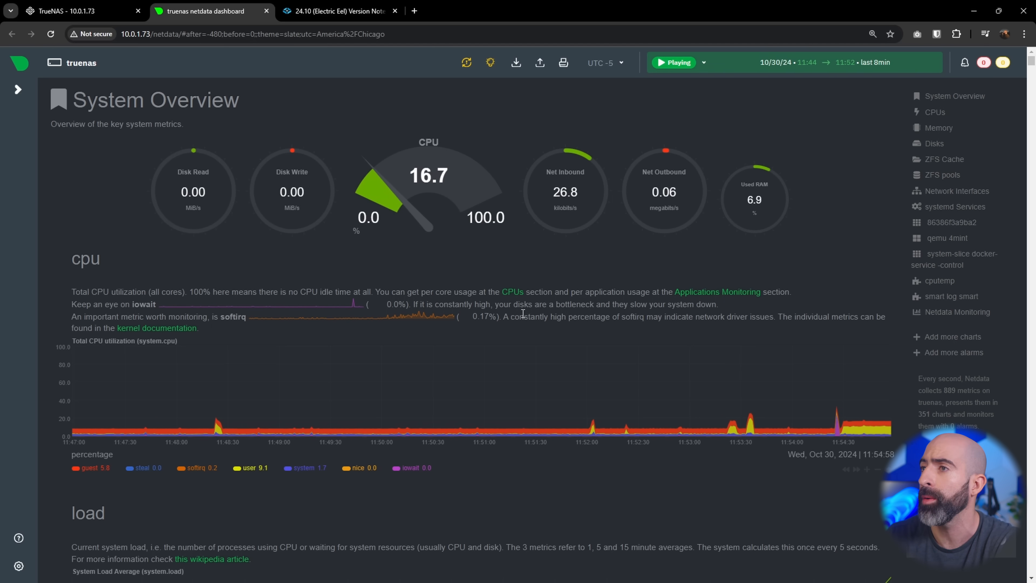
Jump through Netdata's ram, processes and ZFS Cache charts, then back to the system overview
{"action": "scroll", "scroll_direction": "down", "scroll_amount": 3}
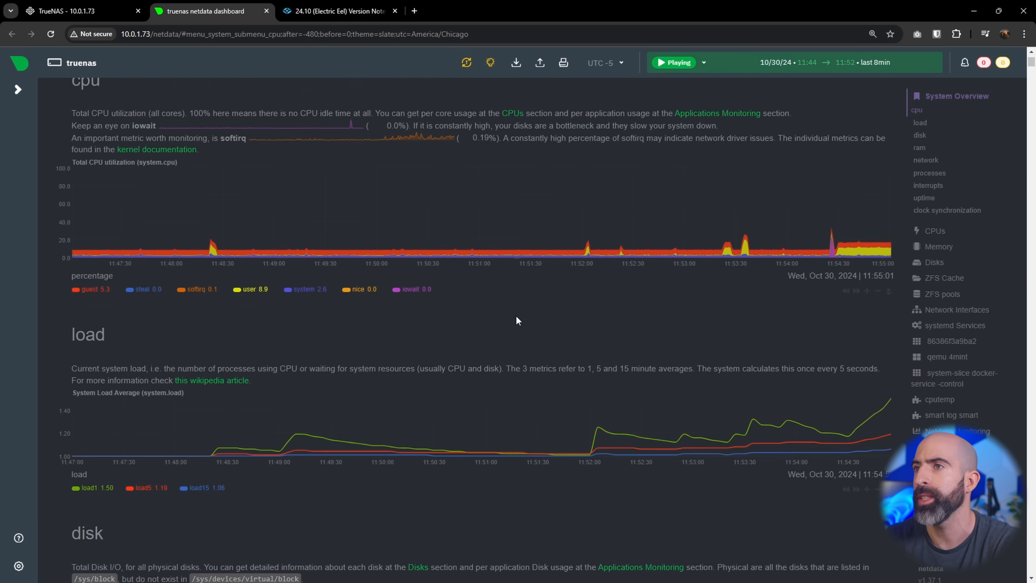
{"action": "left_click", "coordinate": [919, 147]}
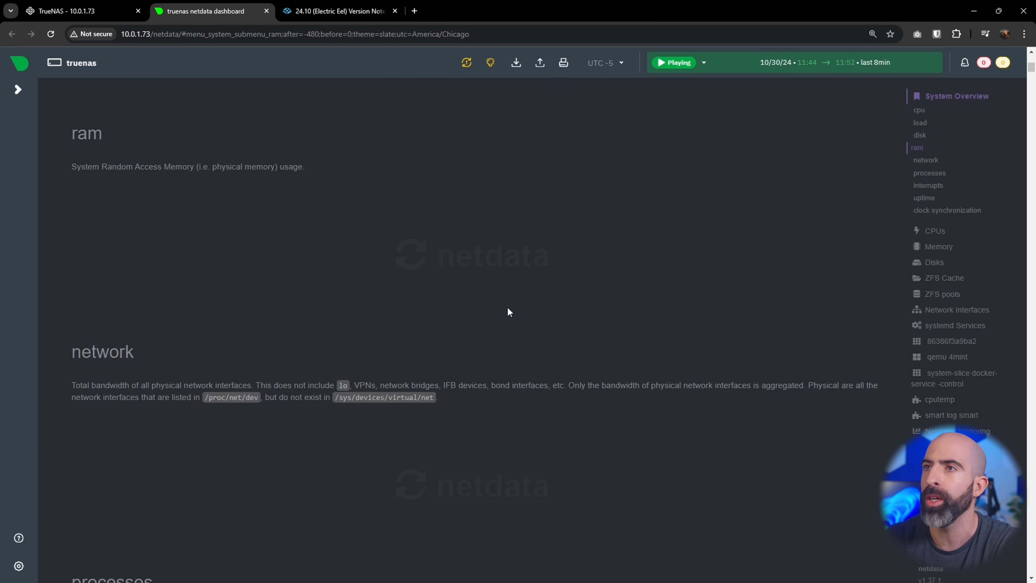
{"action": "left_click", "coordinate": [929, 173]}
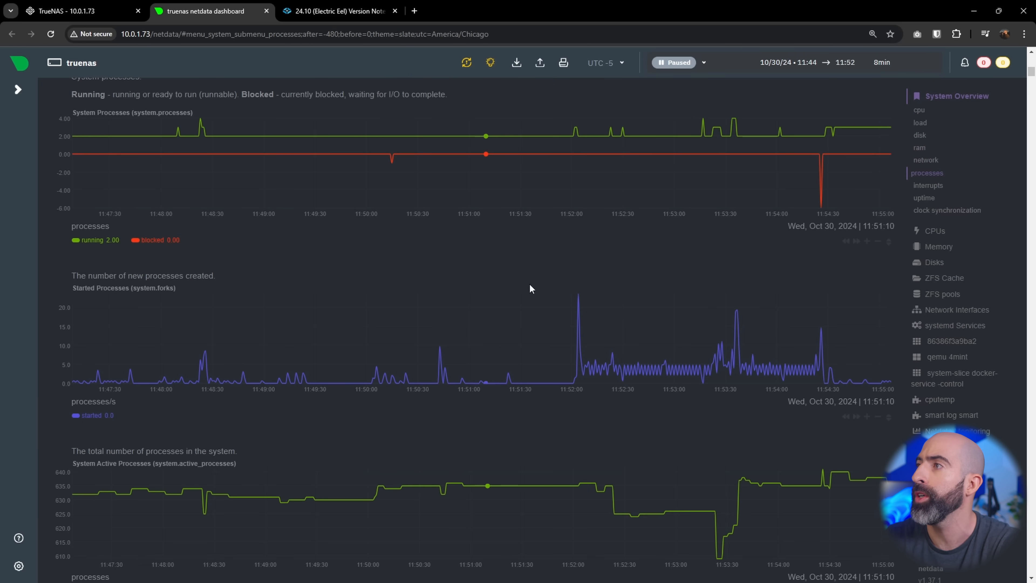
{"action": "left_click", "coordinate": [676, 62]}
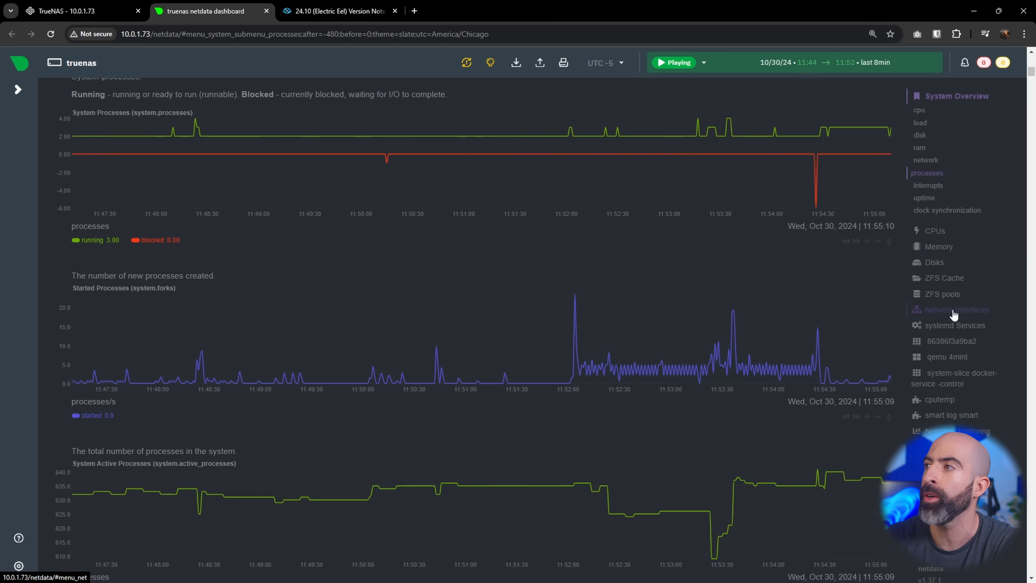
{"action": "mouse_move", "coordinate": [945, 277]}
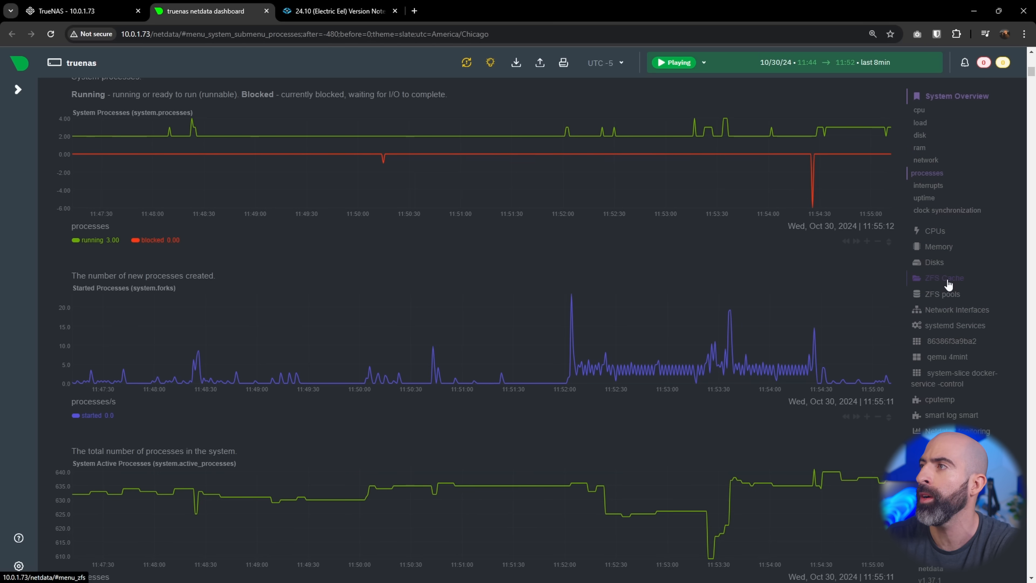
{"action": "left_click", "coordinate": [944, 277]}
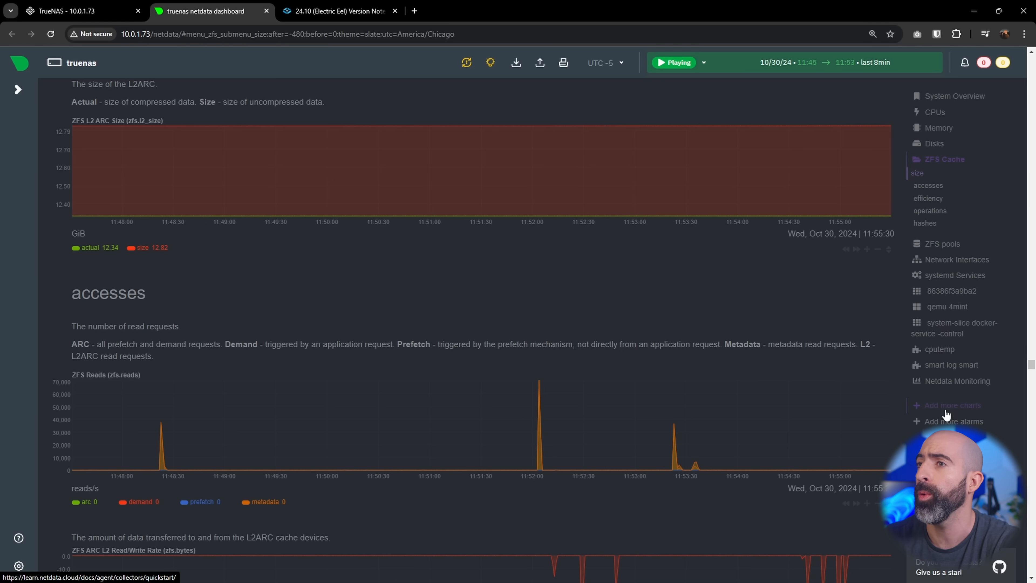
{"action": "left_click", "coordinate": [934, 144]}
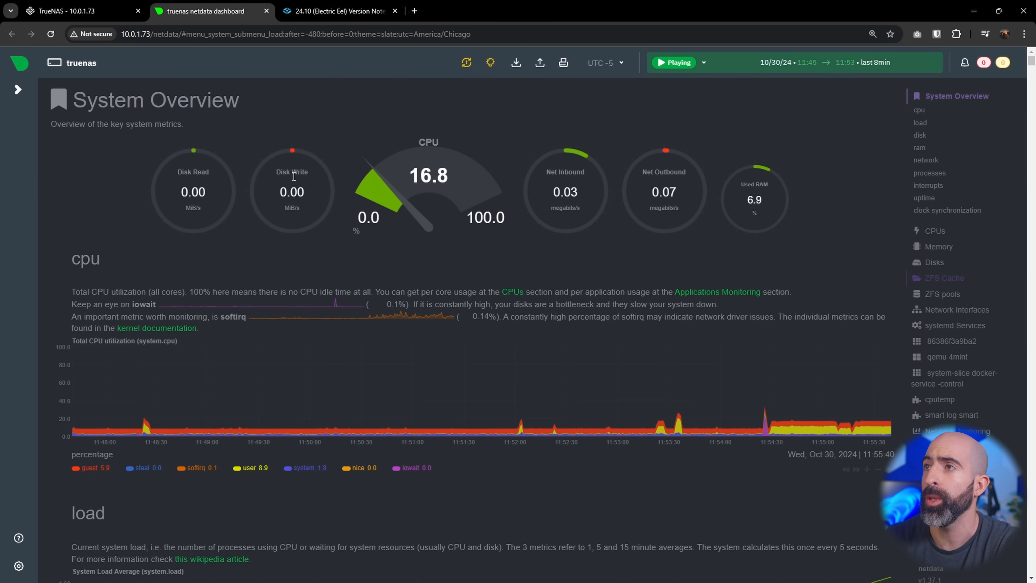
{"action": "mouse_move", "coordinate": [468, 239]}
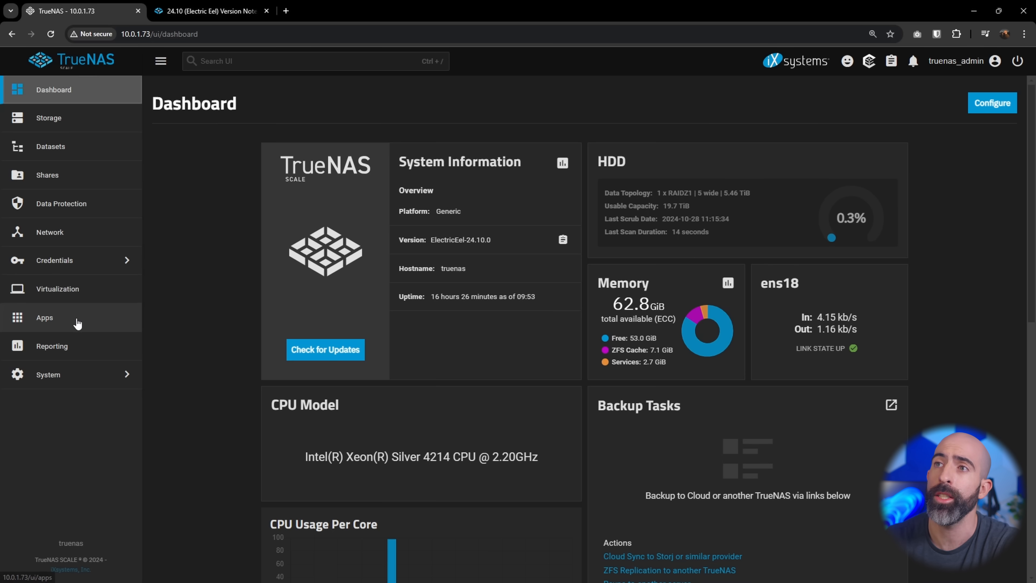
Go to Apps and open the Discover catalogue of installable apps
{"action": "left_click", "coordinate": [44, 317]}
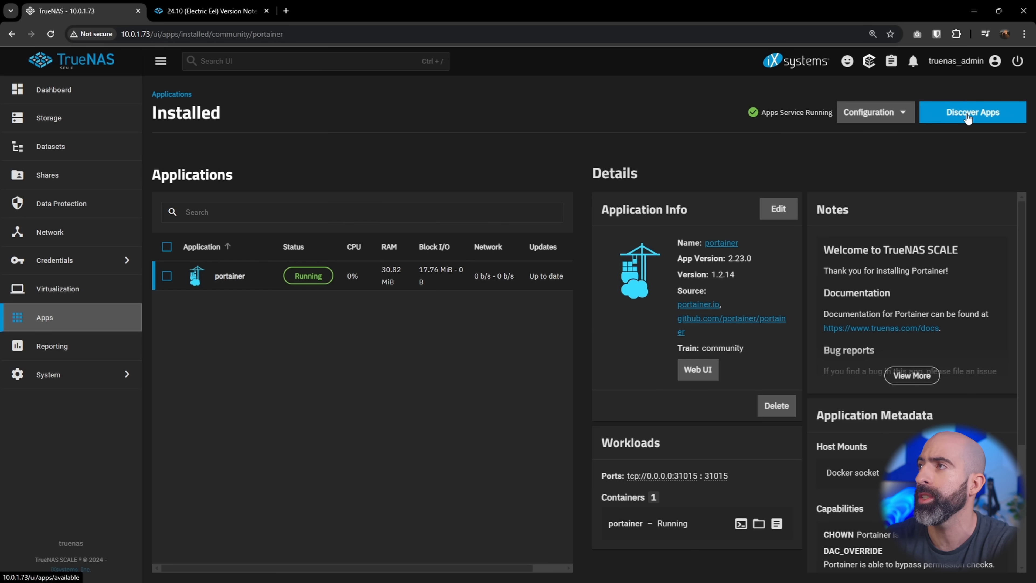
{"action": "left_click", "coordinate": [972, 112]}
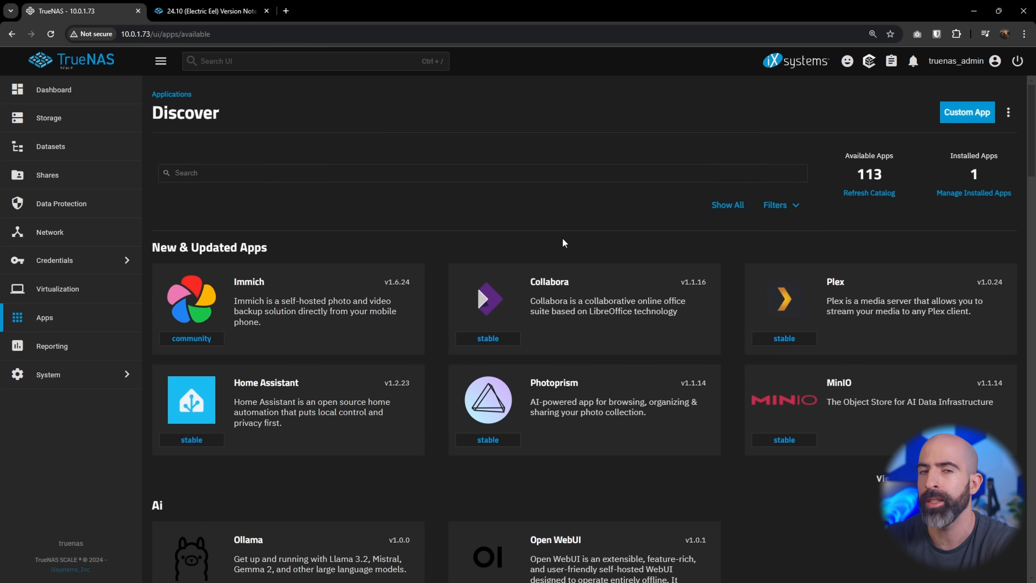
Scroll through the Discover categories down to the File Browser app card
{"action": "scroll", "scroll_direction": "down", "scroll_amount": 3}
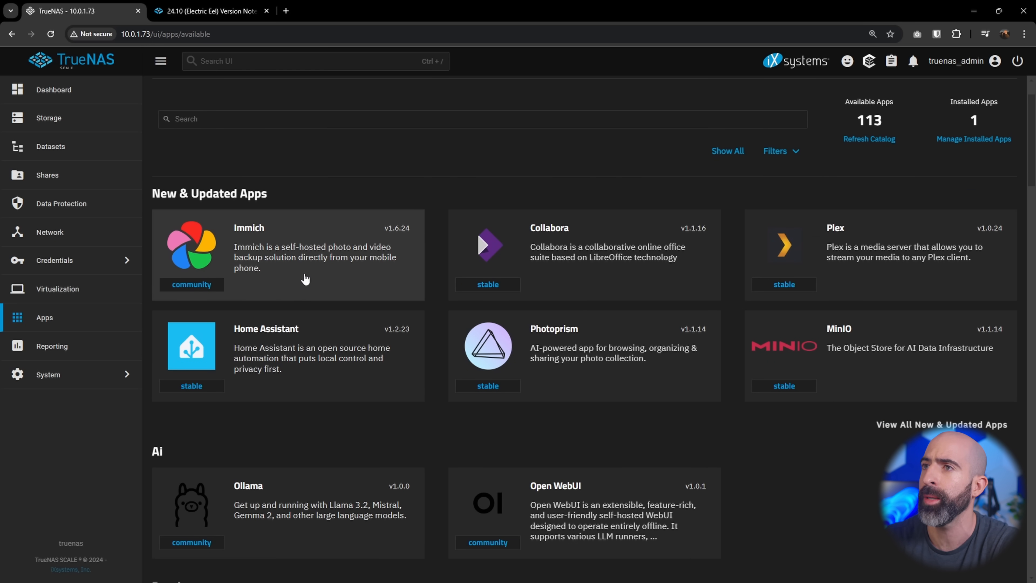
{"action": "mouse_move", "coordinate": [493, 270]}
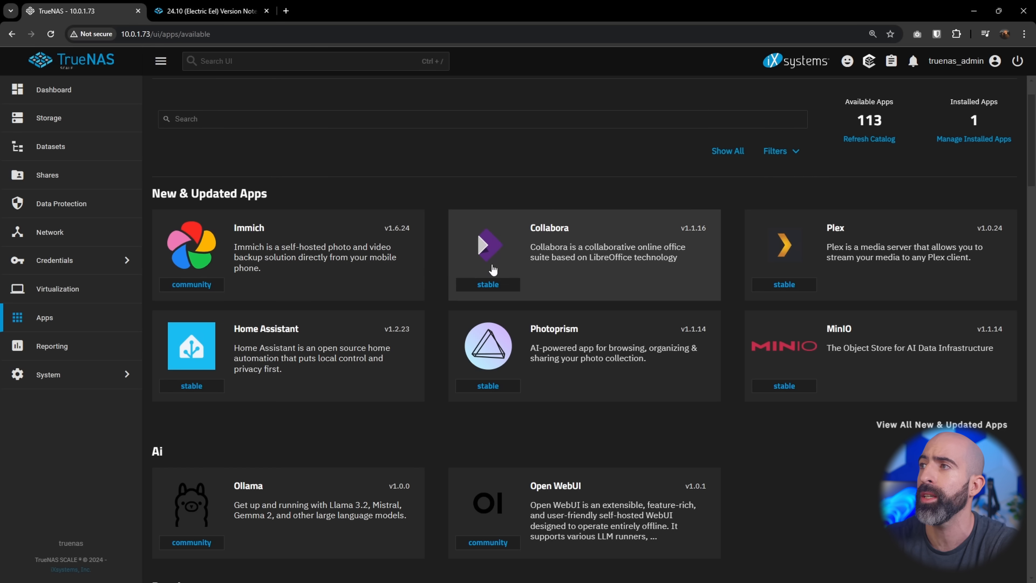
{"action": "mouse_move", "coordinate": [794, 270]}
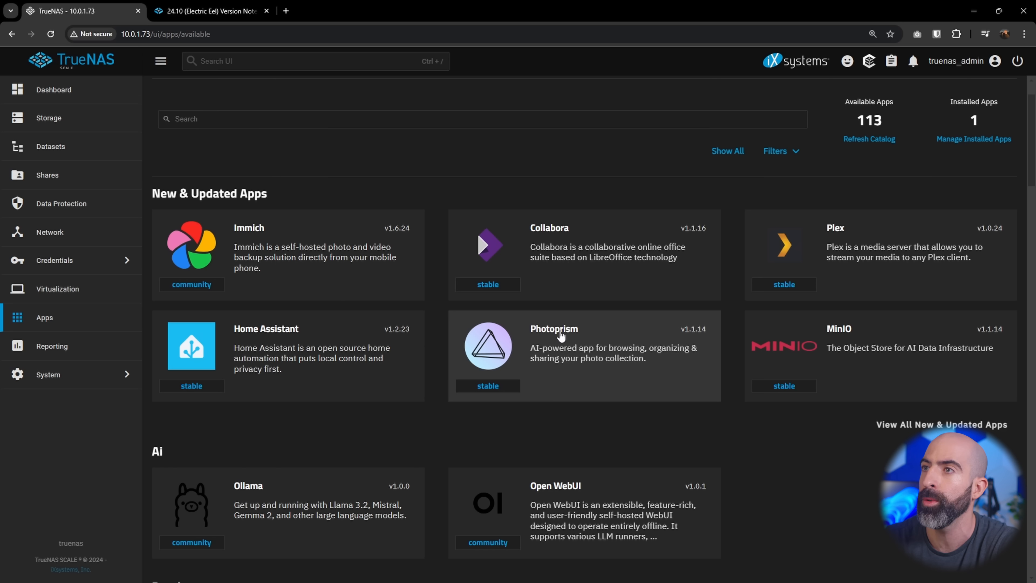
{"action": "mouse_move", "coordinate": [292, 344]}
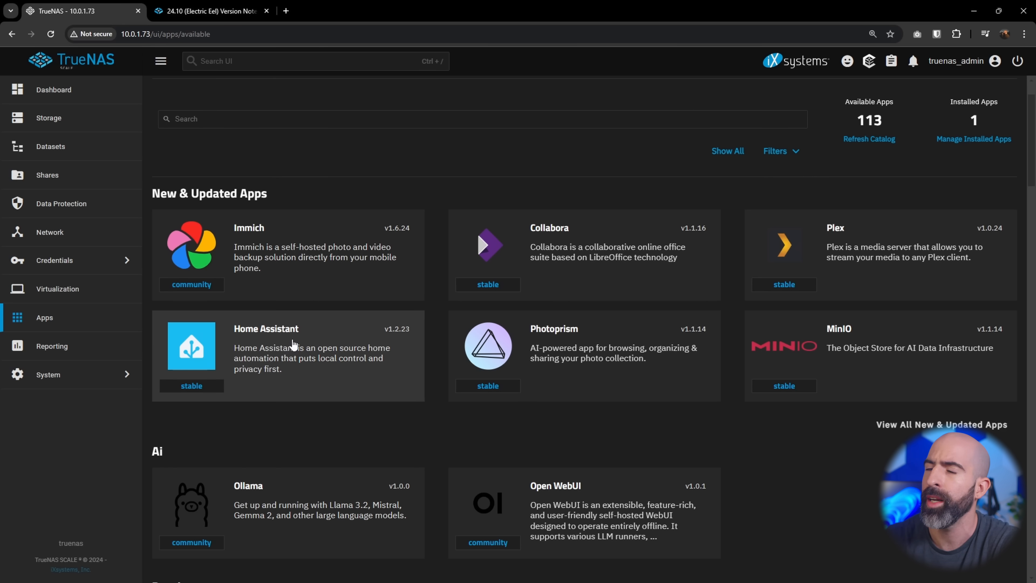
{"action": "mouse_move", "coordinate": [289, 346]}
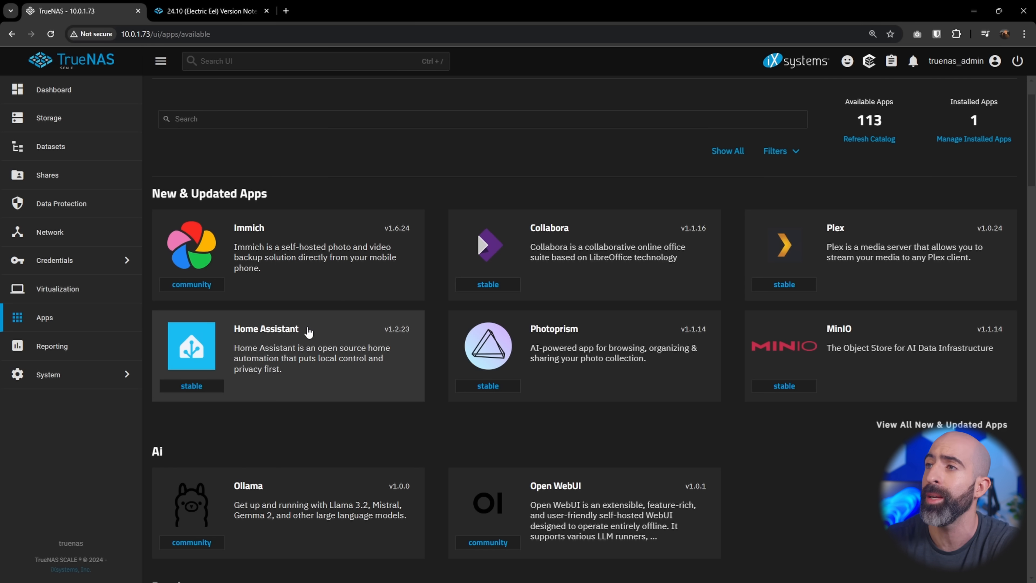
{"action": "scroll", "scroll_direction": "down", "scroll_amount": 3}
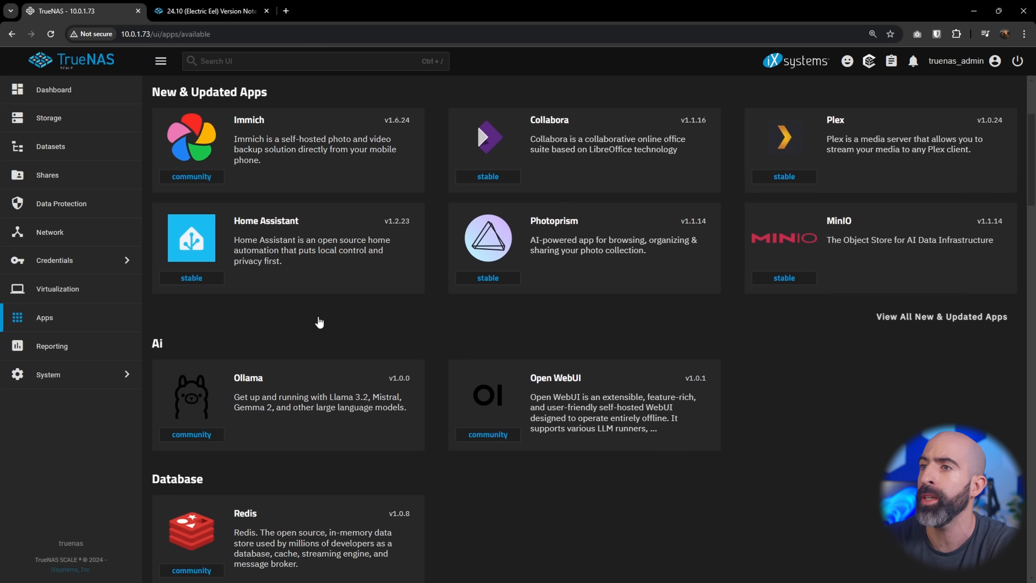
{"action": "scroll", "scroll_direction": "down", "scroll_amount": 3}
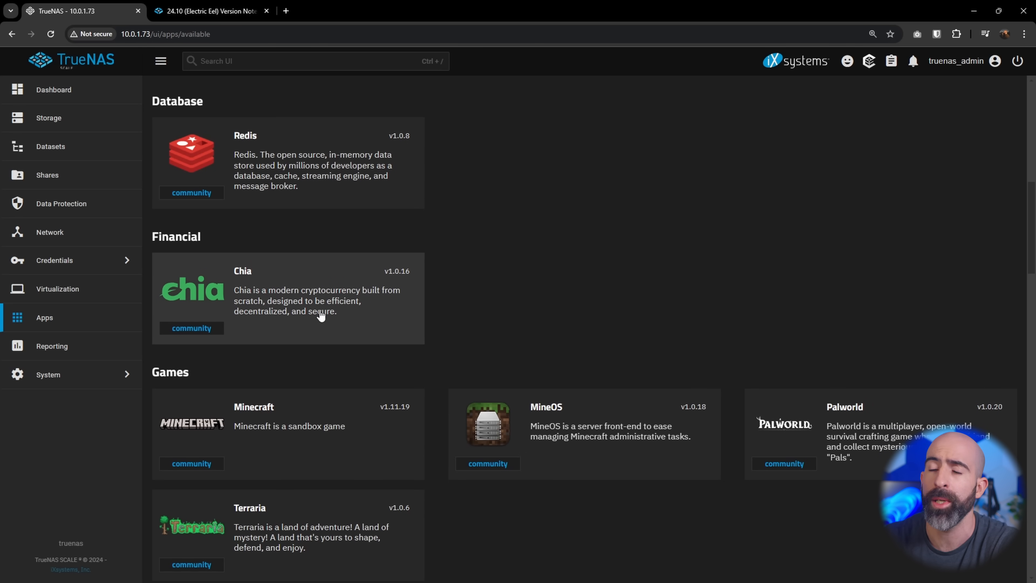
{"action": "scroll", "scroll_direction": "down", "scroll_amount": 3}
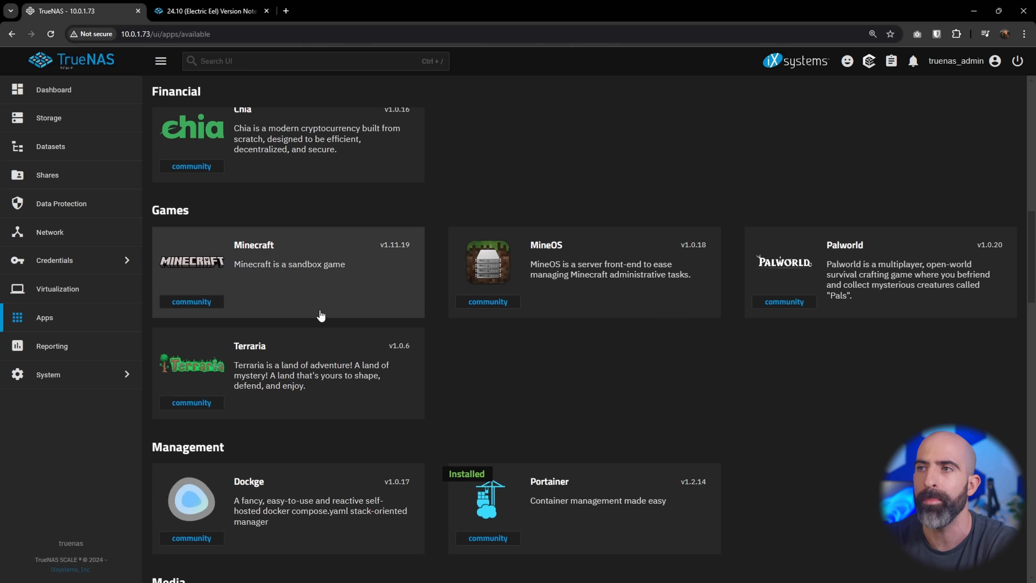
{"action": "scroll", "scroll_direction": "down", "scroll_amount": 3}
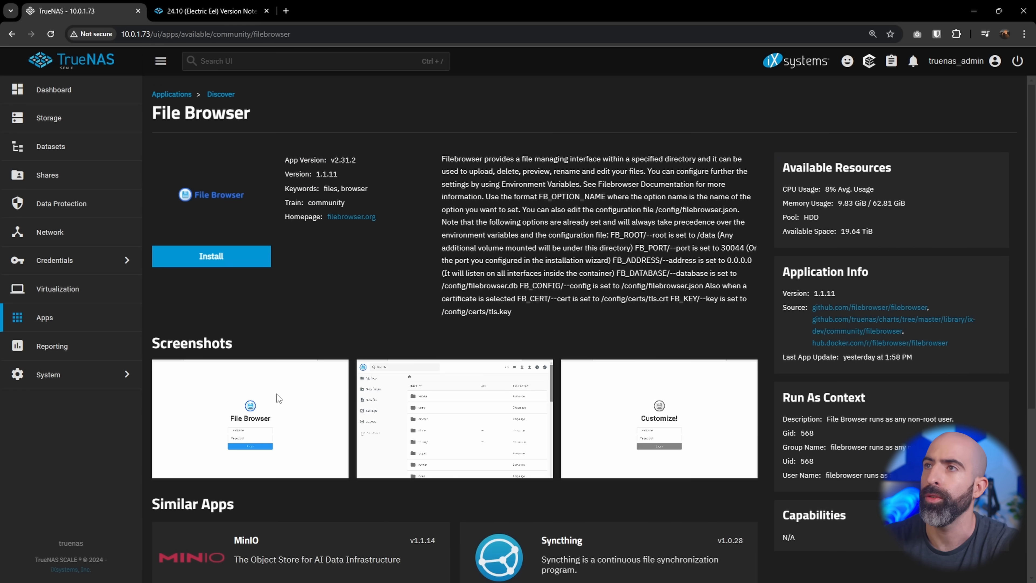
Start the File Browser install and scroll through its default form settings
{"action": "left_click", "coordinate": [211, 256]}
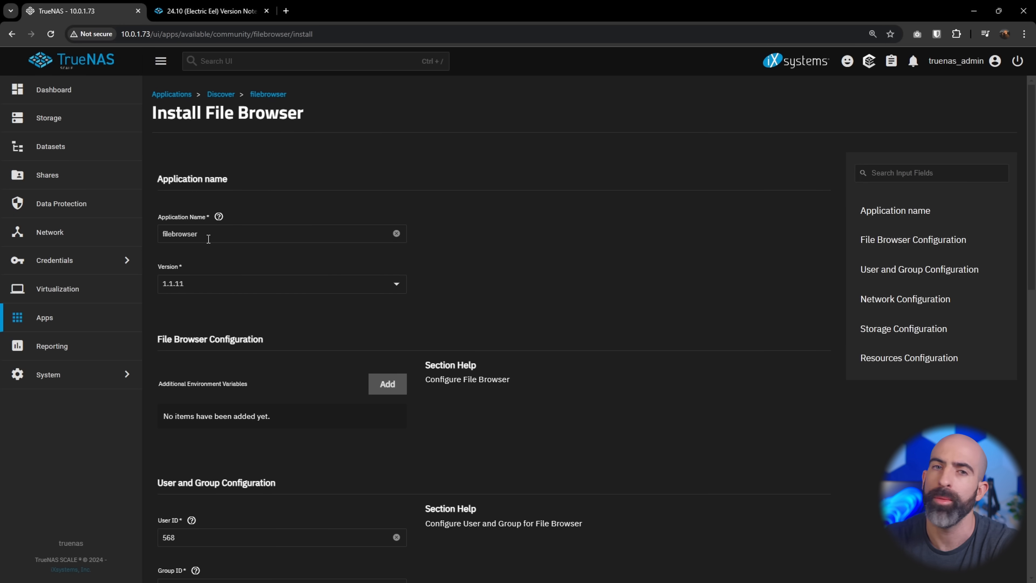
{"action": "mouse_move", "coordinate": [360, 248]}
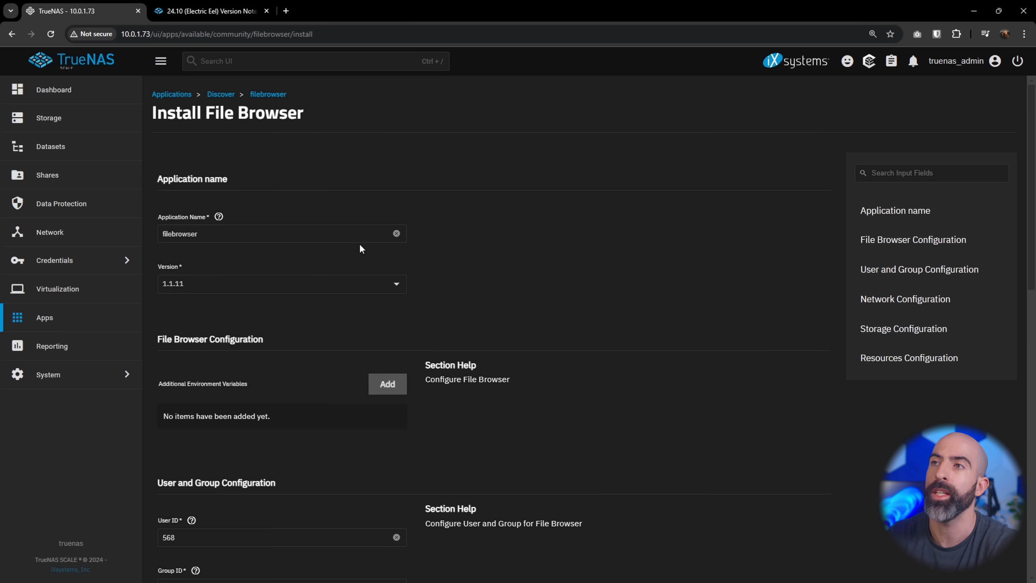
{"action": "scroll", "scroll_direction": "down", "scroll_amount": 3}
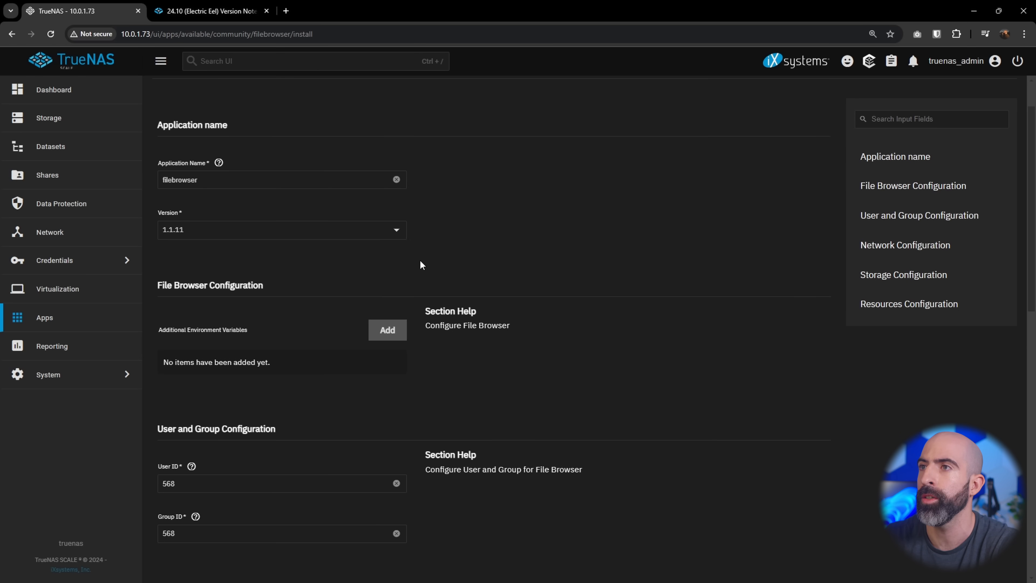
{"action": "scroll", "scroll_direction": "down", "scroll_amount": 3}
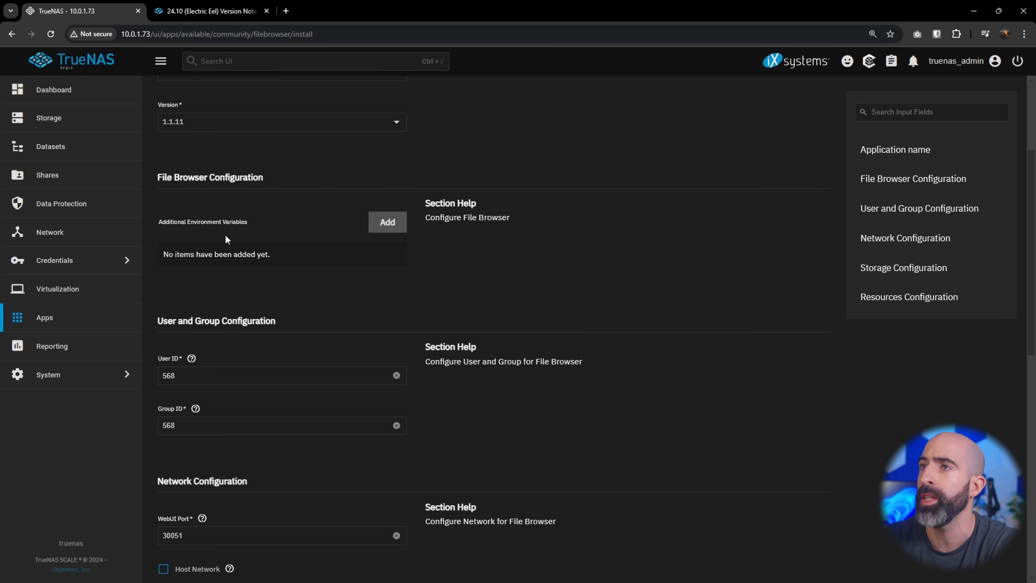
{"action": "scroll", "scroll_direction": "down", "scroll_amount": 3}
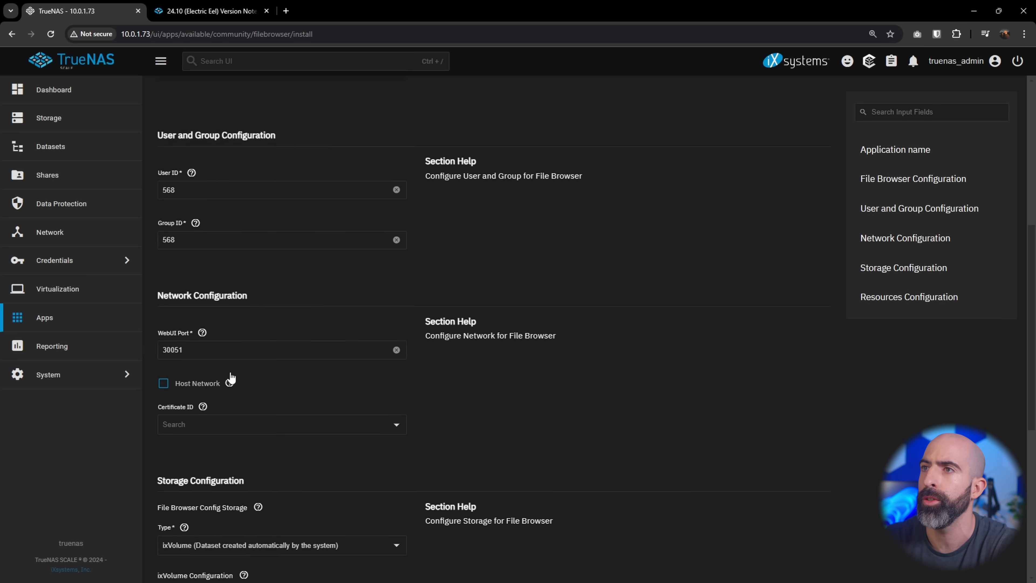
{"action": "scroll", "scroll_direction": "down", "scroll_amount": 3}
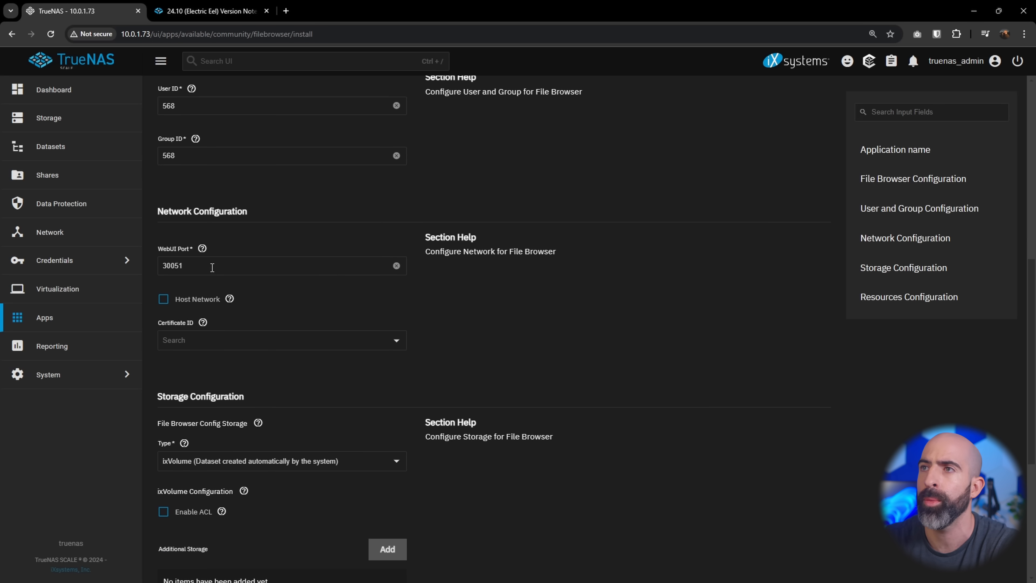
{"action": "scroll", "scroll_direction": "down", "scroll_amount": 3}
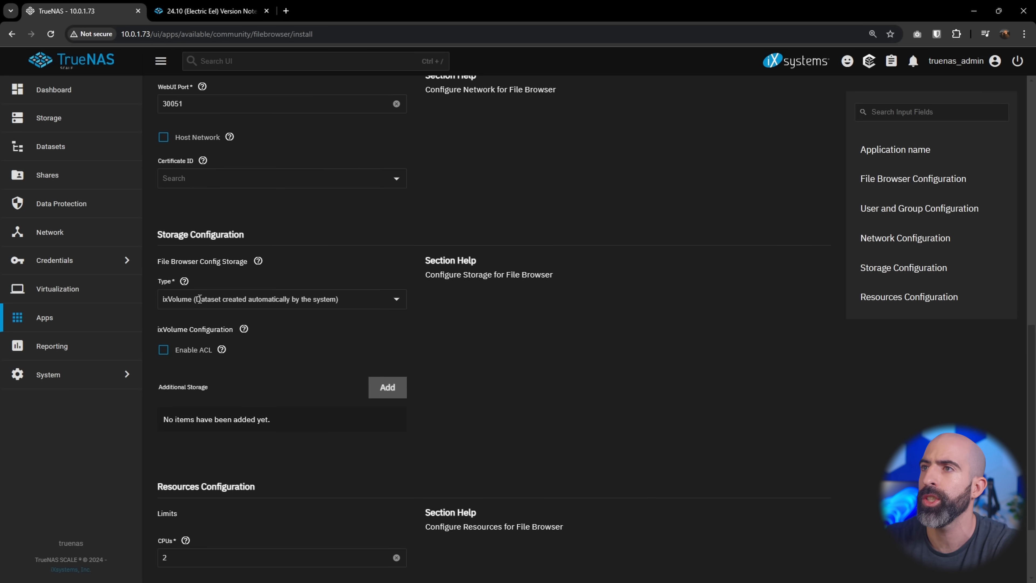
Keep automatic ixVolume config storage and submit the File Browser installation
{"action": "left_click", "coordinate": [281, 298]}
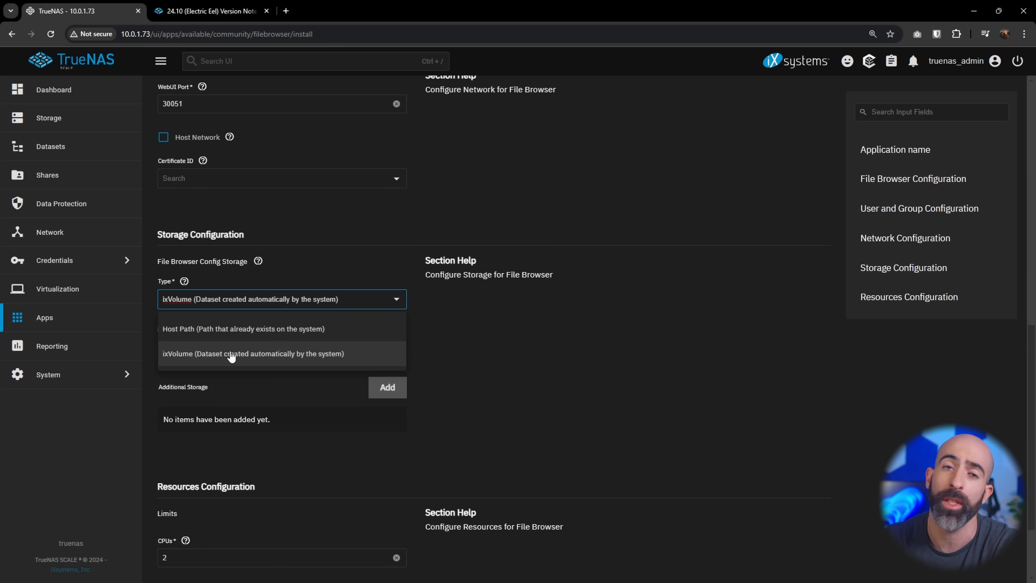
{"action": "left_click", "coordinate": [253, 354]}
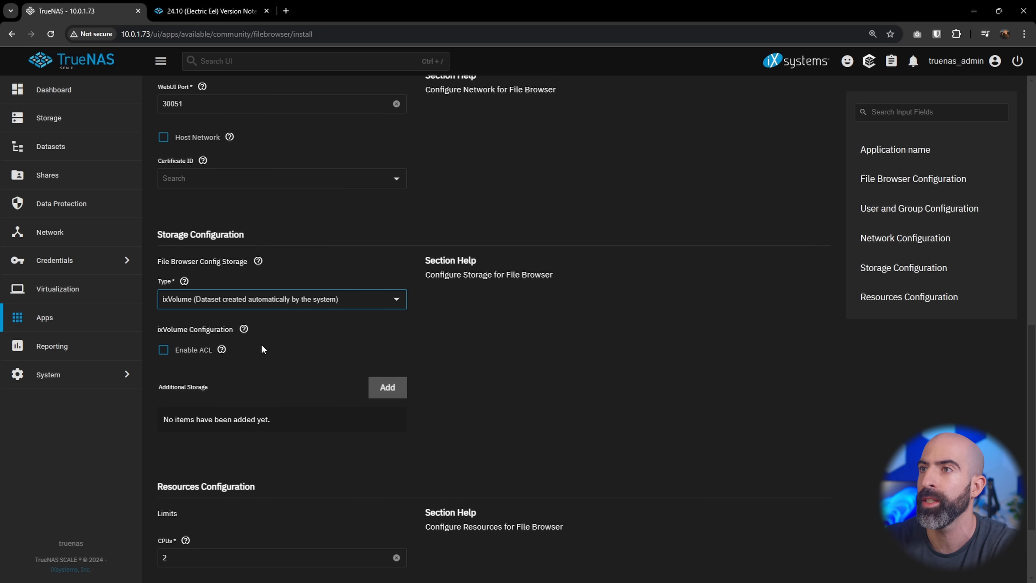
{"action": "scroll", "scroll_direction": "down", "scroll_amount": 3}
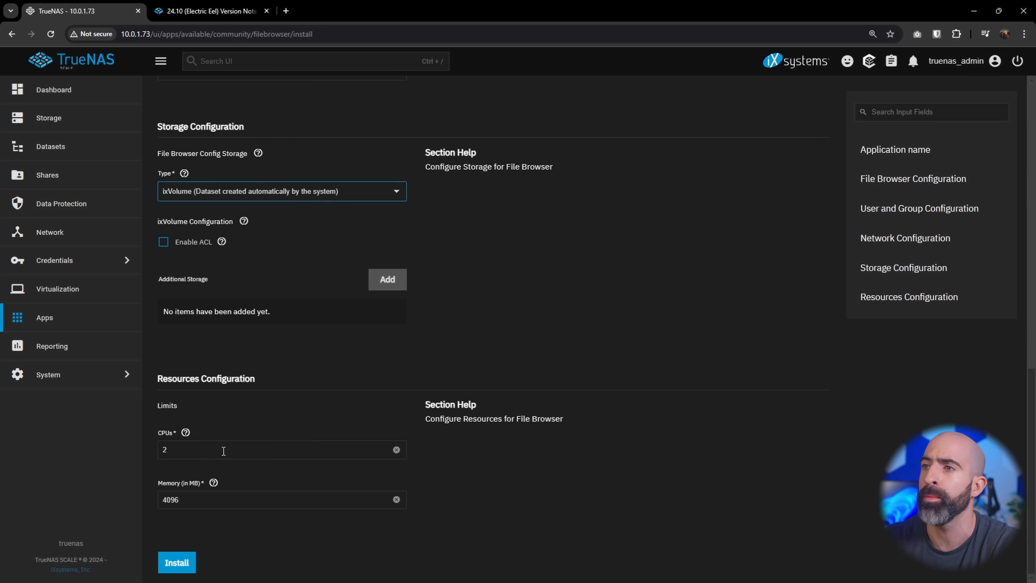
{"action": "left_click", "coordinate": [176, 563]}
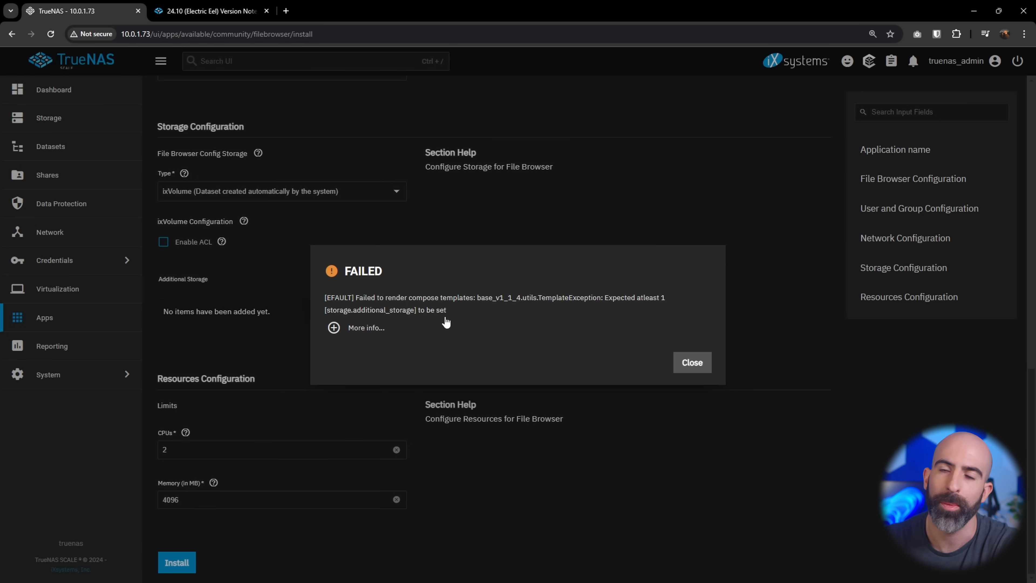
Dismiss the FAILED installation dialog and scroll the installed apps view
{"action": "left_click", "coordinate": [691, 362]}
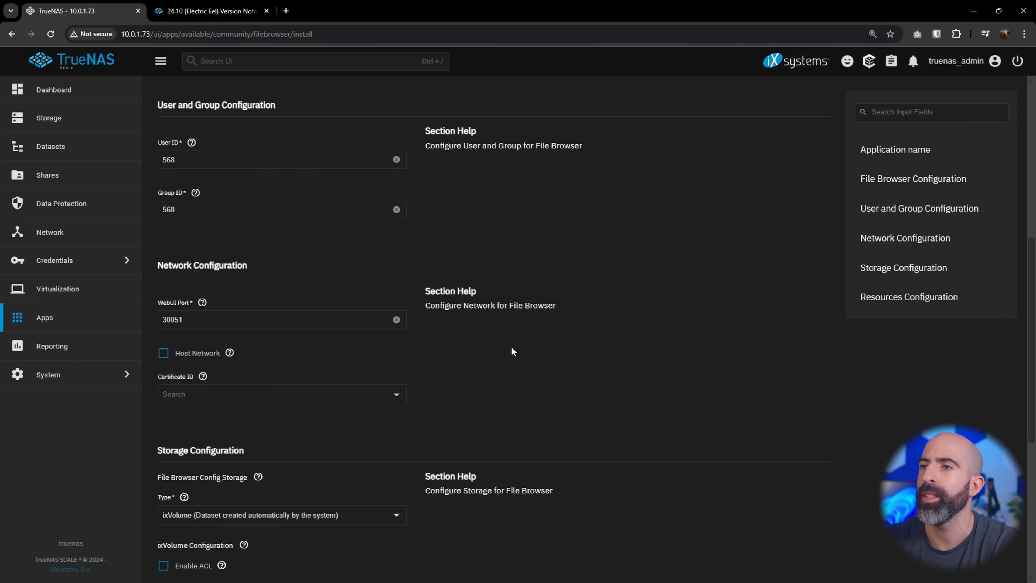
{"action": "scroll", "scroll_direction": "down", "scroll_amount": 3}
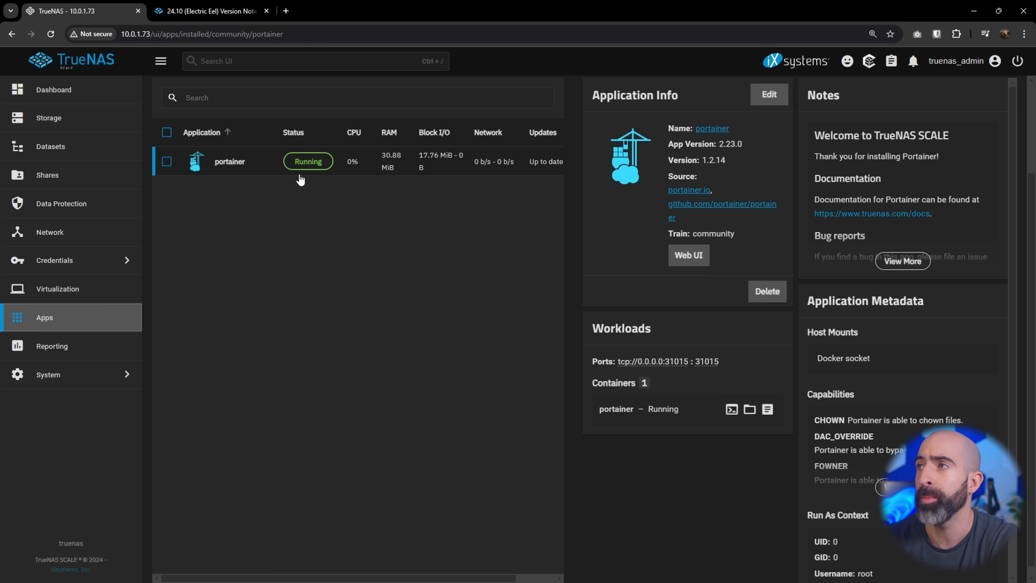
{"action": "mouse_move", "coordinate": [526, 195]}
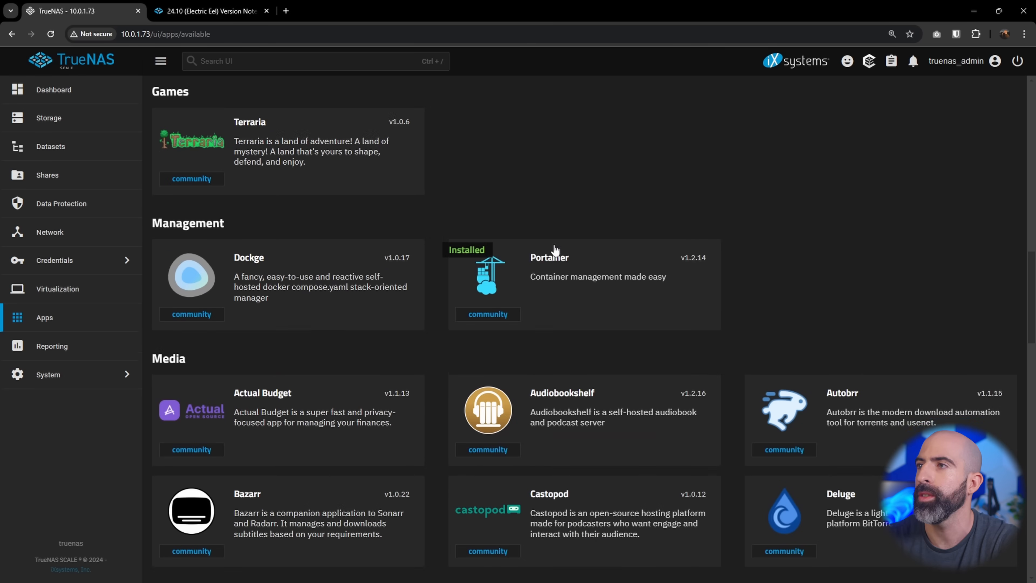
Browse down the Discover apps catalogue before launching Portainer's web UI
{"action": "scroll", "scroll_direction": "down", "scroll_amount": 3}
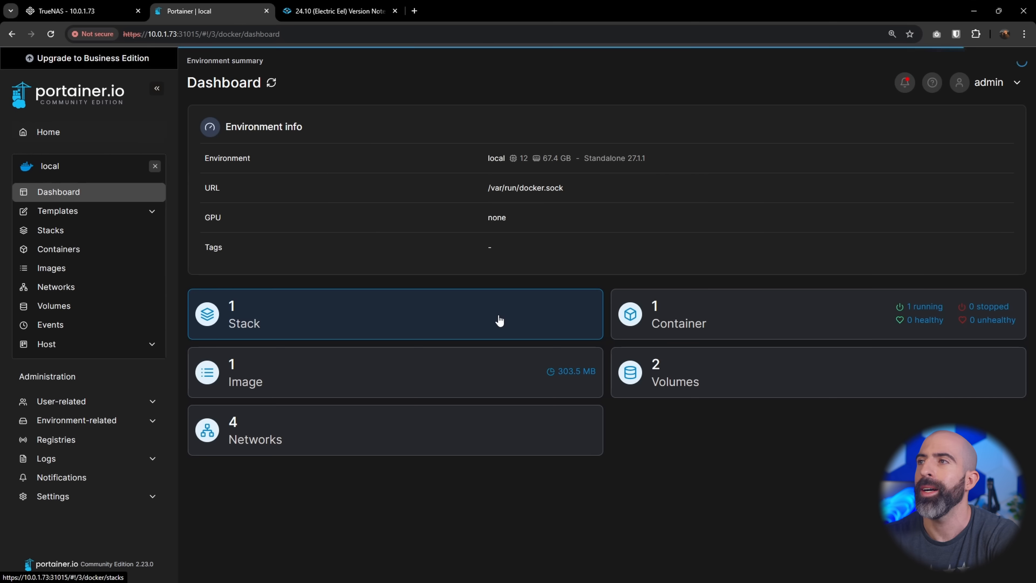
View Portainer's running containers list, then its Templates > Application catalogue
{"action": "left_click", "coordinate": [679, 324]}
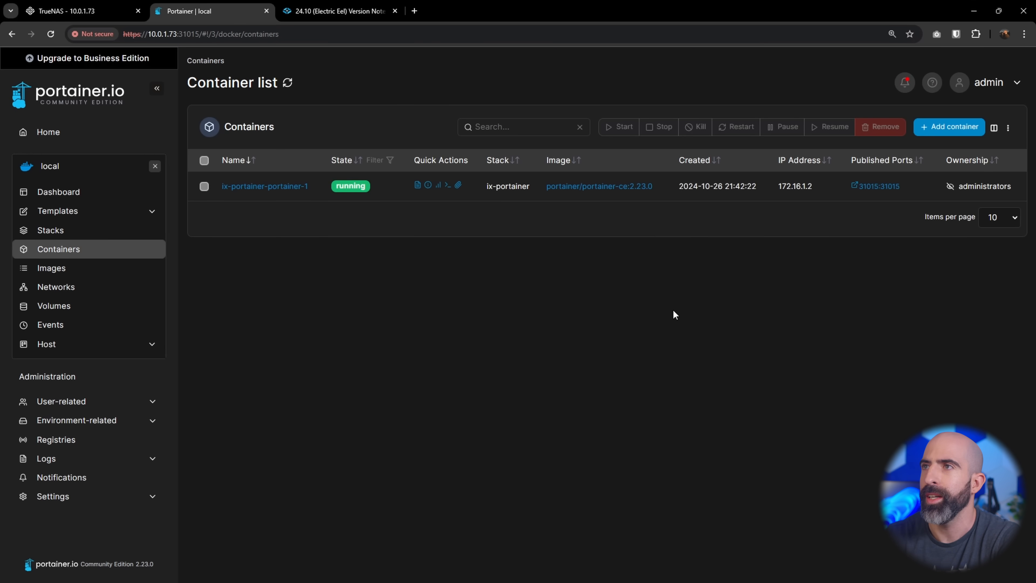
{"action": "mouse_move", "coordinate": [362, 297]}
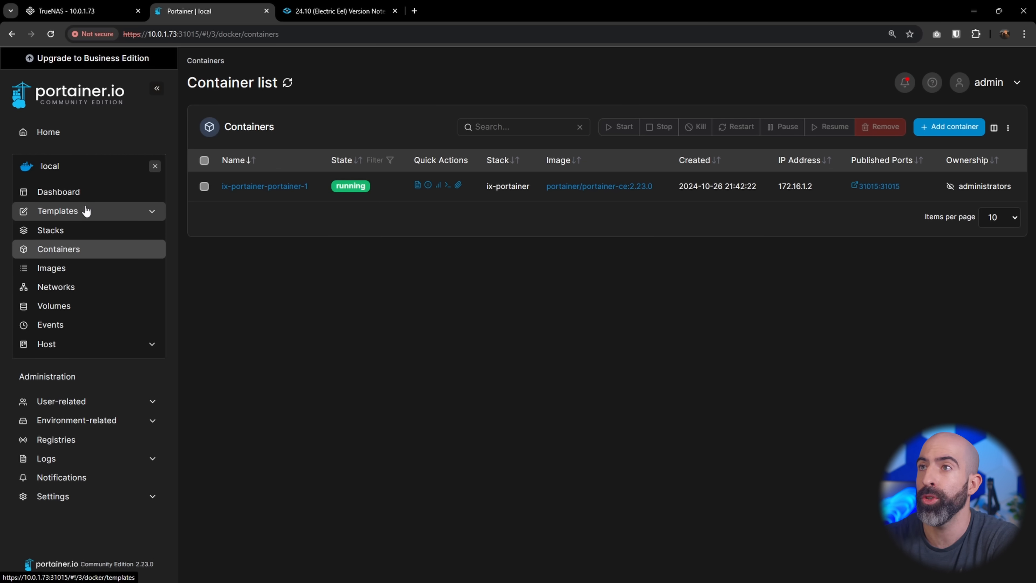
{"action": "left_click", "coordinate": [58, 211]}
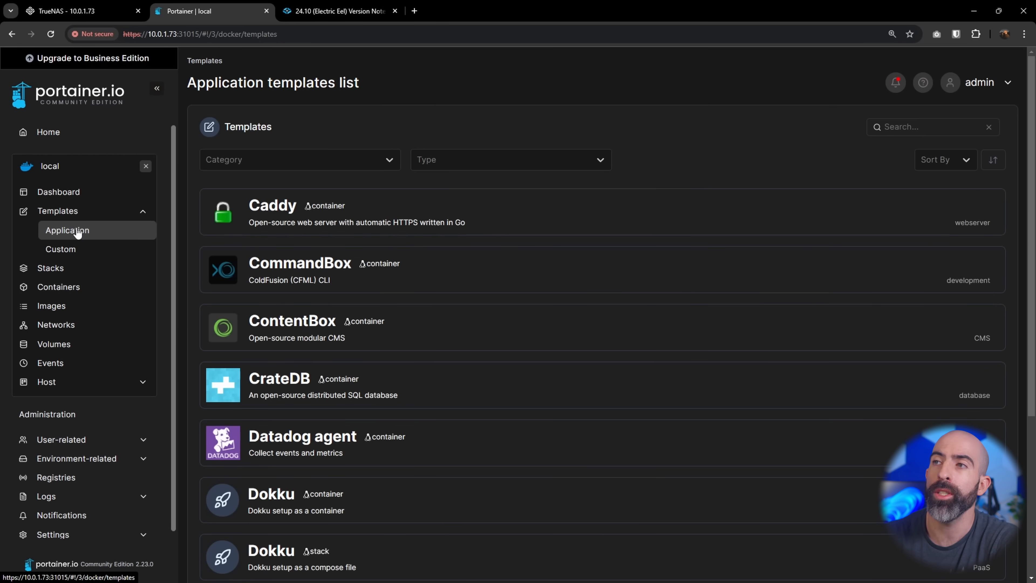
{"action": "mouse_move", "coordinate": [74, 237]}
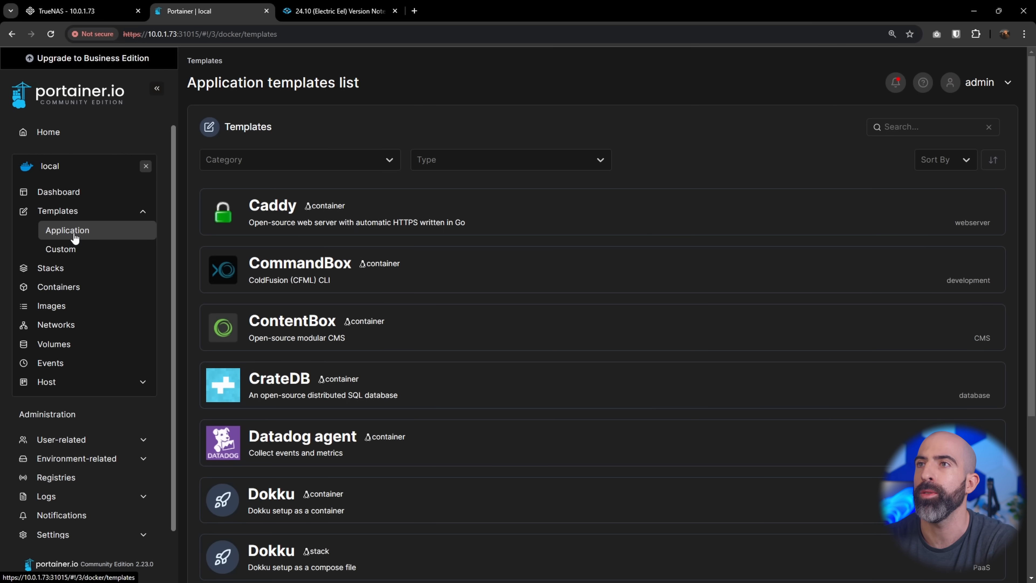
{"action": "left_click", "coordinate": [60, 249]}
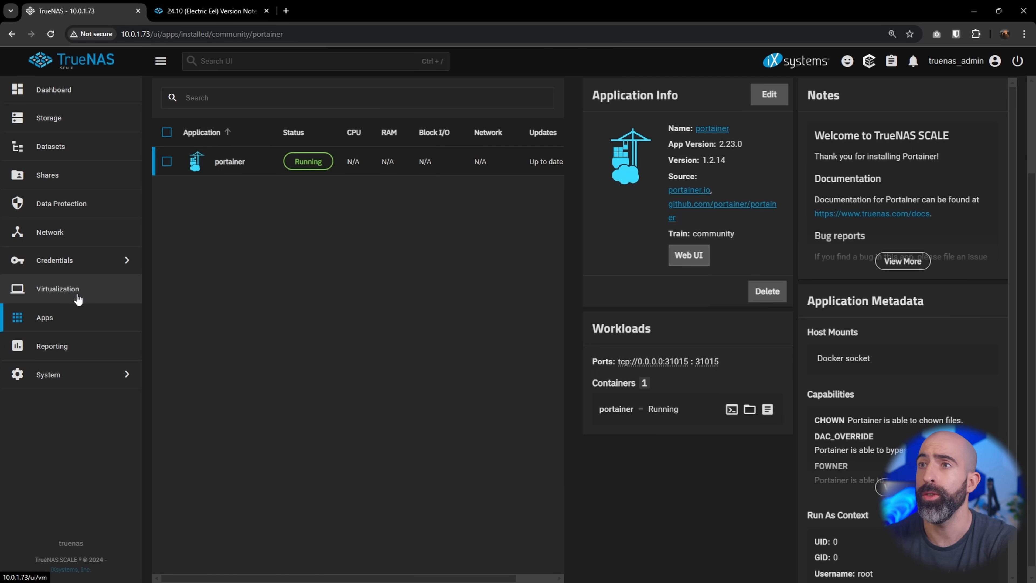
From Virtualization, view the Mint VM's SPICE display through to the Linux Mint GRUB menu, then close it
{"action": "left_click", "coordinate": [57, 289]}
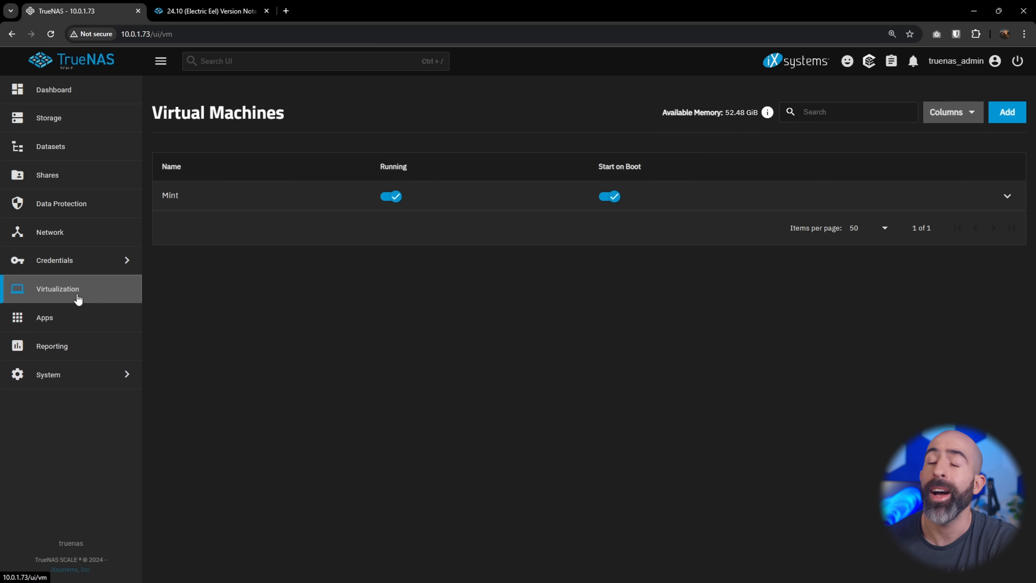
{"action": "mouse_move", "coordinate": [91, 289]}
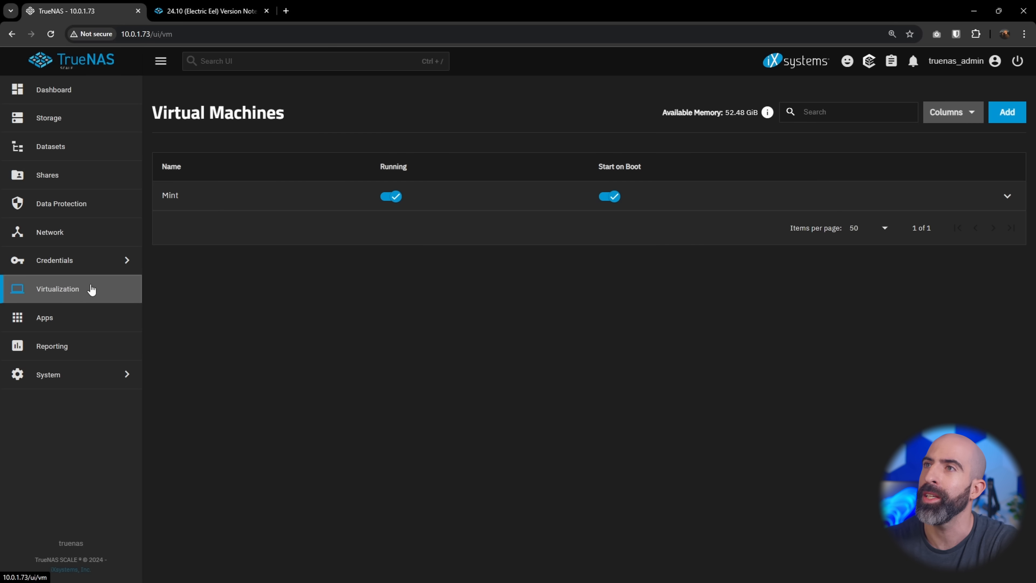
{"action": "mouse_move", "coordinate": [254, 202]}
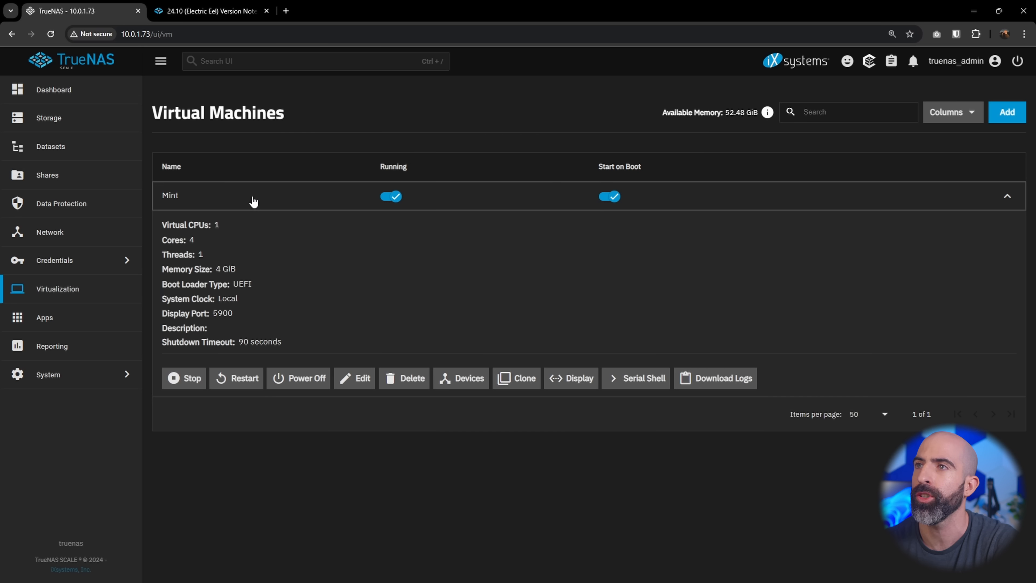
{"action": "mouse_move", "coordinate": [283, 356]}
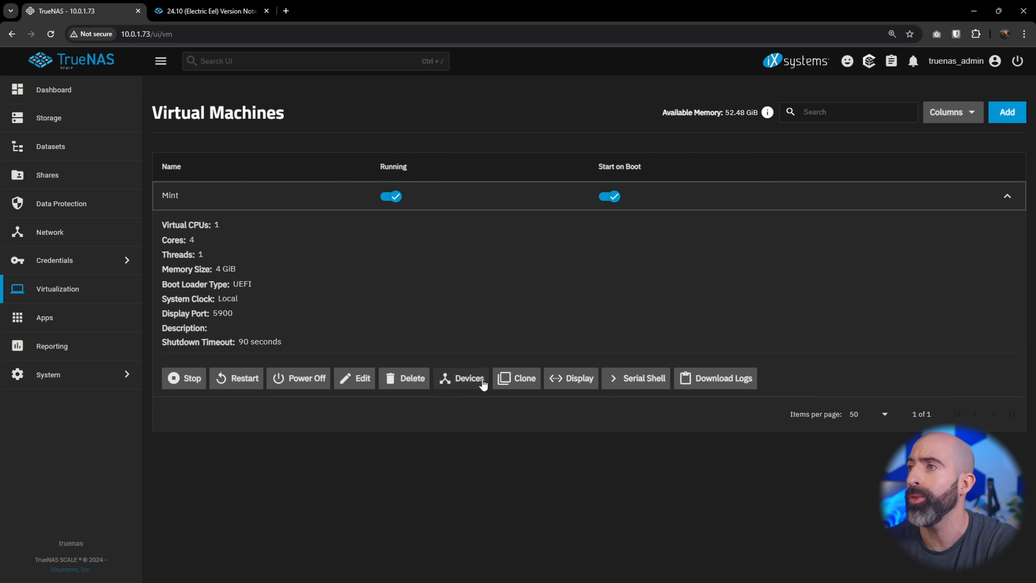
{"action": "left_click", "coordinate": [576, 378]}
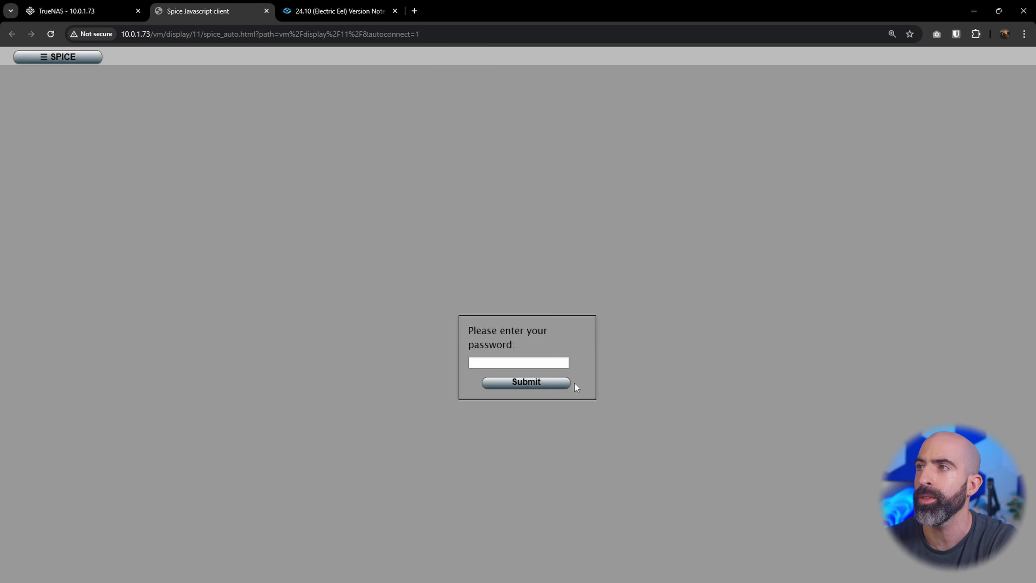
{"action": "left_click", "coordinate": [525, 382]}
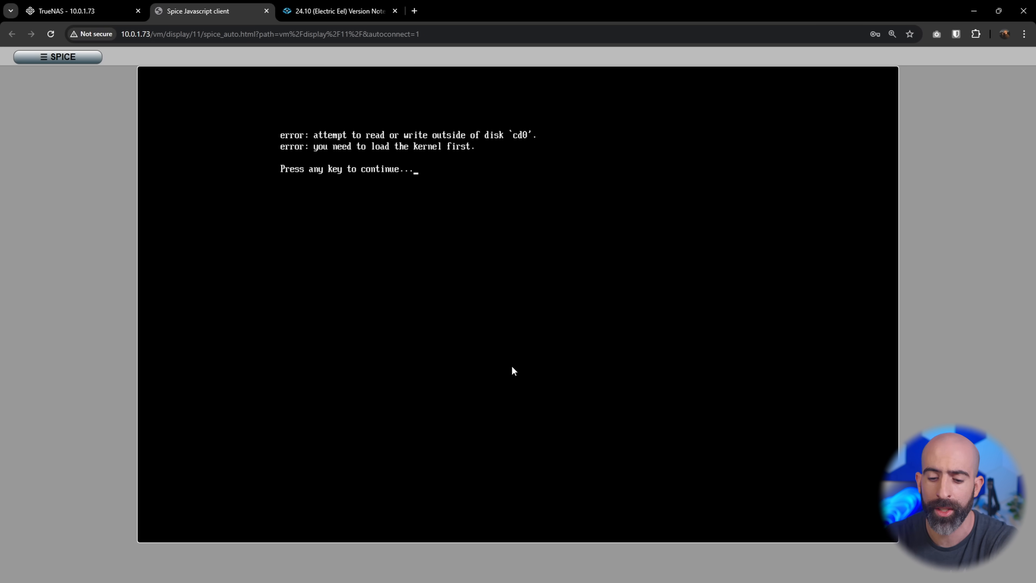
{"action": "key", "text": "enter"}
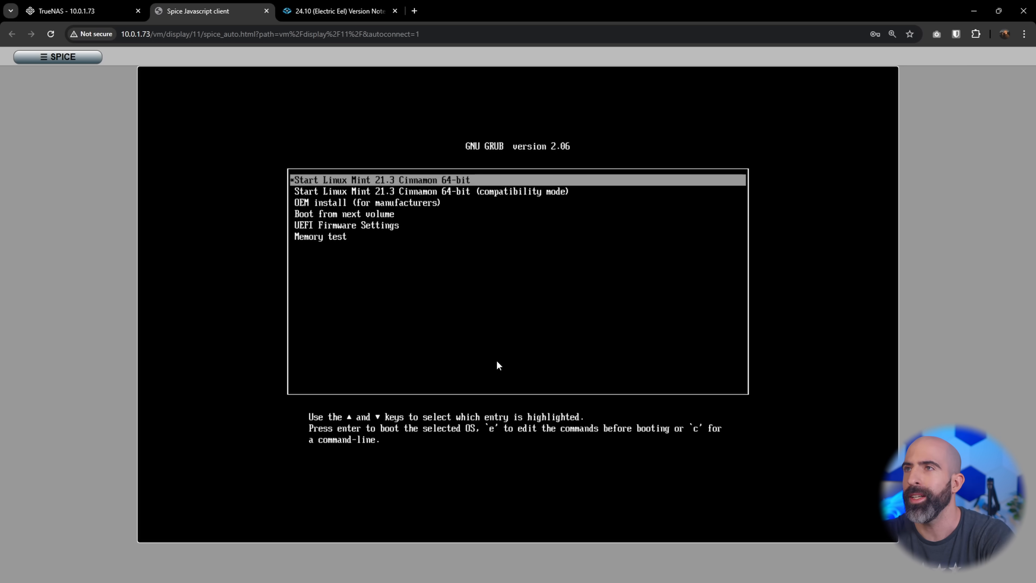
{"action": "mouse_move", "coordinate": [495, 338]}
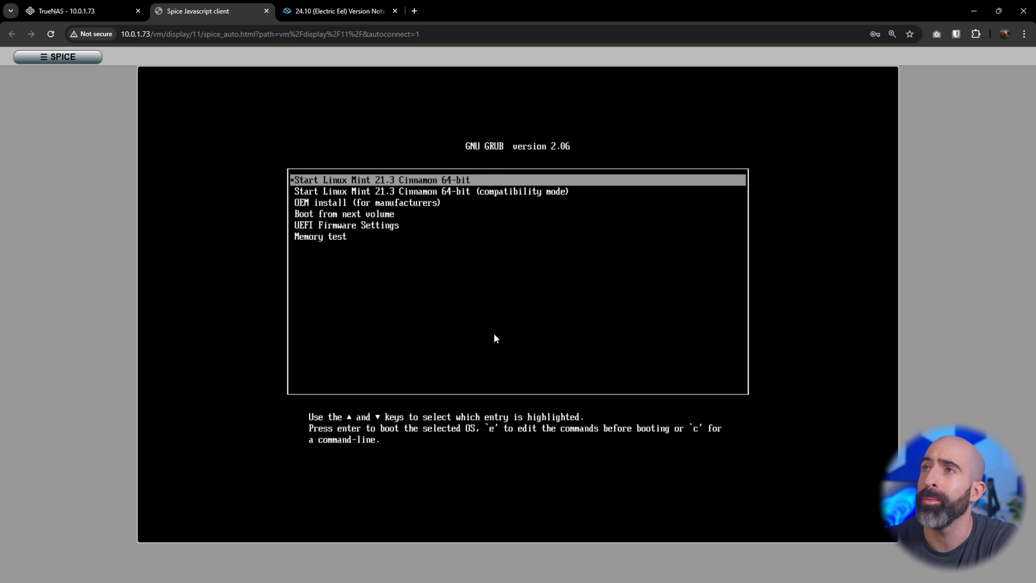
{"action": "mouse_move", "coordinate": [275, 18]}
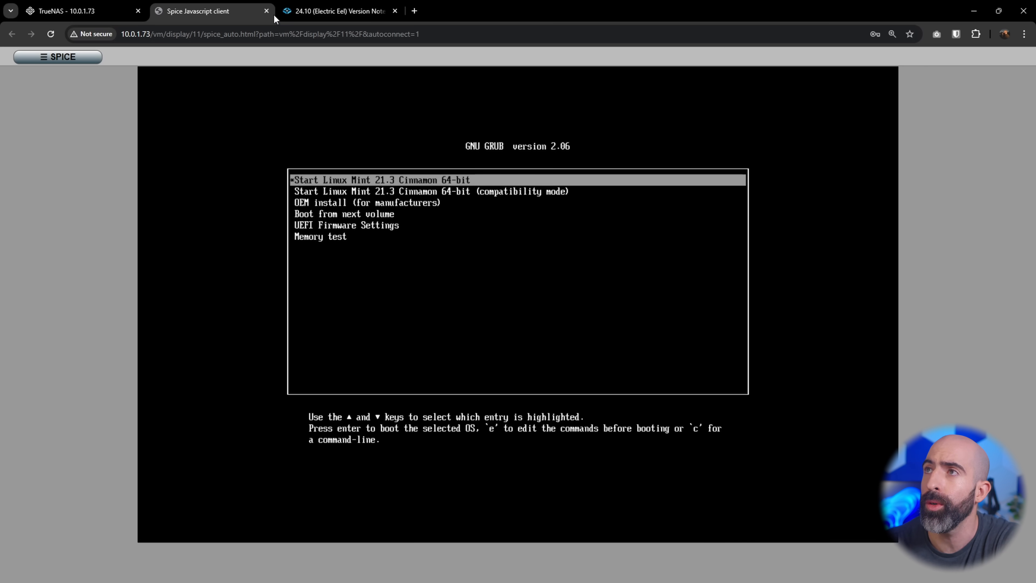
{"action": "left_click", "coordinate": [267, 10]}
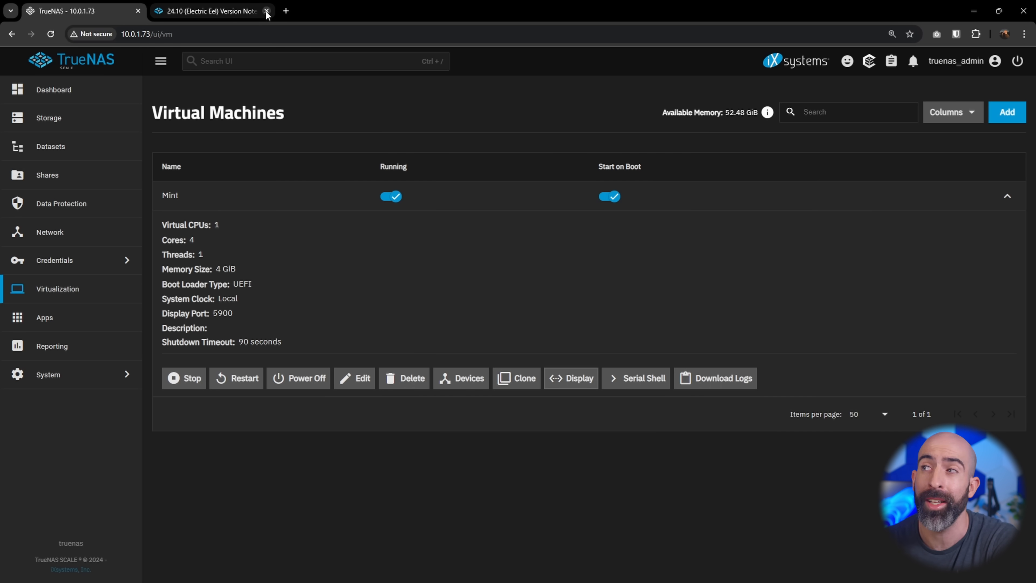
{"action": "mouse_move", "coordinate": [318, 210]}
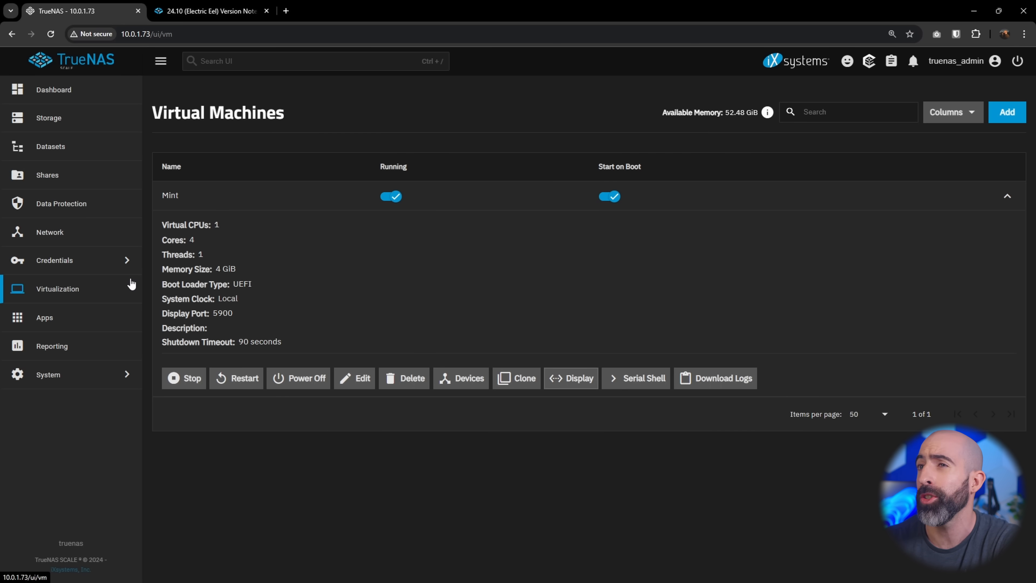
{"action": "mouse_move", "coordinate": [101, 290]}
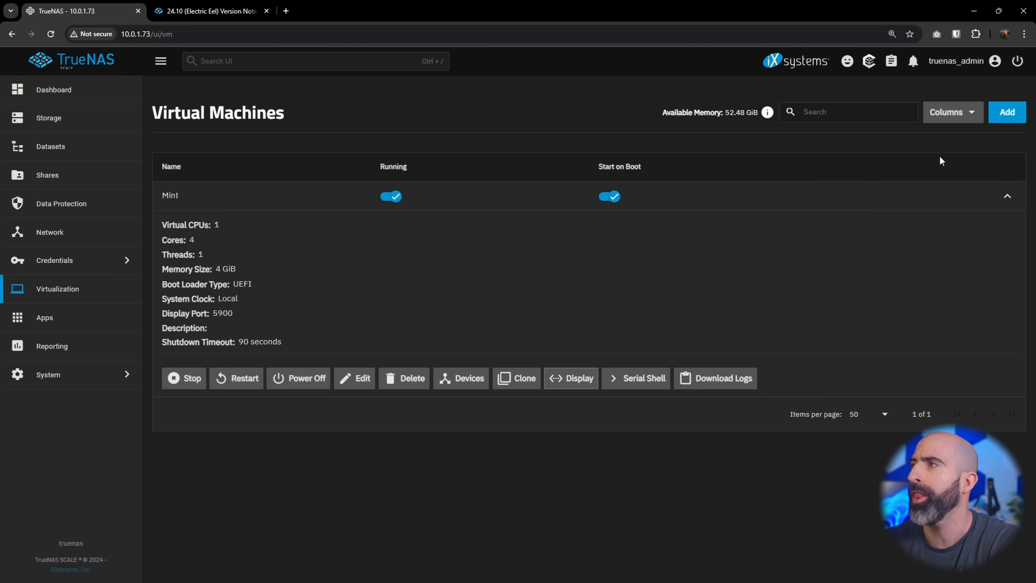
{"action": "left_click", "coordinate": [1006, 112]}
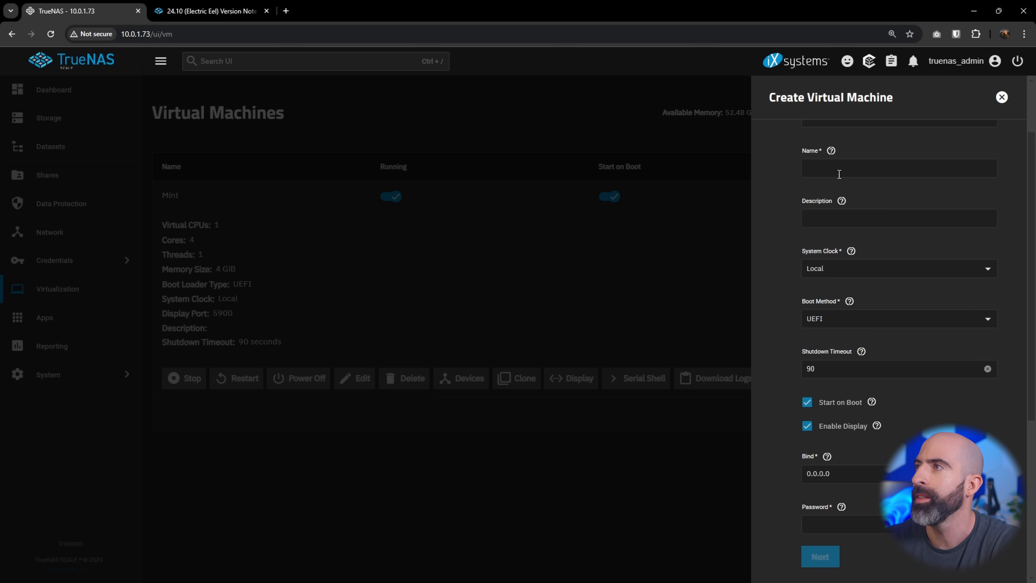
Review the Create Virtual Machine form's Name field and remaining steps, then close it uncreated
{"action": "left_click", "coordinate": [898, 165]}
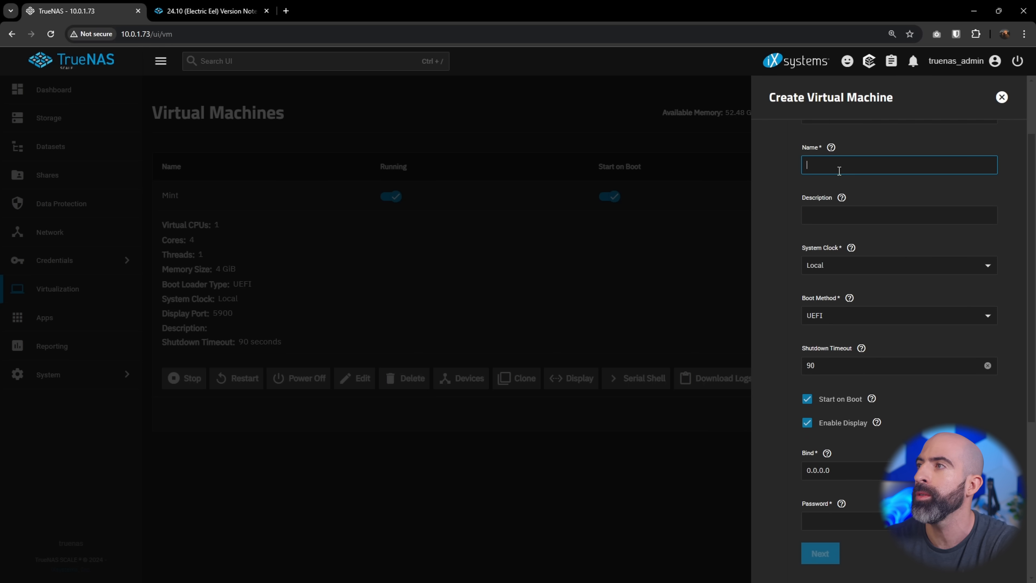
{"action": "scroll", "scroll_direction": "down", "scroll_amount": 3}
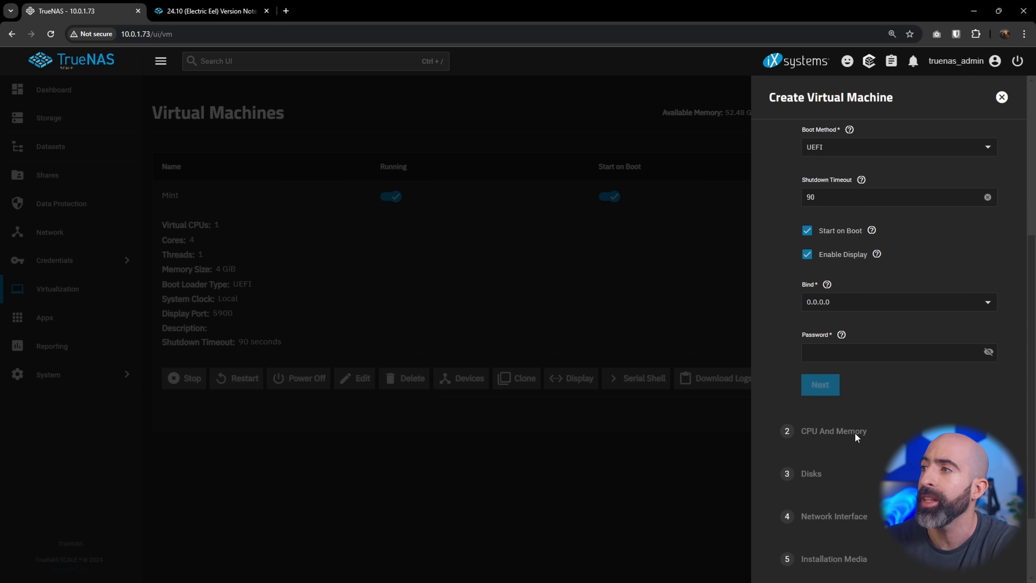
{"action": "scroll", "scroll_direction": "down", "scroll_amount": 3}
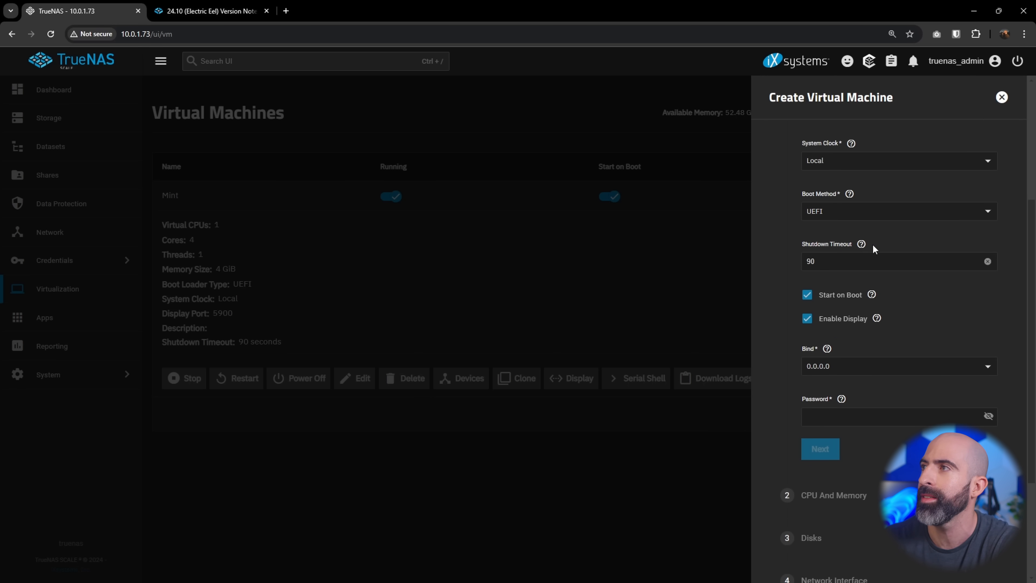
{"action": "left_click", "coordinate": [1001, 97]}
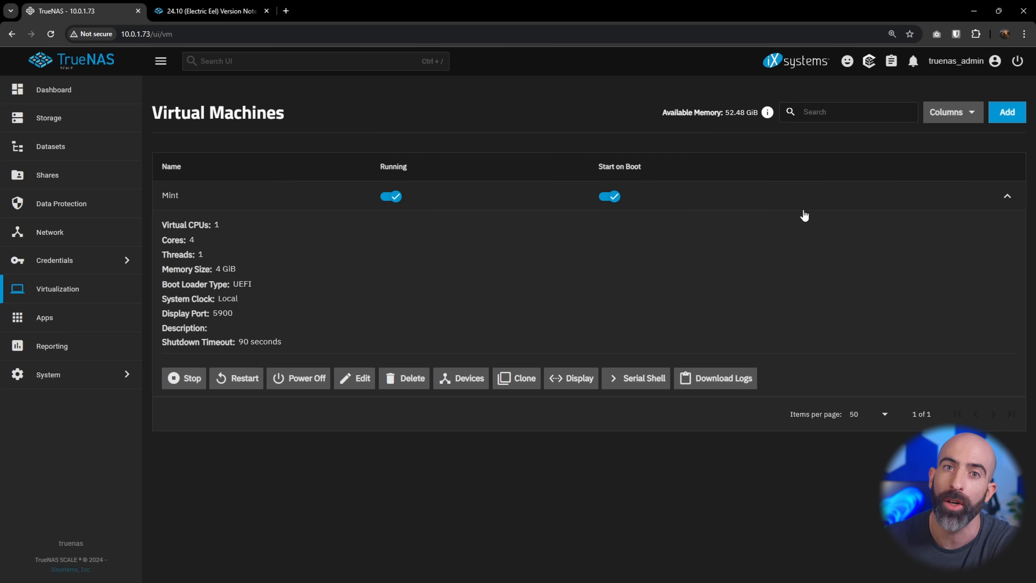
{"action": "mouse_move", "coordinate": [697, 295]}
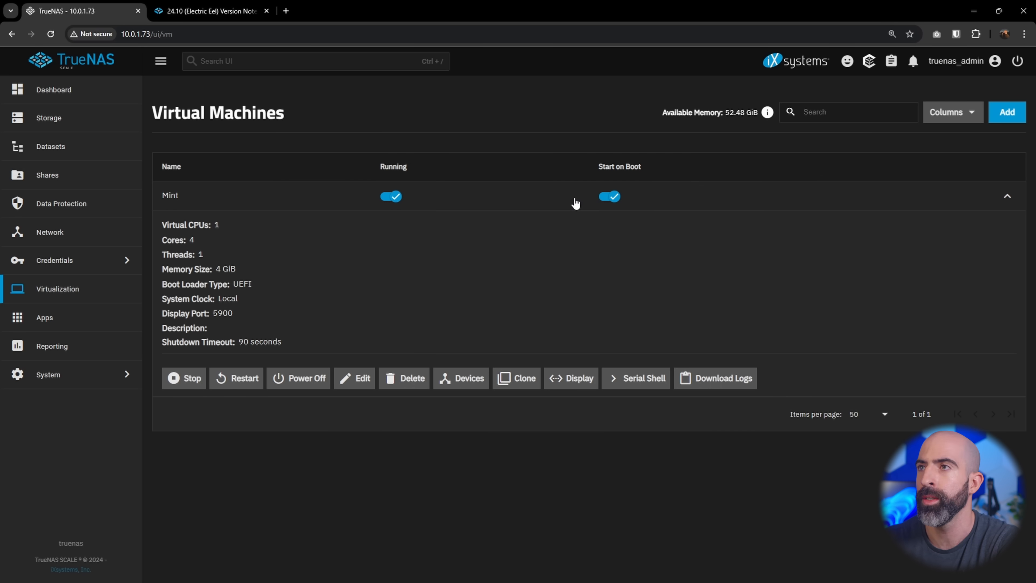
{"action": "mouse_move", "coordinate": [295, 292]}
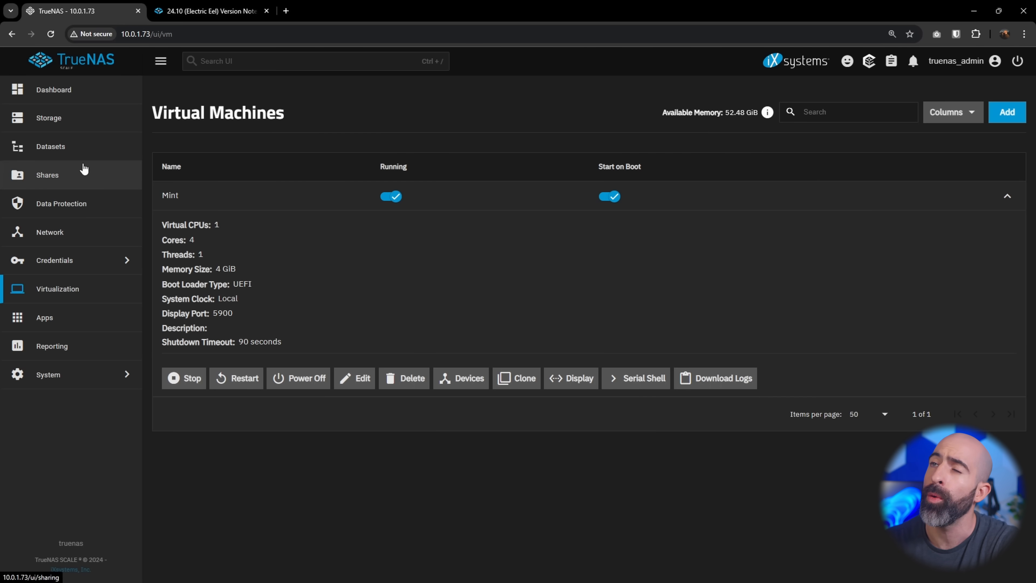
From the Storage Dashboard, manage devices for the HDD pool's topology
{"action": "left_click", "coordinate": [48, 117]}
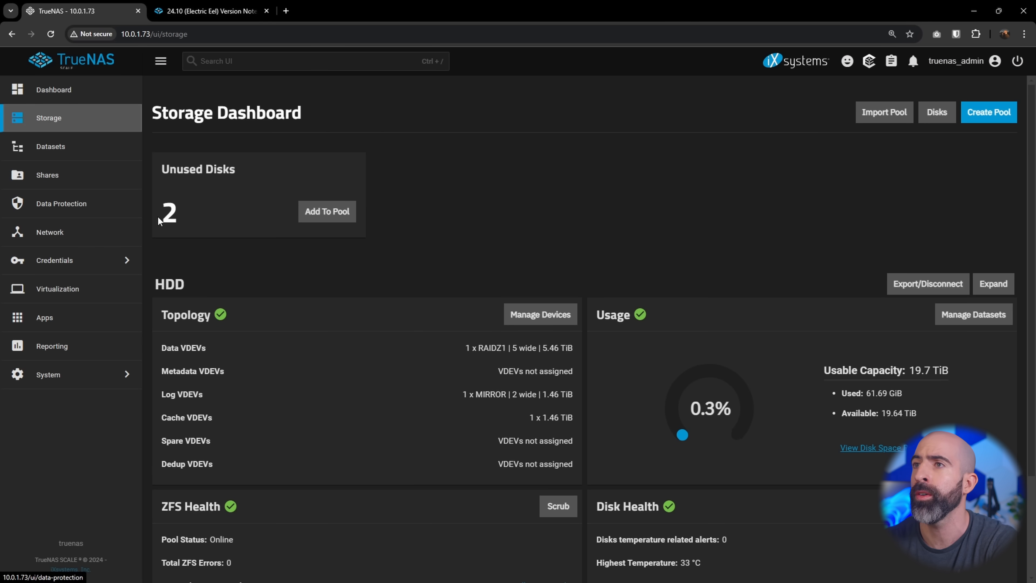
{"action": "mouse_move", "coordinate": [183, 288]}
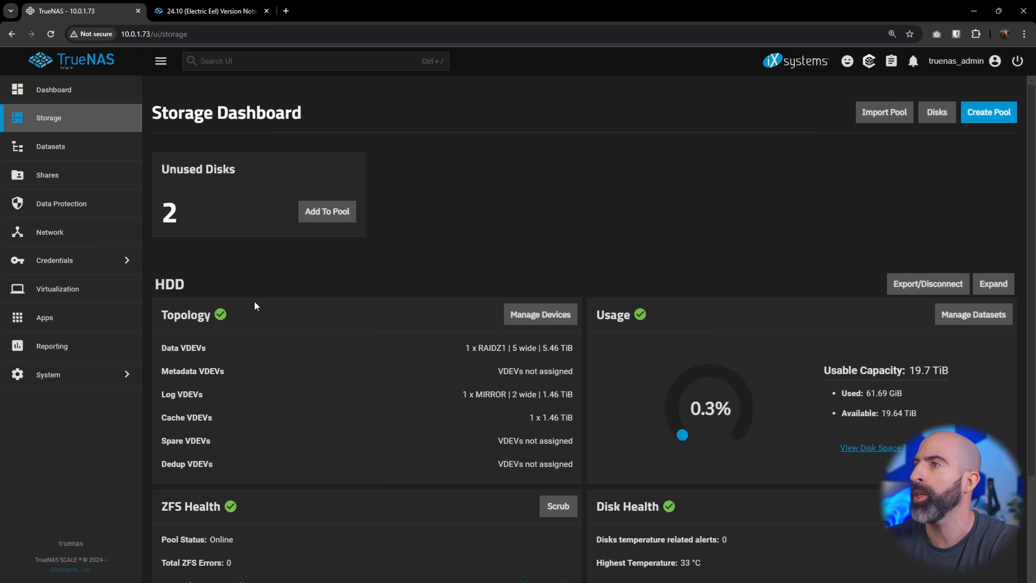
{"action": "left_click", "coordinate": [539, 314]}
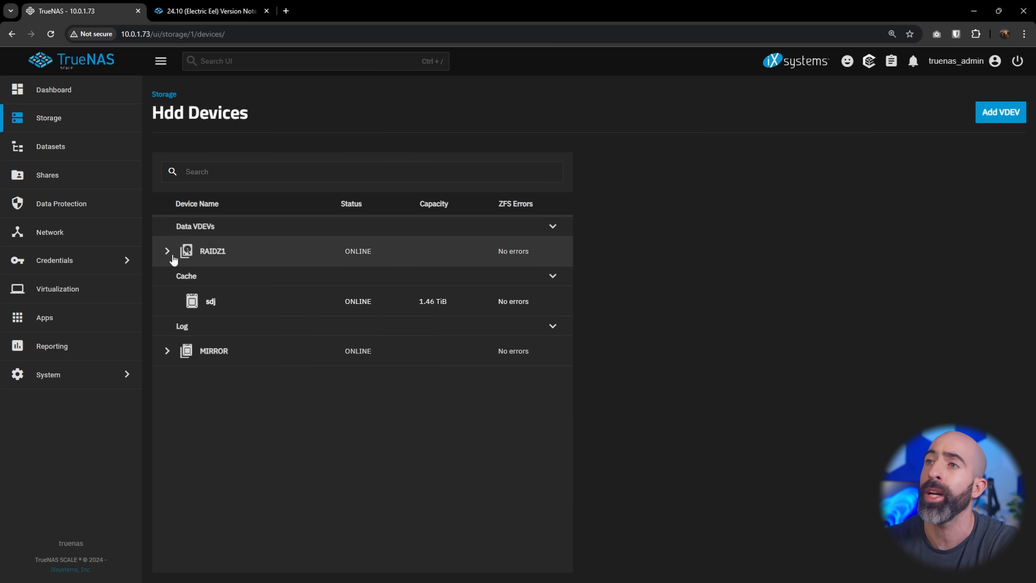
Expand the RAIDZ1 vdev's five disks and the MIRROR log's two disks, then start Extend on RAIDZ1
{"action": "left_click", "coordinate": [167, 250]}
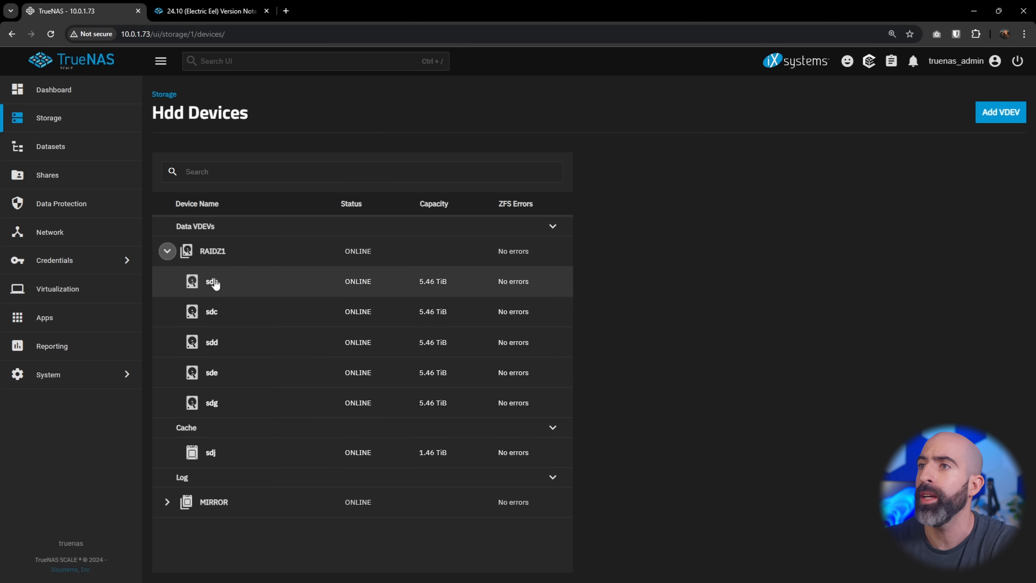
{"action": "mouse_move", "coordinate": [225, 424]}
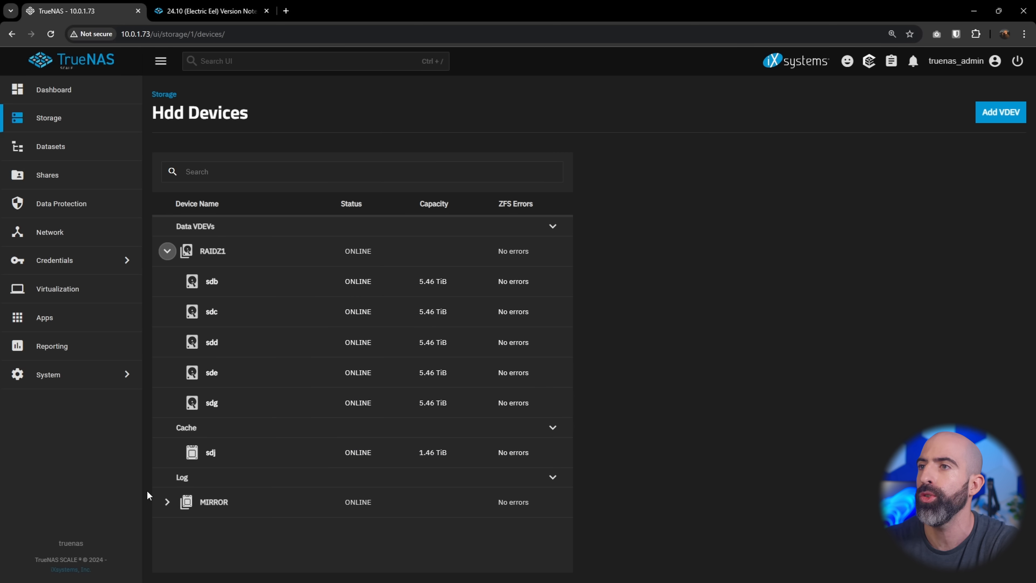
{"action": "left_click", "coordinate": [168, 502]}
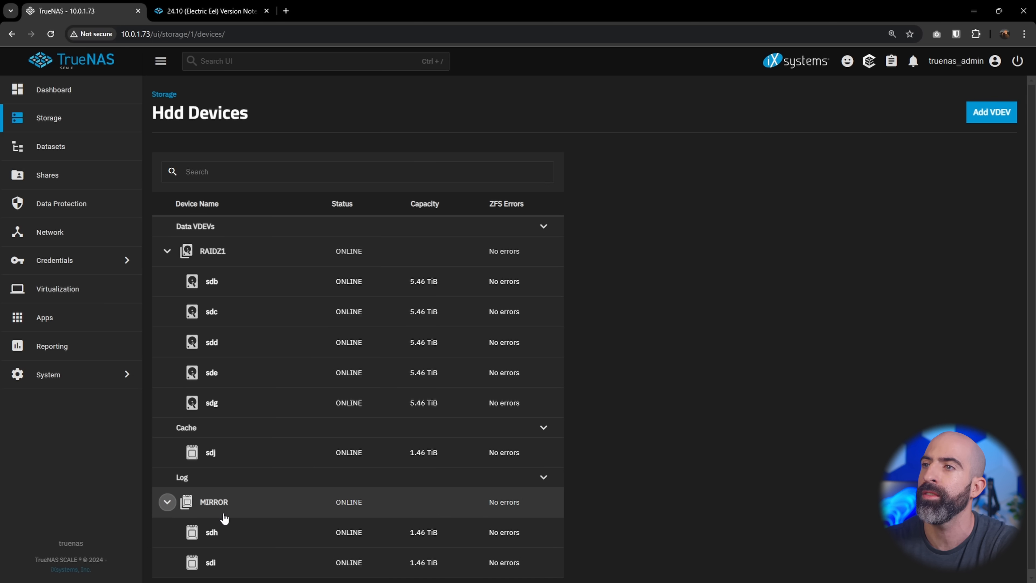
{"action": "mouse_move", "coordinate": [240, 481]}
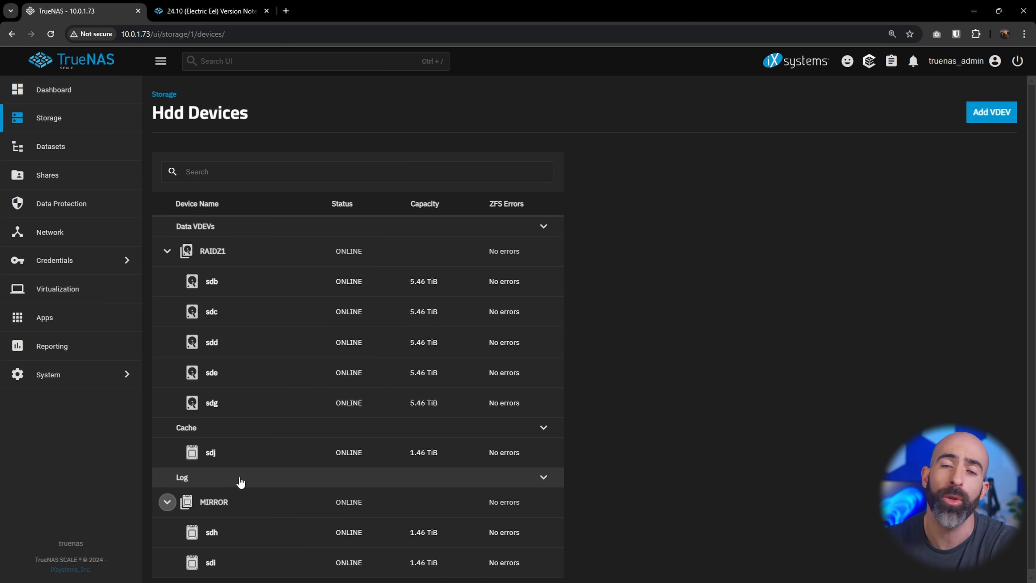
{"action": "mouse_move", "coordinate": [263, 303]}
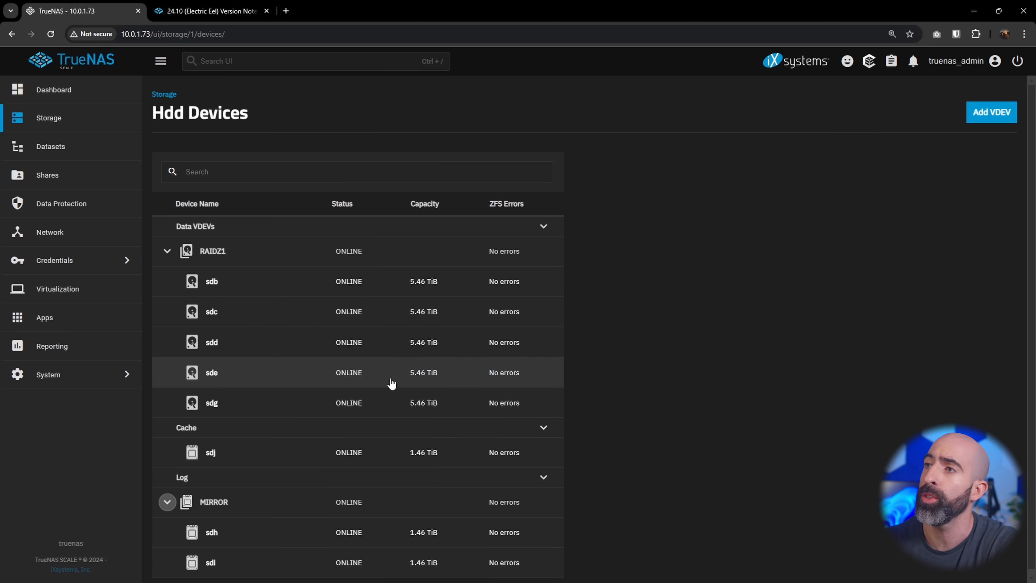
{"action": "mouse_move", "coordinate": [385, 401]}
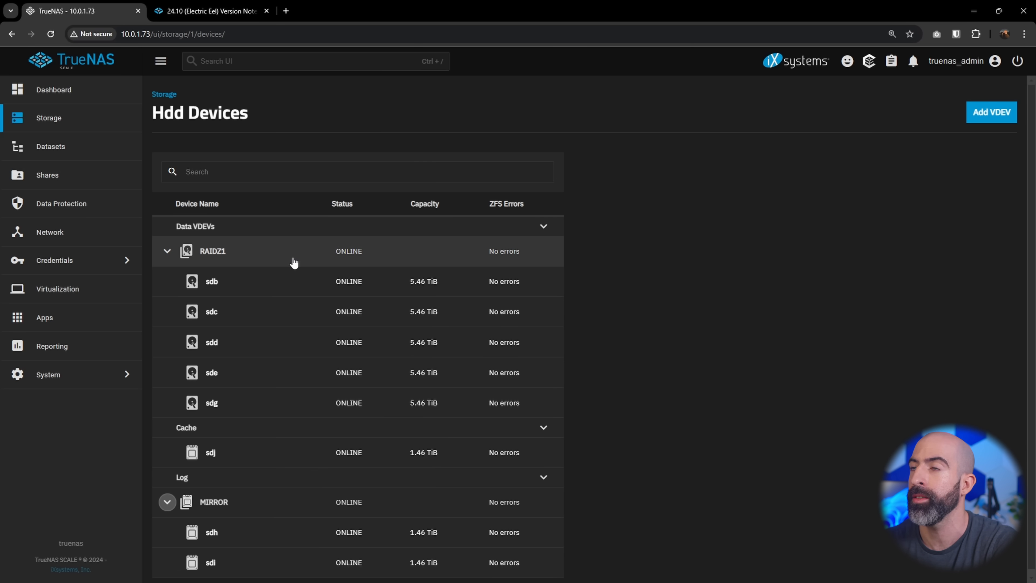
{"action": "left_click", "coordinate": [212, 251]}
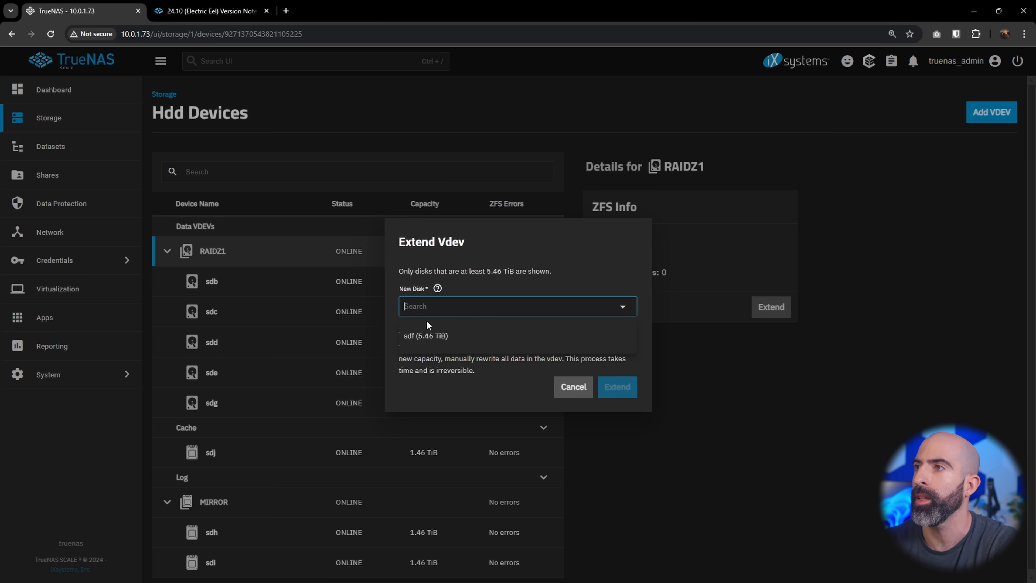
Add disk sdf (5.46 TiB) to RAIDZ1, making it six online disks
{"action": "left_click", "coordinate": [427, 336]}
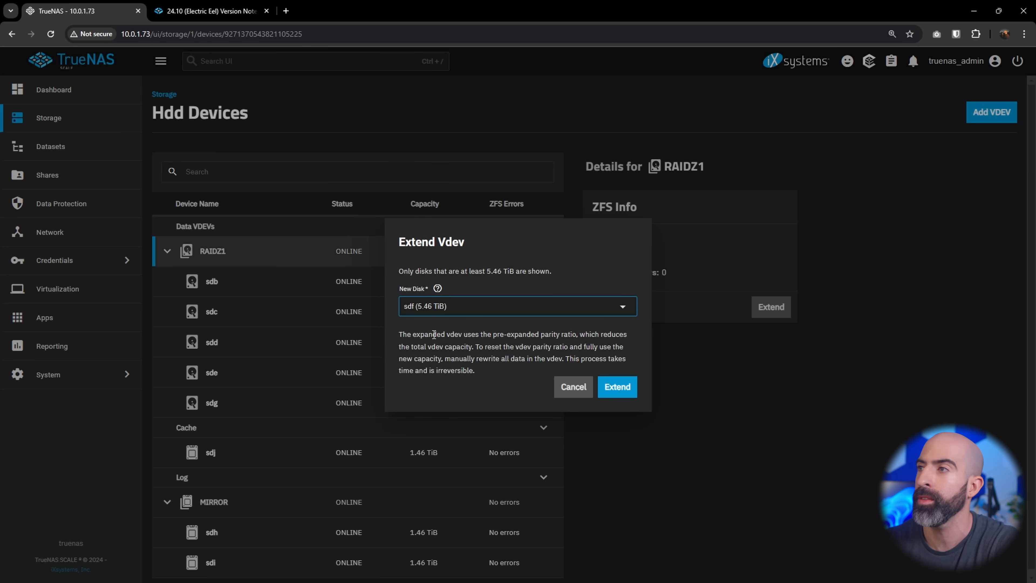
{"action": "left_click", "coordinate": [616, 386]}
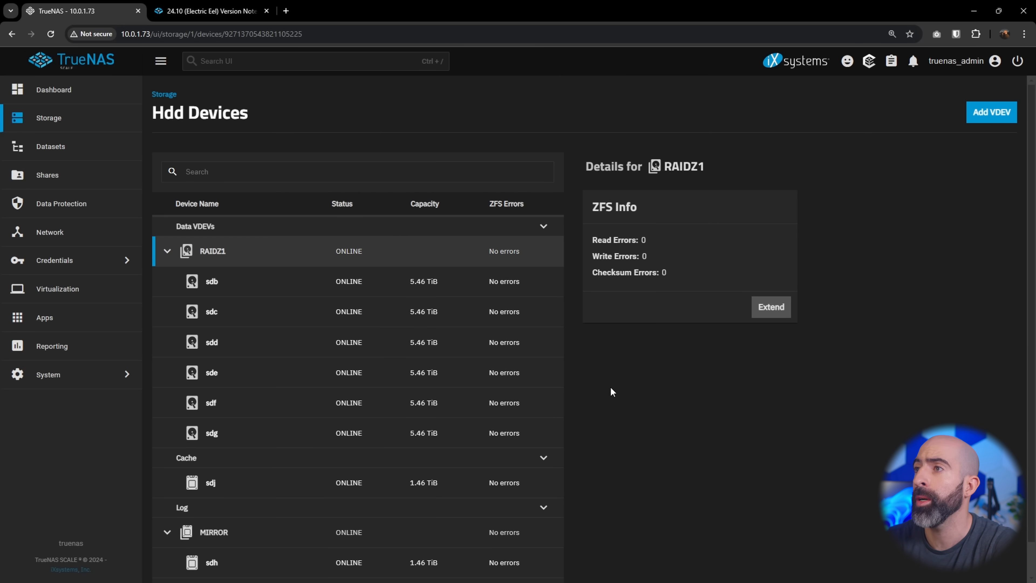
{"action": "mouse_move", "coordinate": [459, 301]}
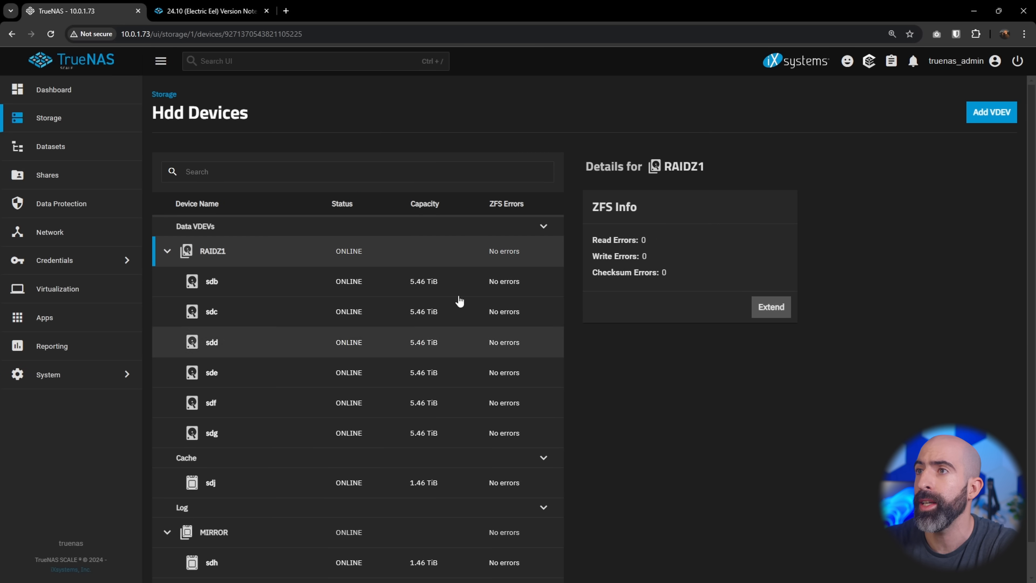
{"action": "mouse_move", "coordinate": [315, 295]}
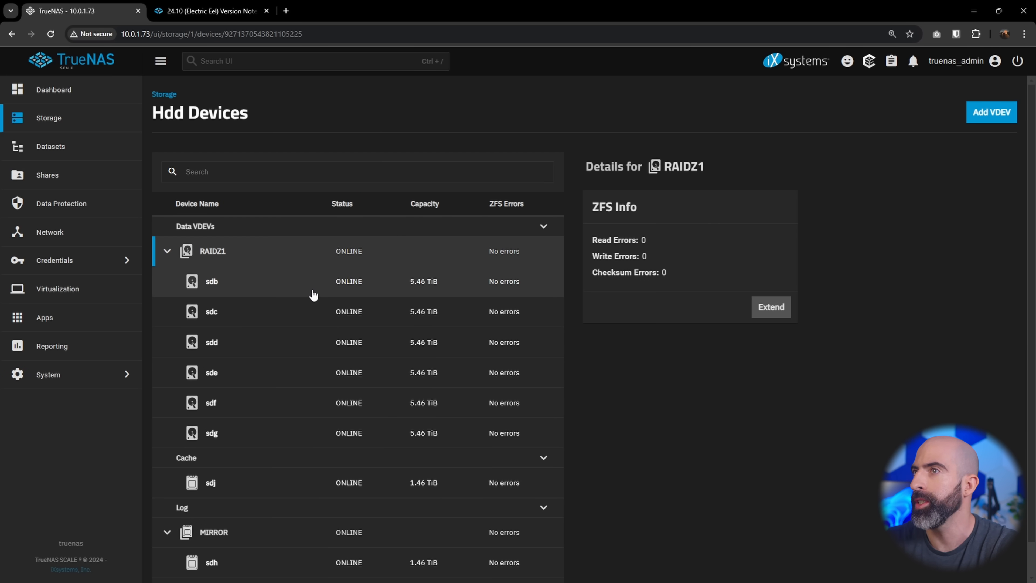
{"action": "mouse_move", "coordinate": [237, 267]}
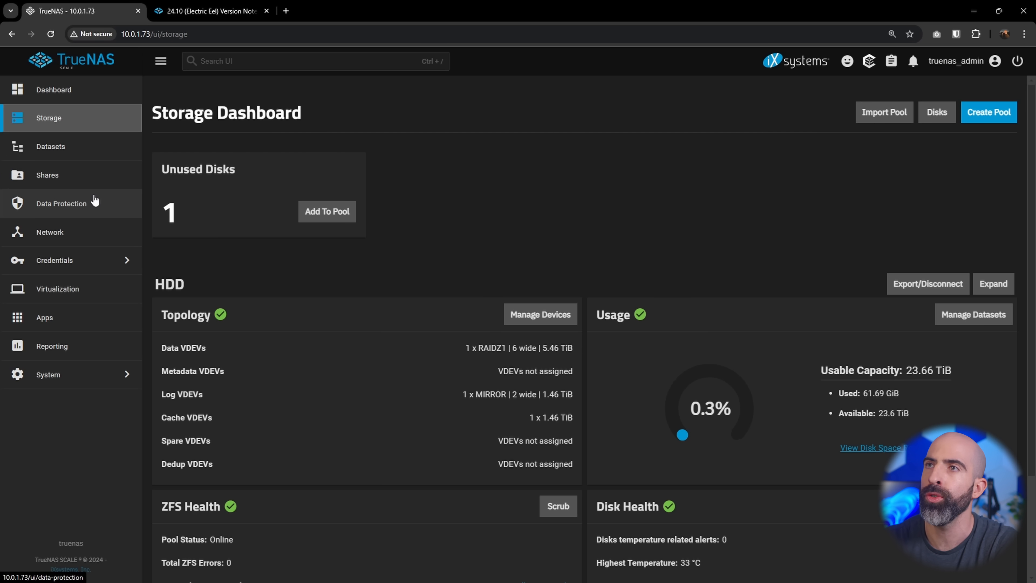
{"action": "mouse_move", "coordinate": [74, 210]}
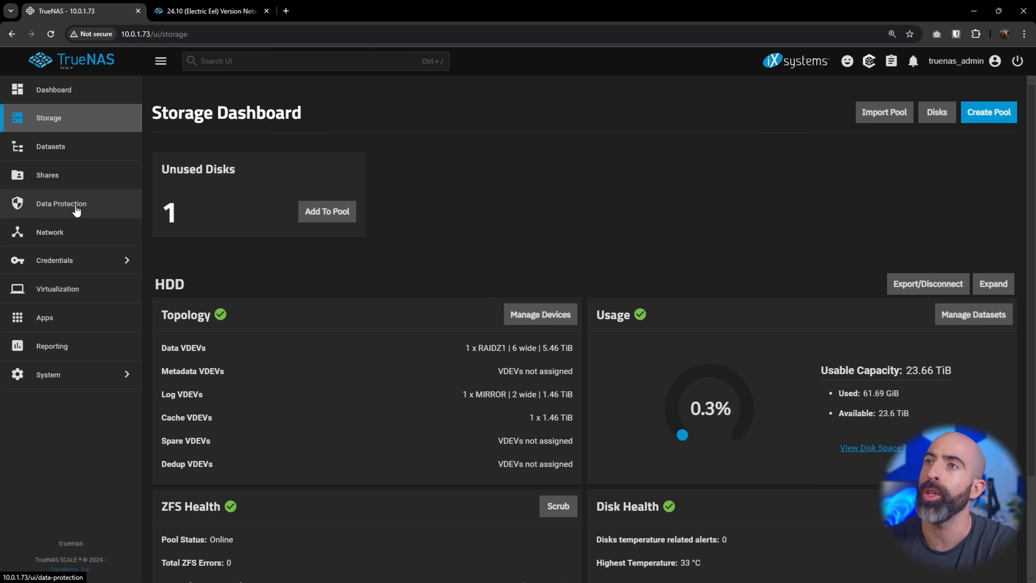
Show the Data Protection page with Cloud Sync, Rsync, Replication and the StorjBackup TrueCloud task
{"action": "left_click", "coordinate": [61, 203]}
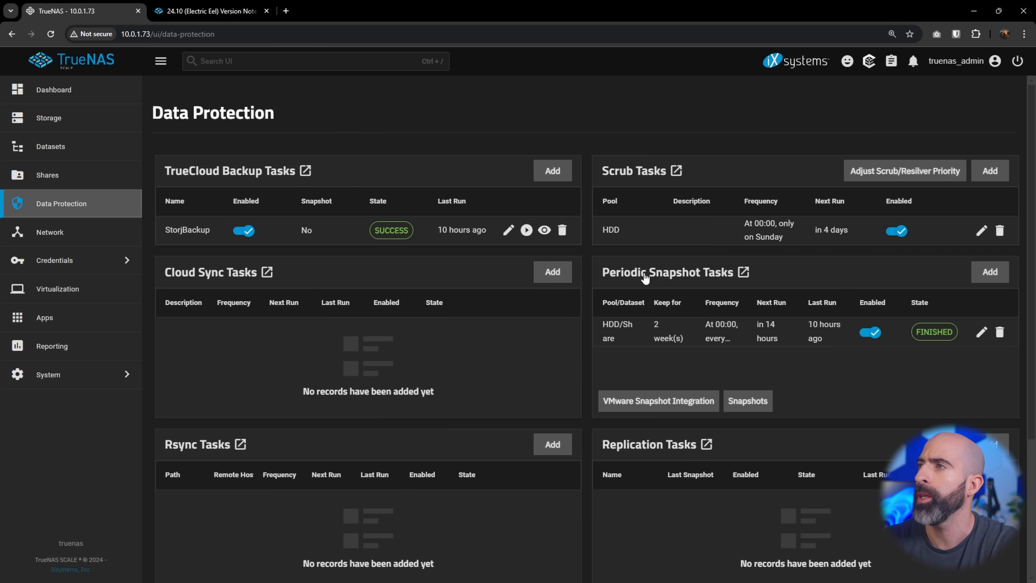
{"action": "mouse_move", "coordinate": [572, 433]}
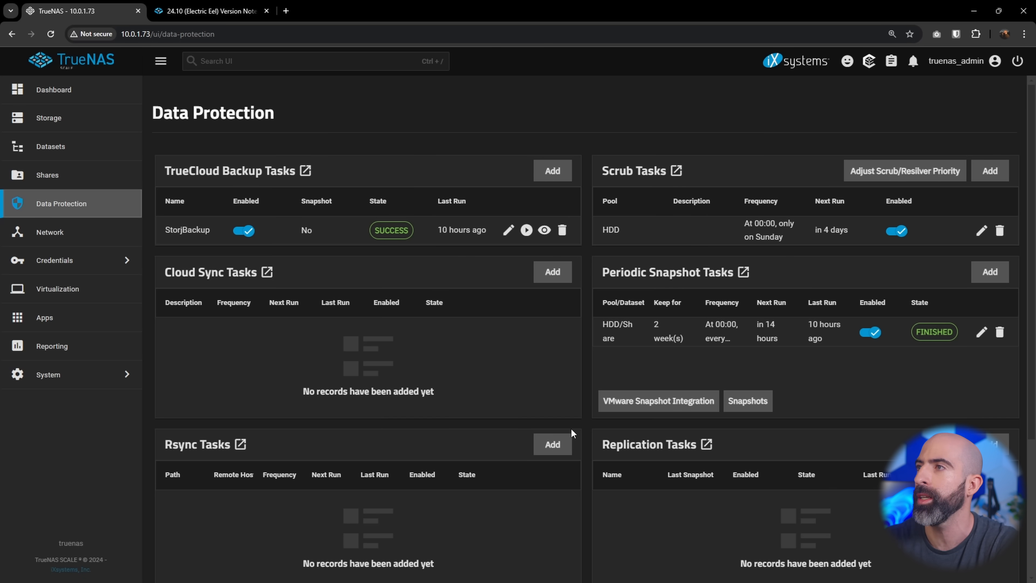
{"action": "mouse_move", "coordinate": [215, 177]}
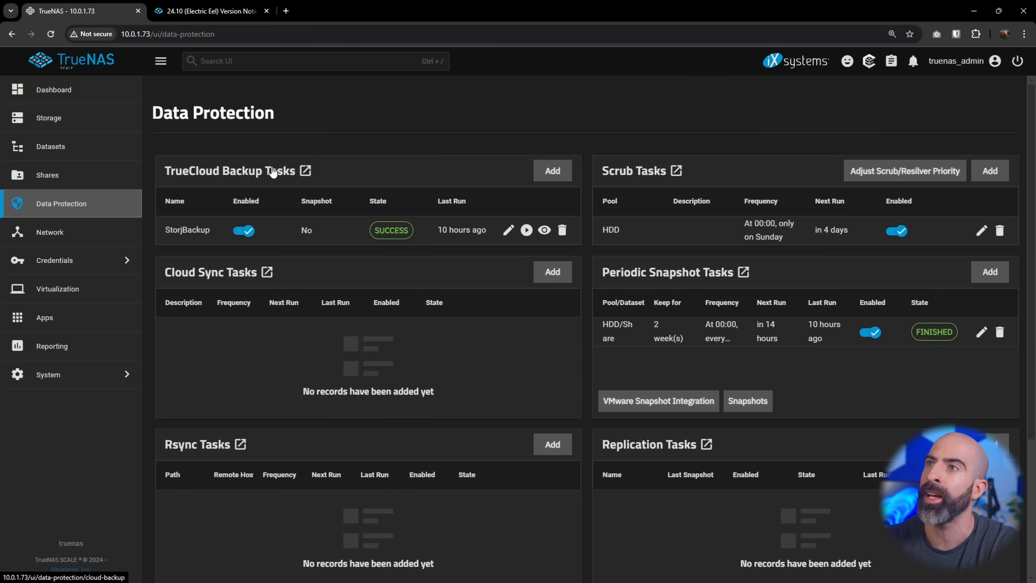
{"action": "mouse_move", "coordinate": [403, 151]}
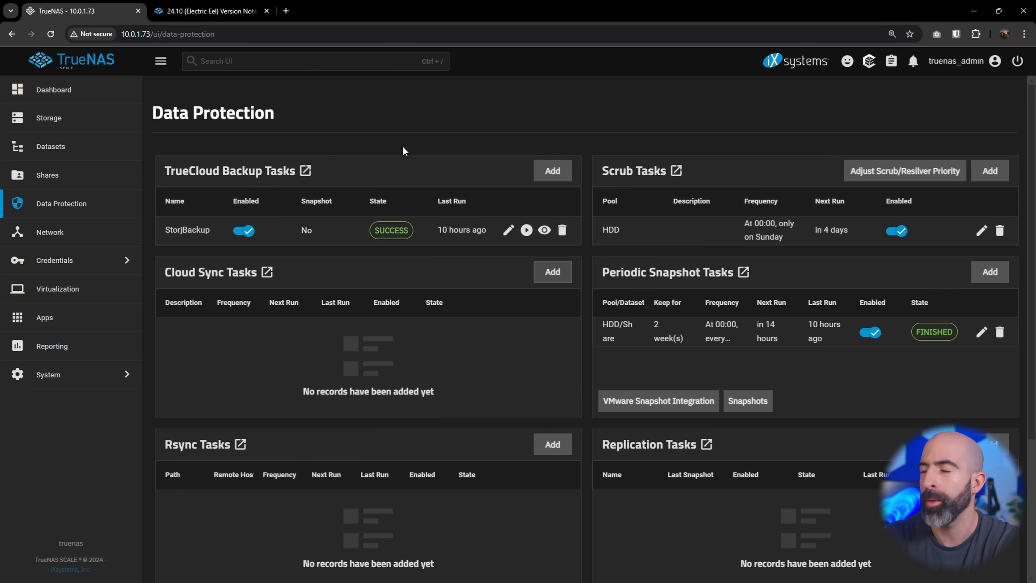
{"action": "mouse_move", "coordinate": [245, 262]}
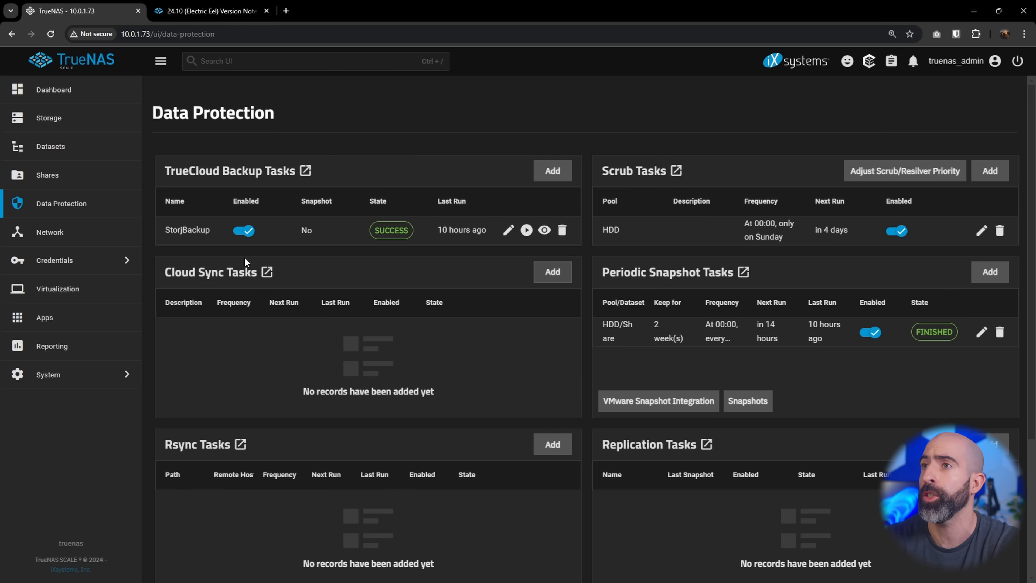
{"action": "mouse_move", "coordinate": [226, 160]}
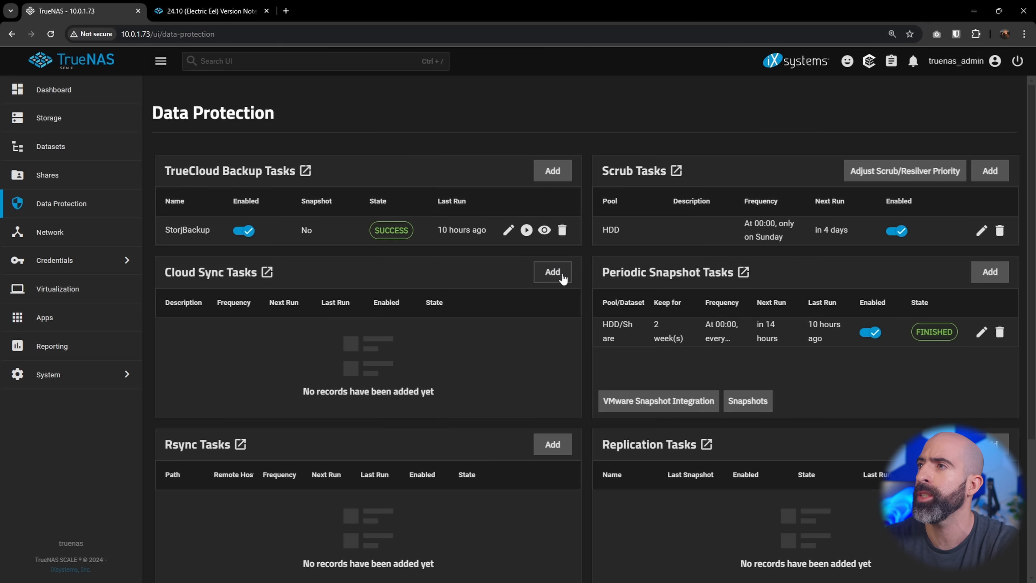
{"action": "left_click", "coordinate": [552, 271]}
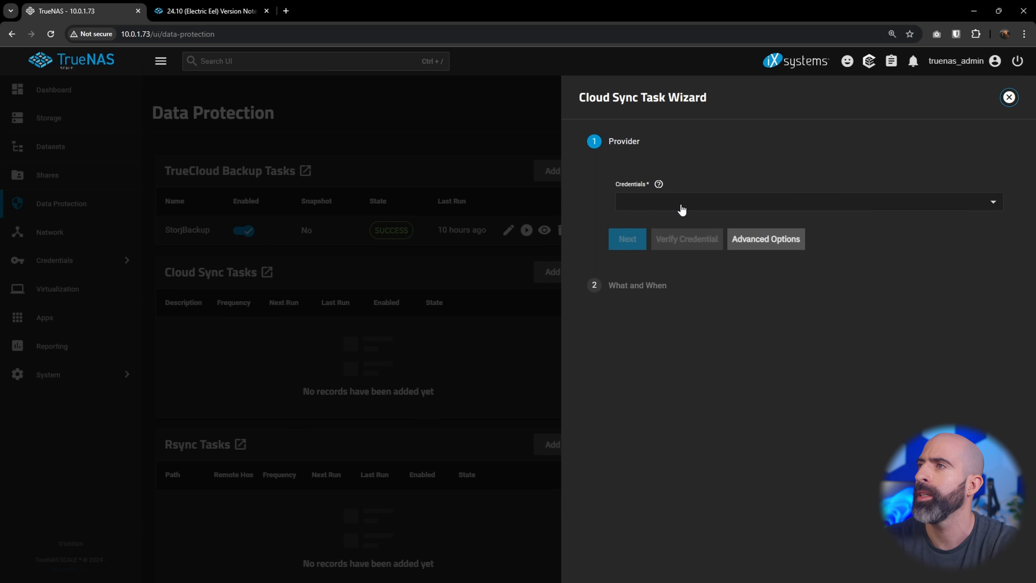
{"action": "left_click", "coordinate": [807, 201]}
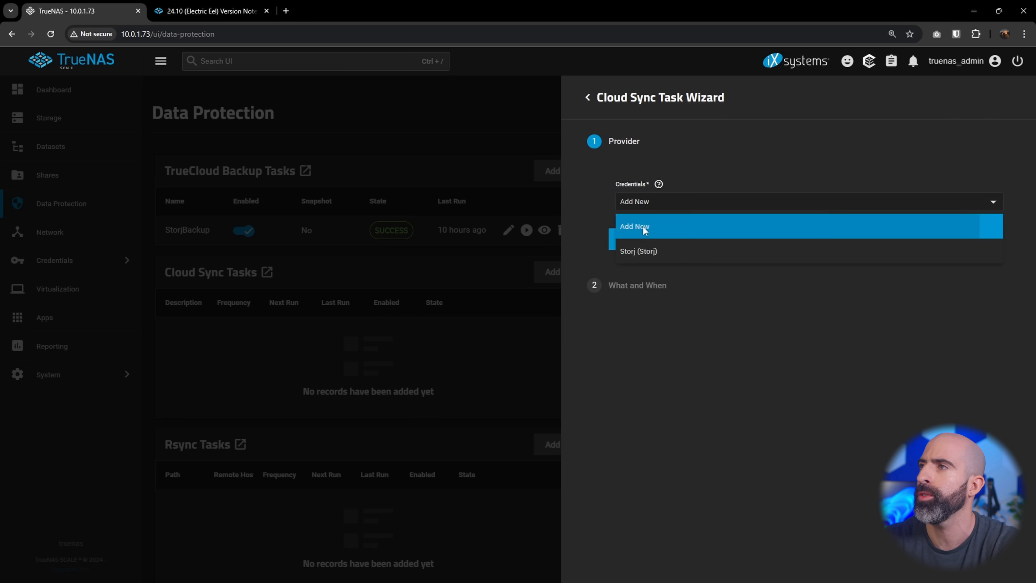
{"action": "left_click", "coordinate": [634, 226]}
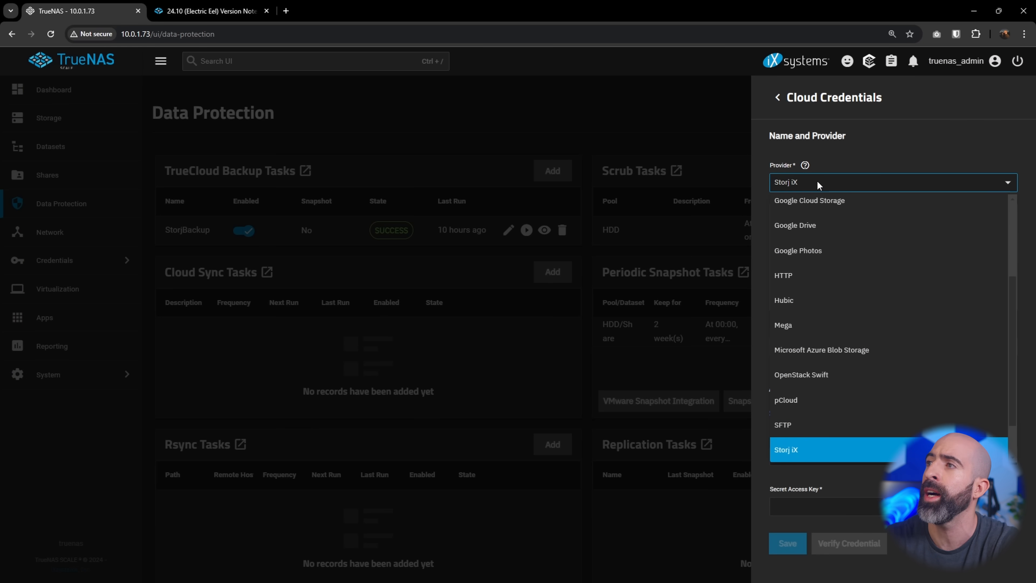
{"action": "mouse_move", "coordinate": [834, 237]}
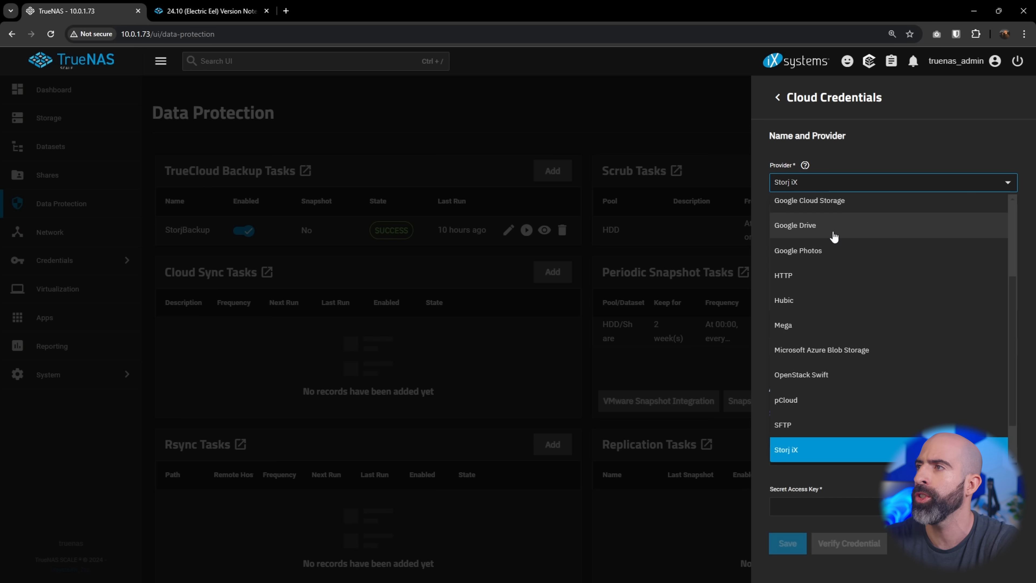
{"action": "mouse_move", "coordinate": [816, 277]}
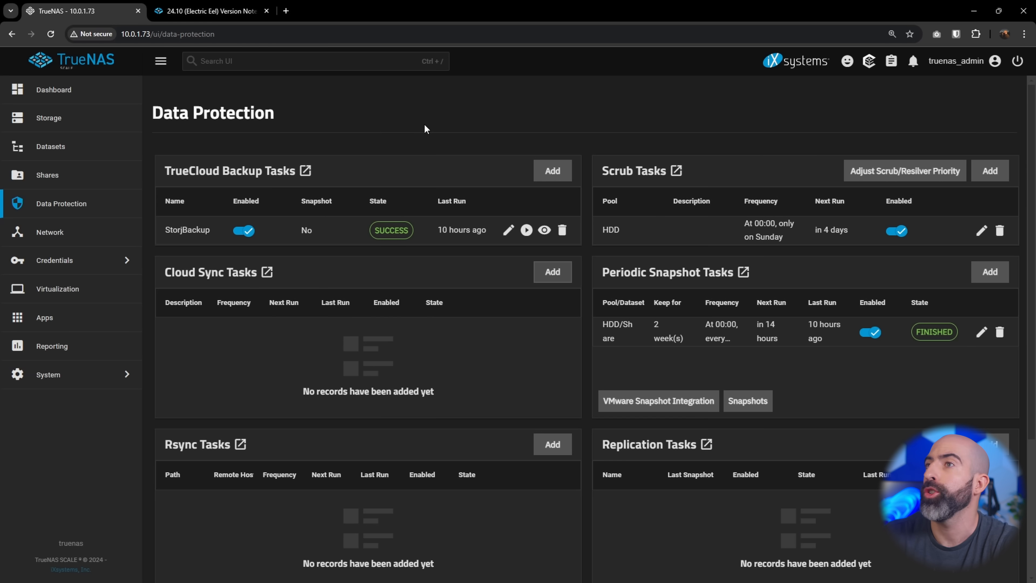
{"action": "left_click", "coordinate": [551, 170]}
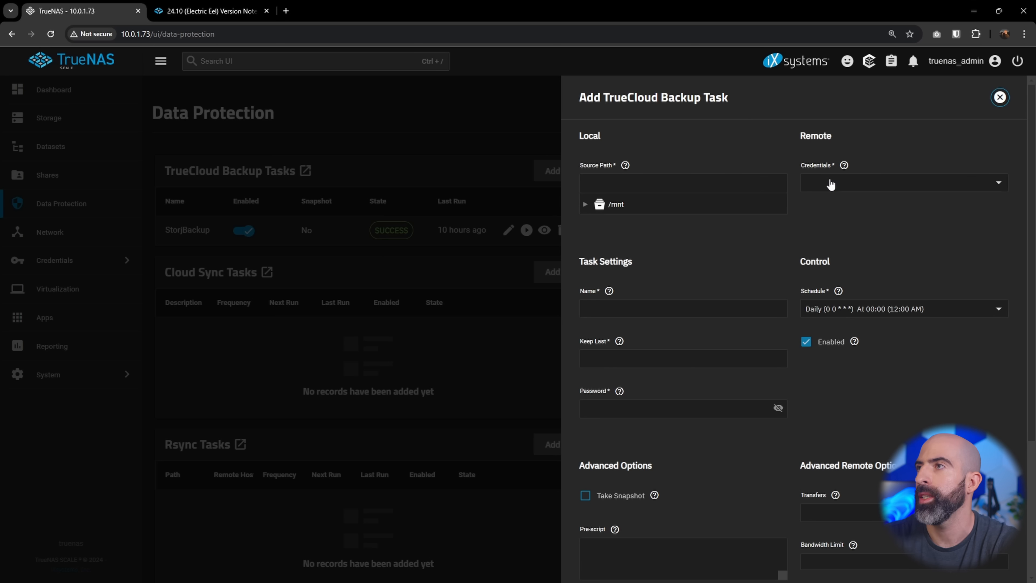
{"action": "left_click", "coordinate": [903, 182]}
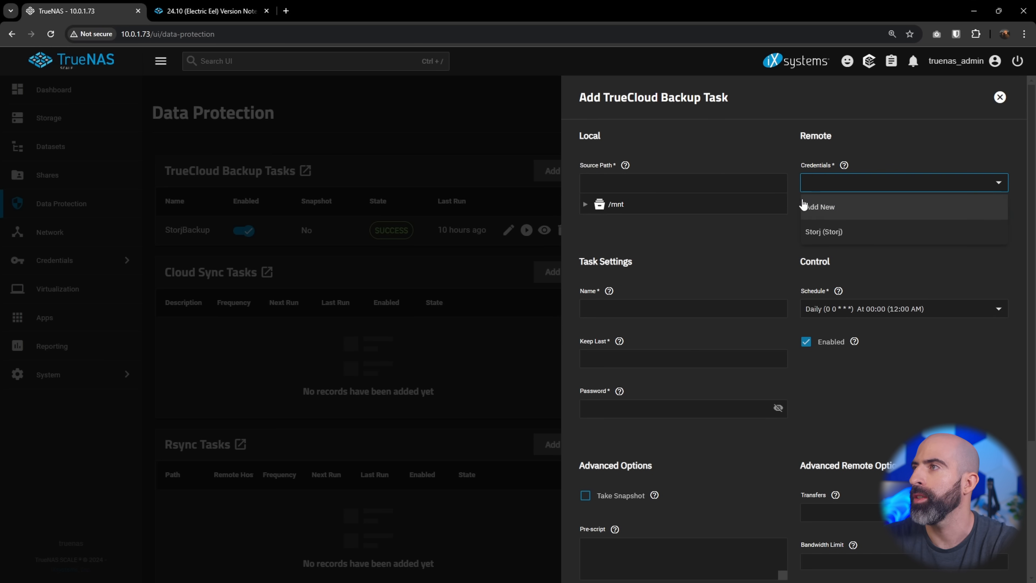
{"action": "left_click", "coordinate": [821, 206]}
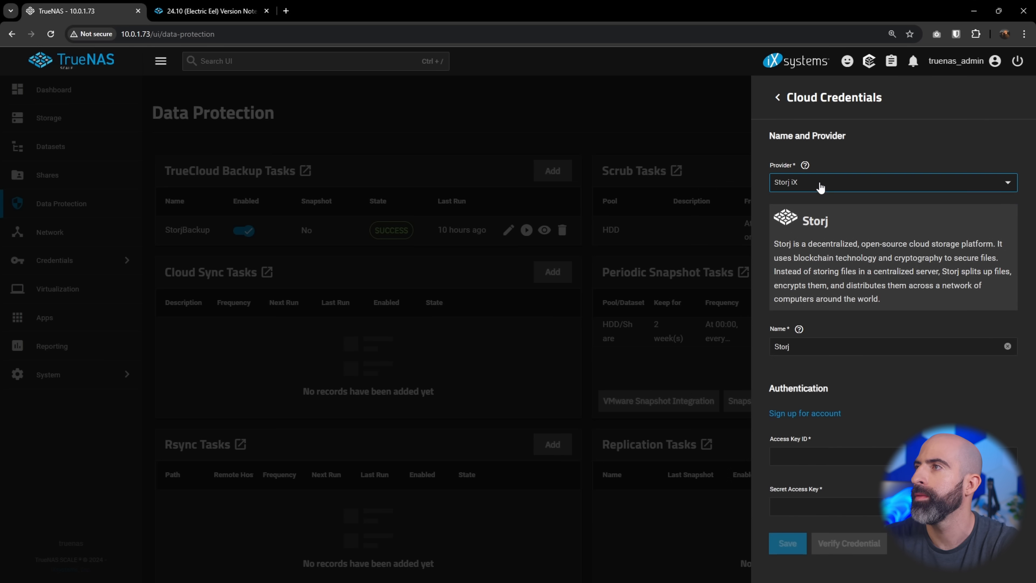
{"action": "left_click", "coordinate": [892, 182]}
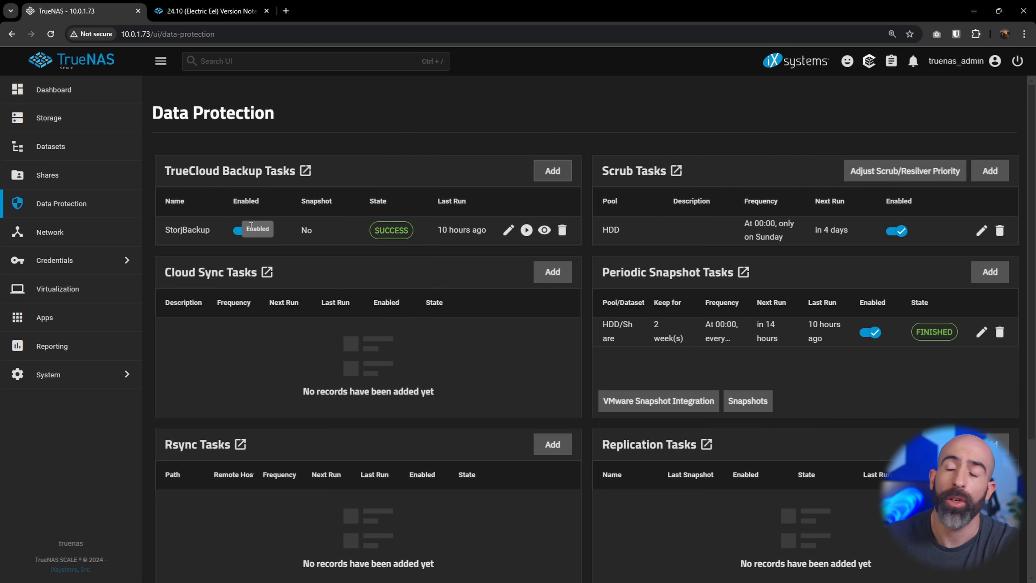
Review StorjBackup's edit form: source /mnt/HDD/Share, bucket eedemo, keep last 3, daily at midnight; then close it
{"action": "left_click", "coordinate": [508, 229]}
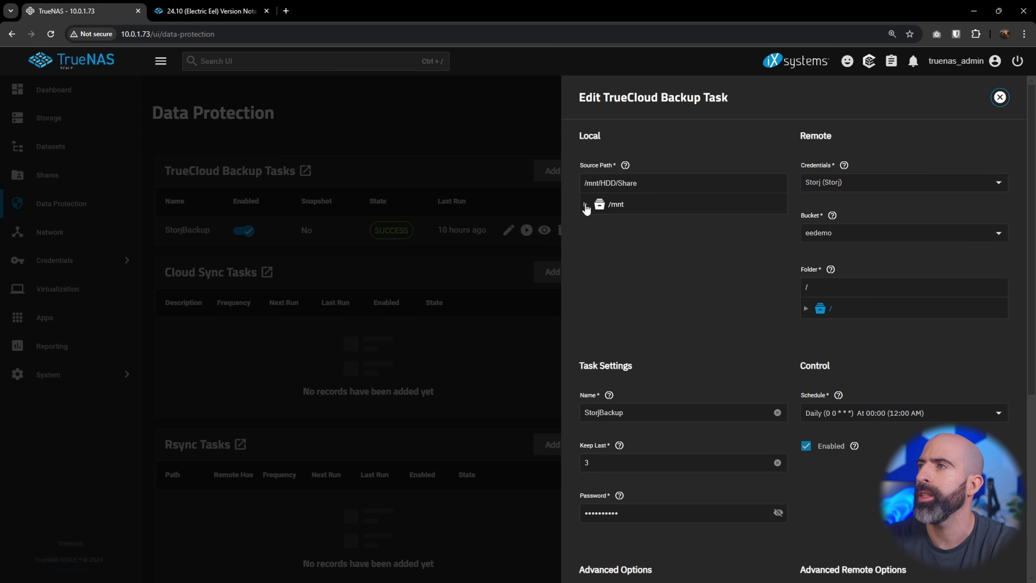
{"action": "left_click", "coordinate": [585, 204]}
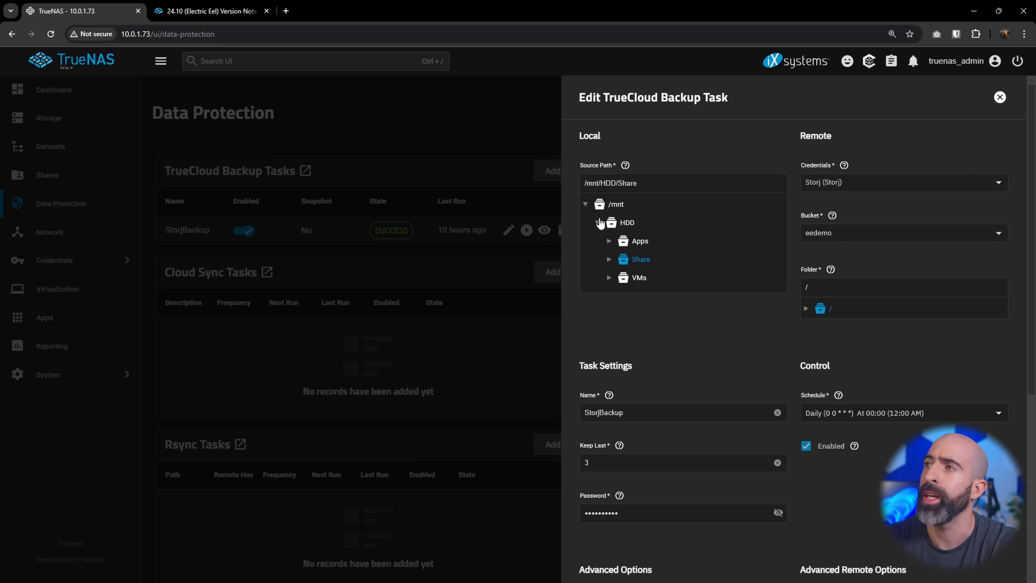
{"action": "mouse_move", "coordinate": [641, 267]}
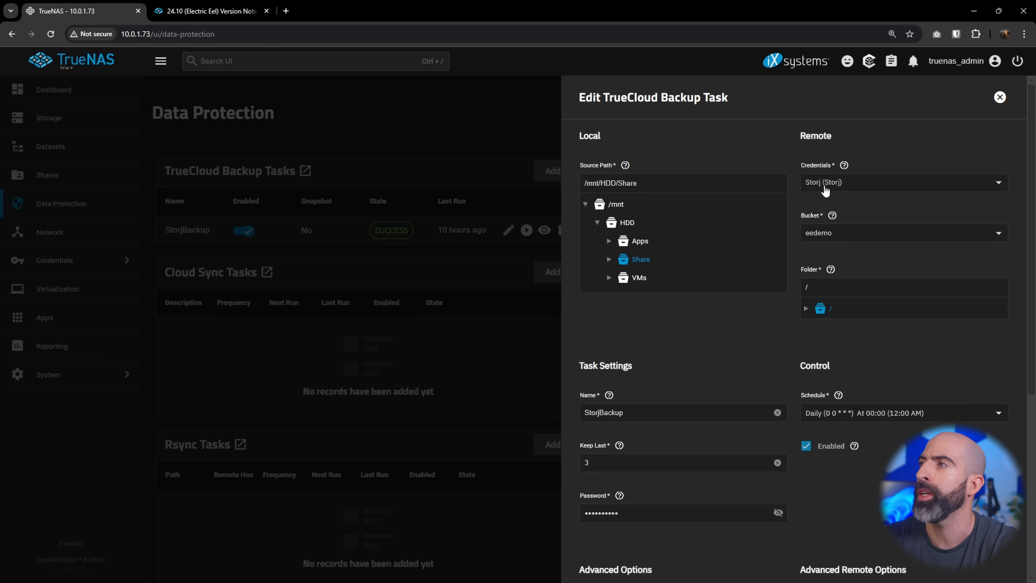
{"action": "mouse_move", "coordinate": [841, 242]}
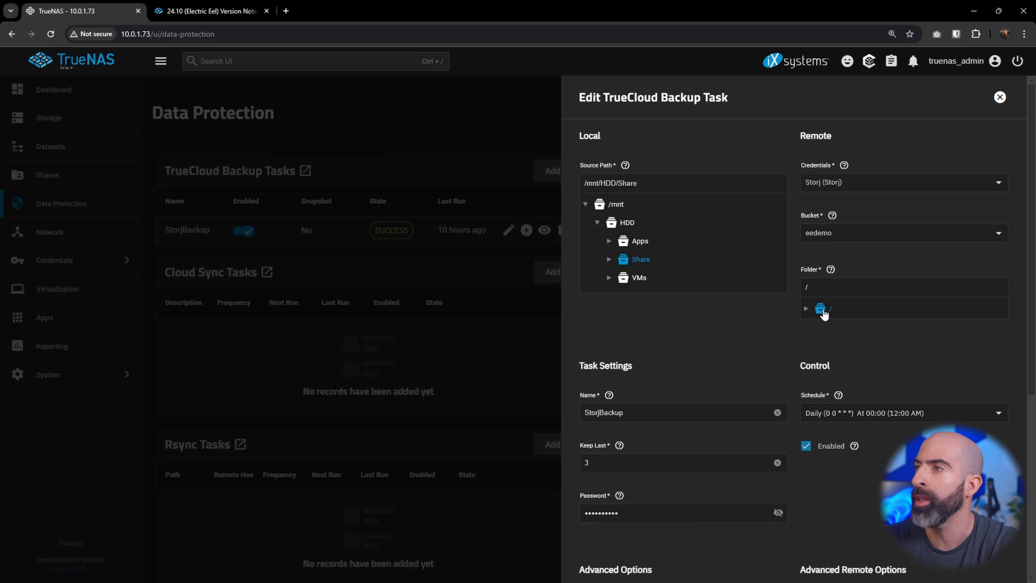
{"action": "scroll", "scroll_direction": "down", "scroll_amount": 3}
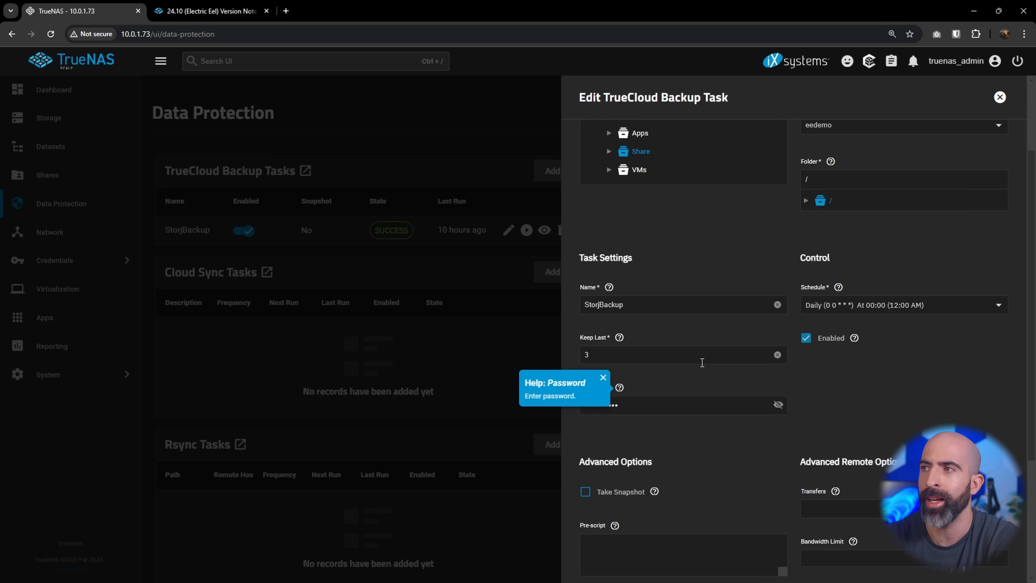
{"action": "scroll", "scroll_direction": "down", "scroll_amount": 3}
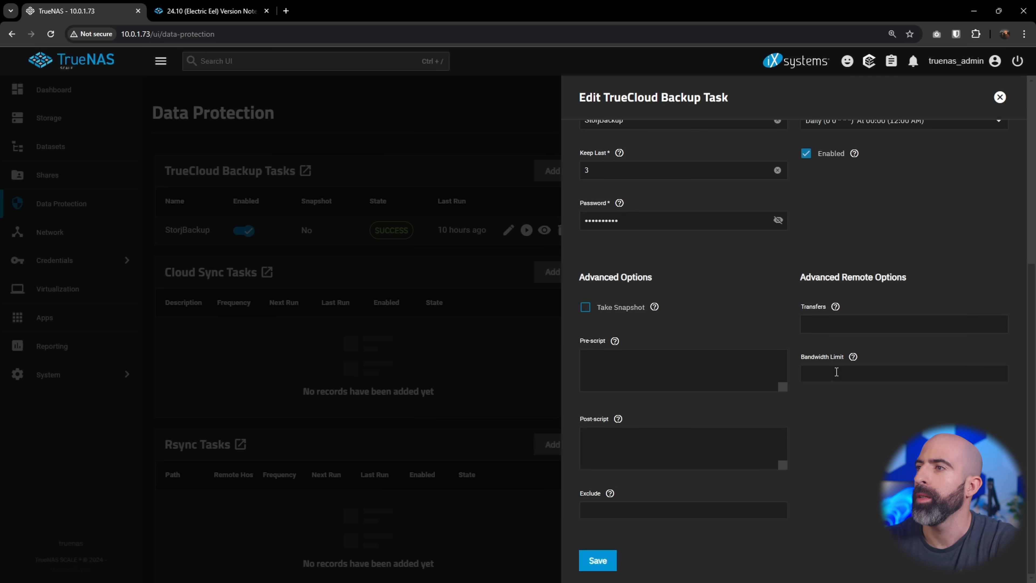
{"action": "left_click", "coordinate": [999, 98]}
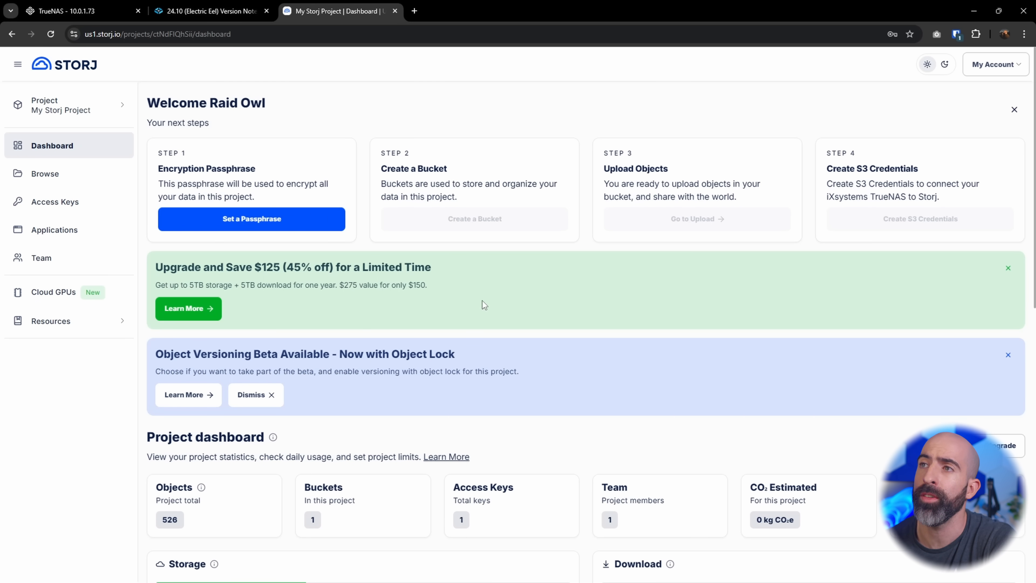
{"action": "mouse_move", "coordinate": [362, 311]}
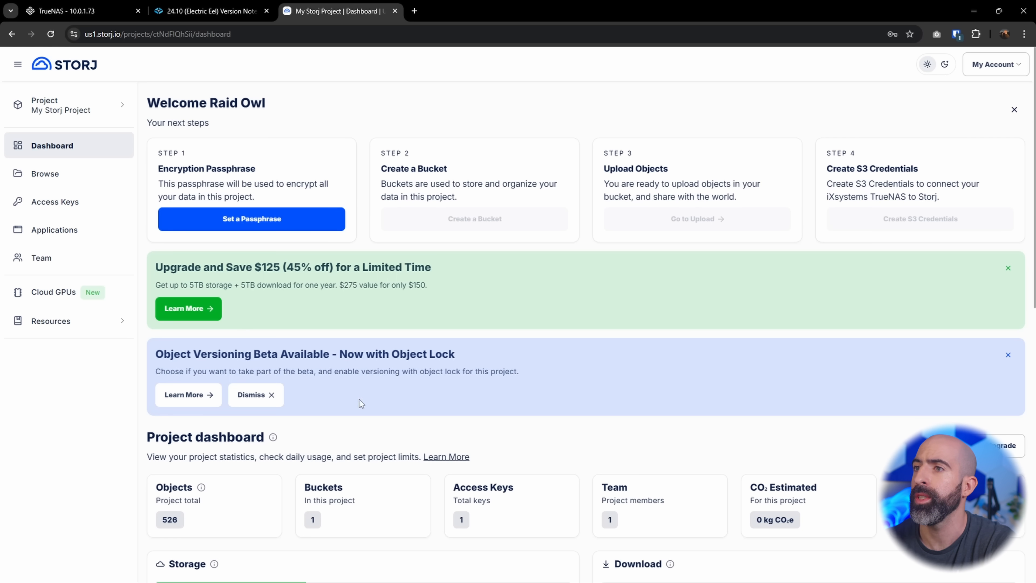
Check the Storj project's Storage usage, then list buckets showing eedemo with 526 objects and 9.06GB
{"action": "scroll", "scroll_direction": "down", "scroll_amount": 3}
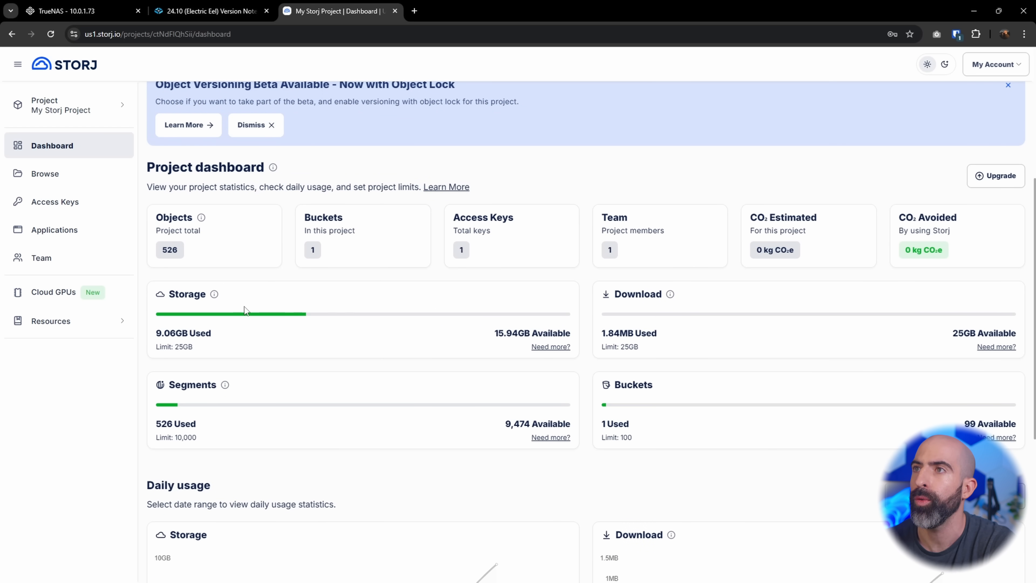
{"action": "left_click", "coordinate": [44, 174]}
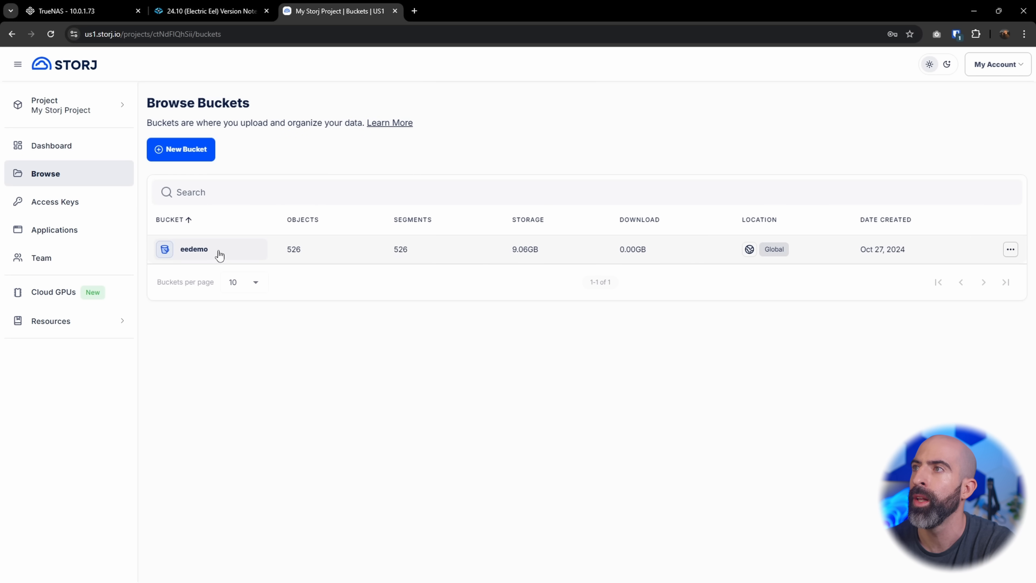
{"action": "mouse_move", "coordinate": [521, 258]}
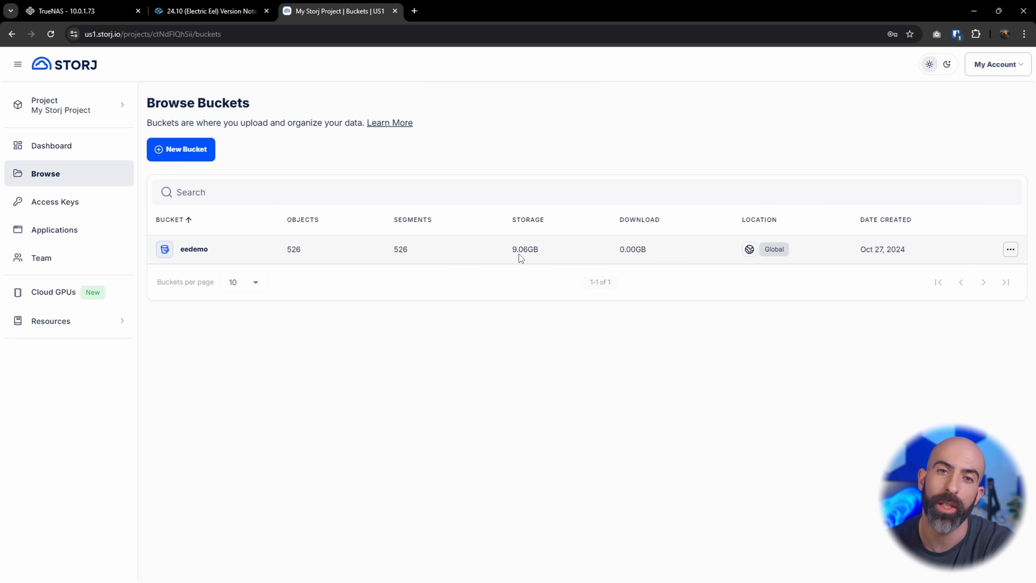
{"action": "mouse_move", "coordinate": [123, 52]}
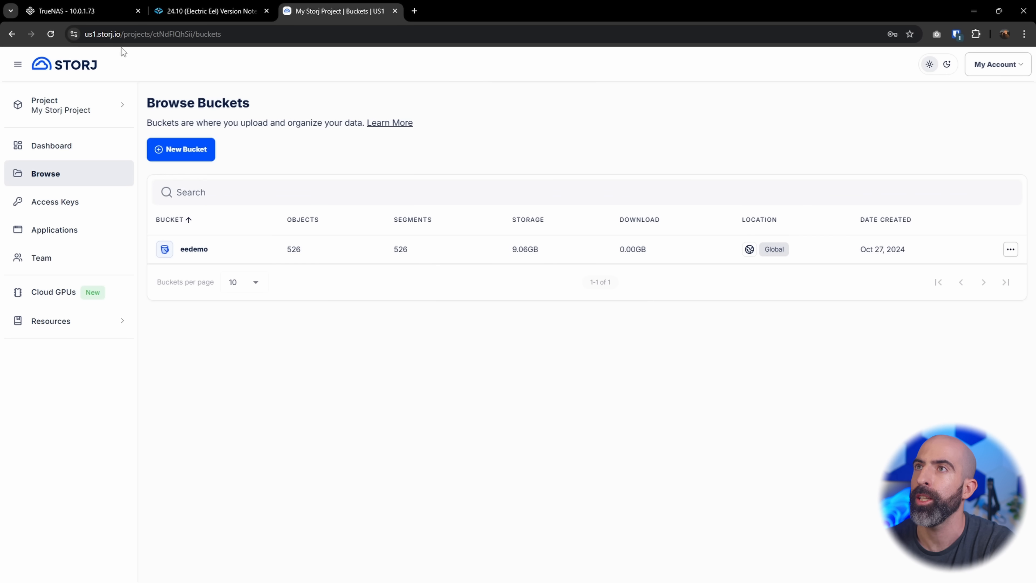
View the StorjBackup task details showing bucket eedemo, keep last 3 and three snapshots
{"action": "left_click", "coordinate": [73, 11]}
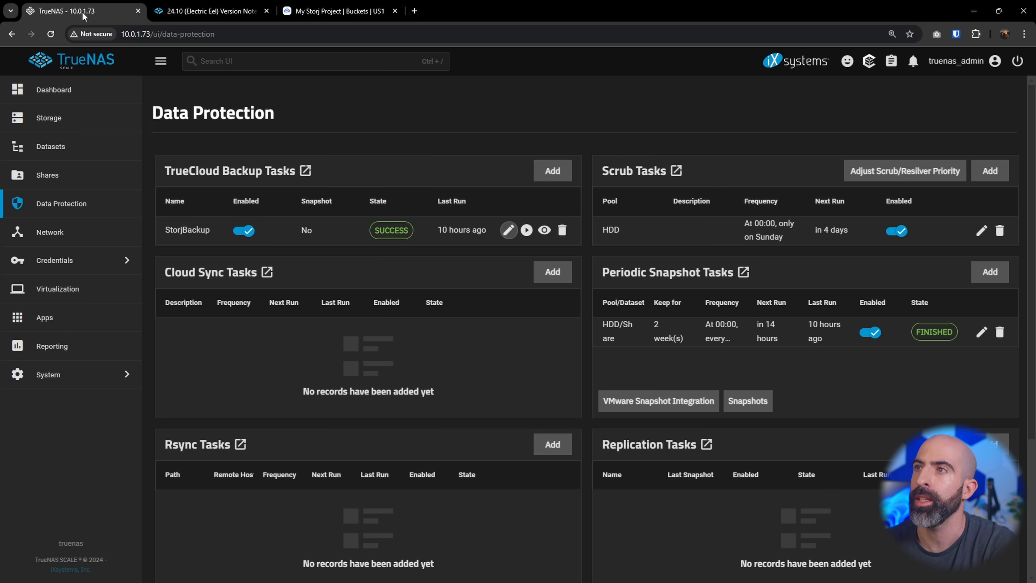
{"action": "mouse_move", "coordinate": [225, 257]}
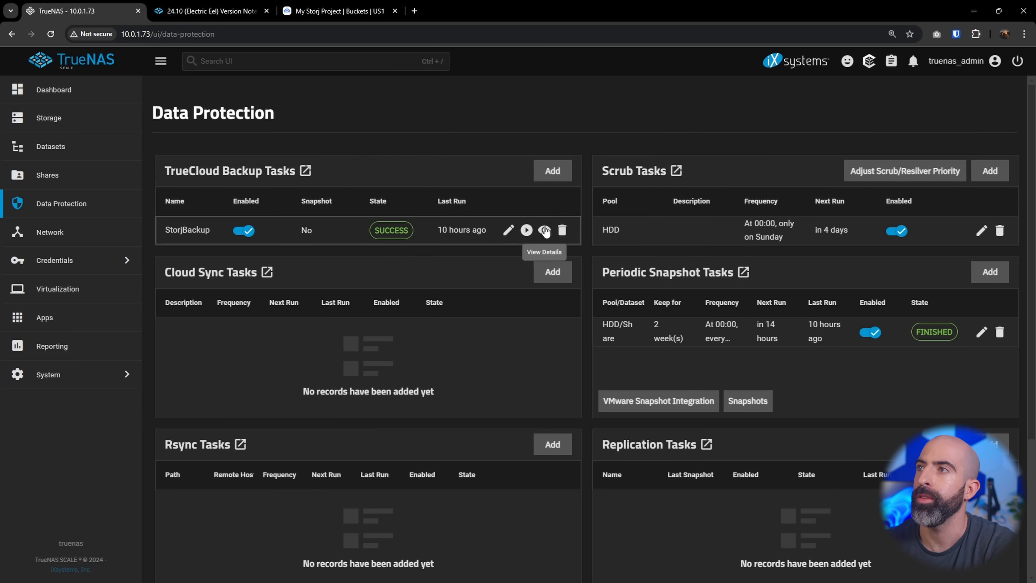
{"action": "left_click", "coordinate": [544, 230]}
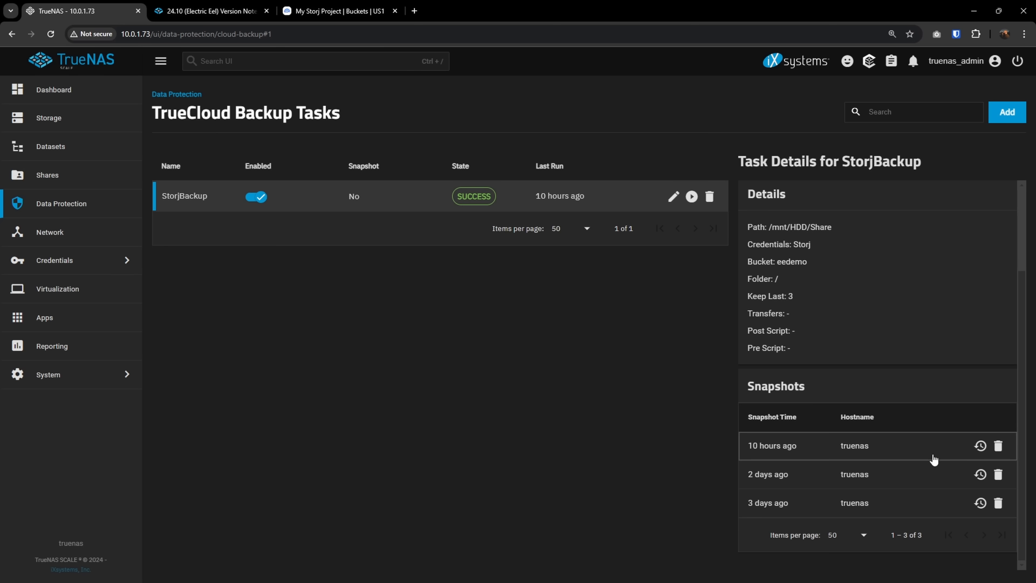
{"action": "mouse_move", "coordinate": [980, 446]}
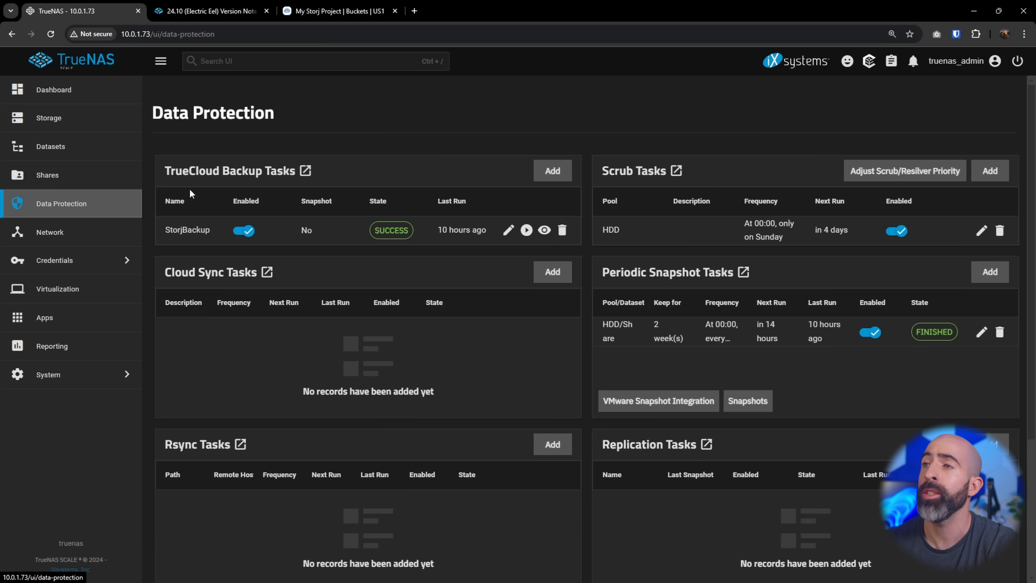
{"action": "mouse_move", "coordinate": [542, 171]}
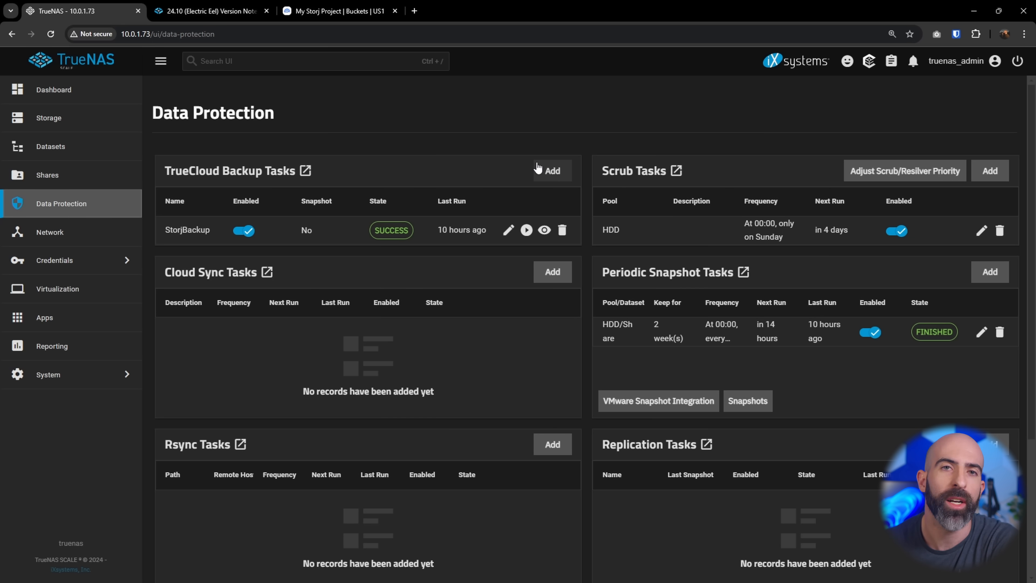
{"action": "mouse_move", "coordinate": [375, 203]}
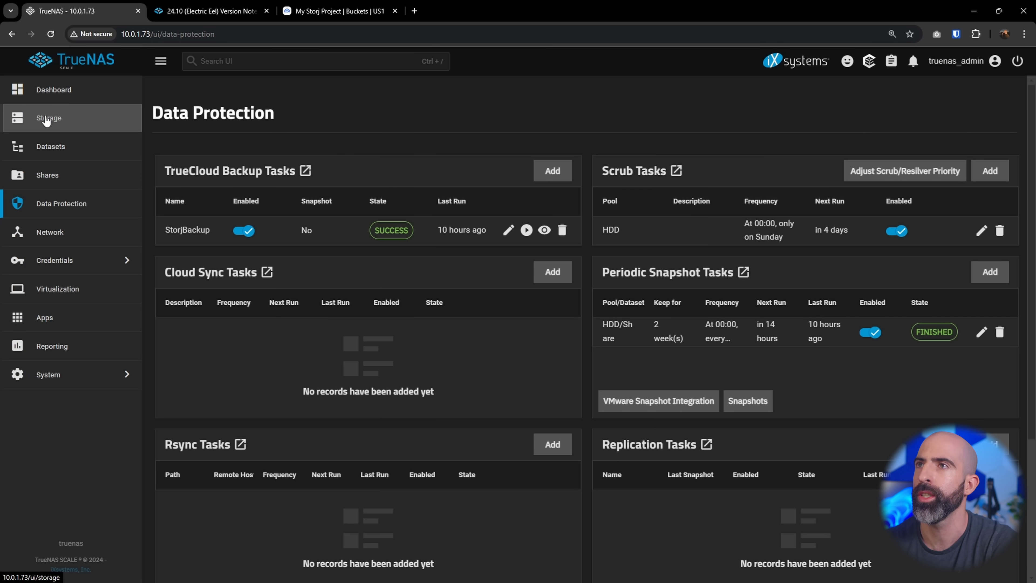
Edit the HDD dataset with its advanced options revealed
{"action": "left_click", "coordinate": [51, 146]}
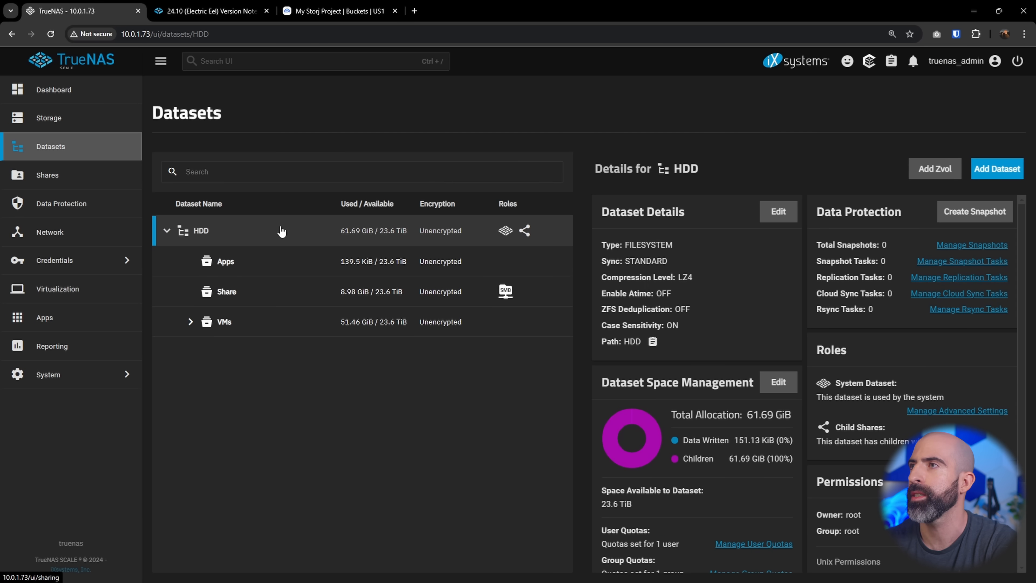
{"action": "left_click", "coordinate": [778, 212]}
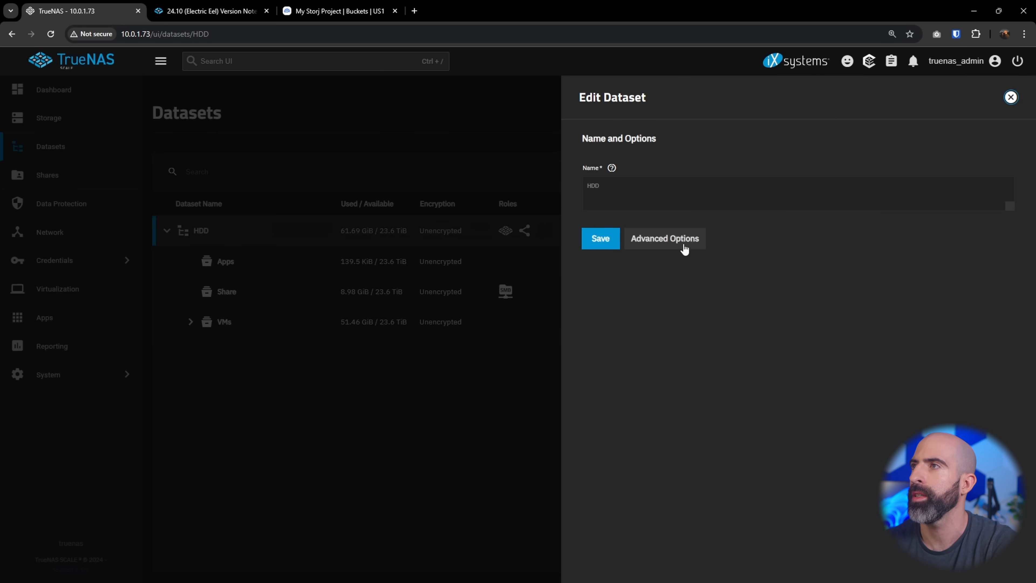
{"action": "left_click", "coordinate": [665, 239]}
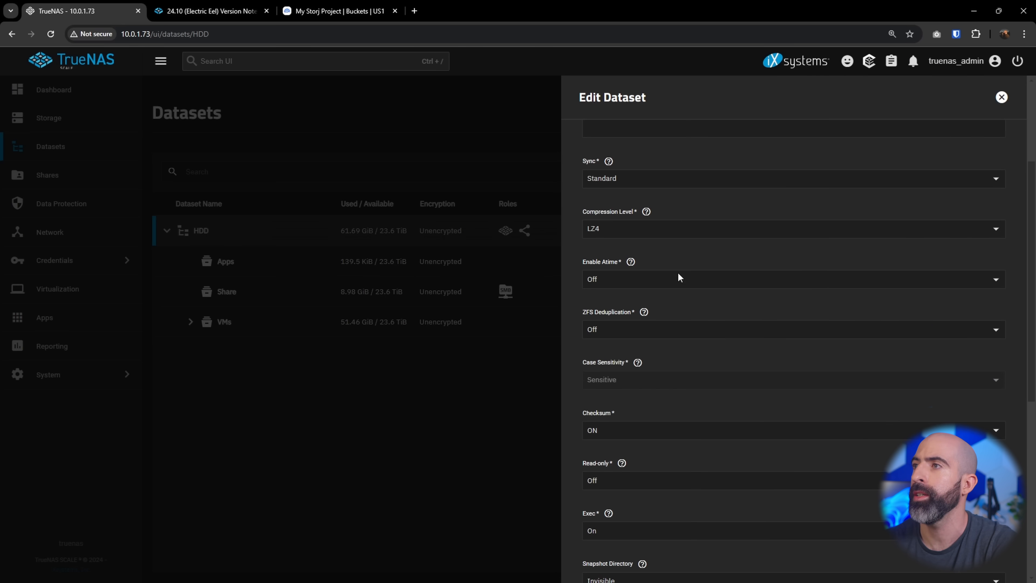
{"action": "mouse_move", "coordinate": [622, 333]}
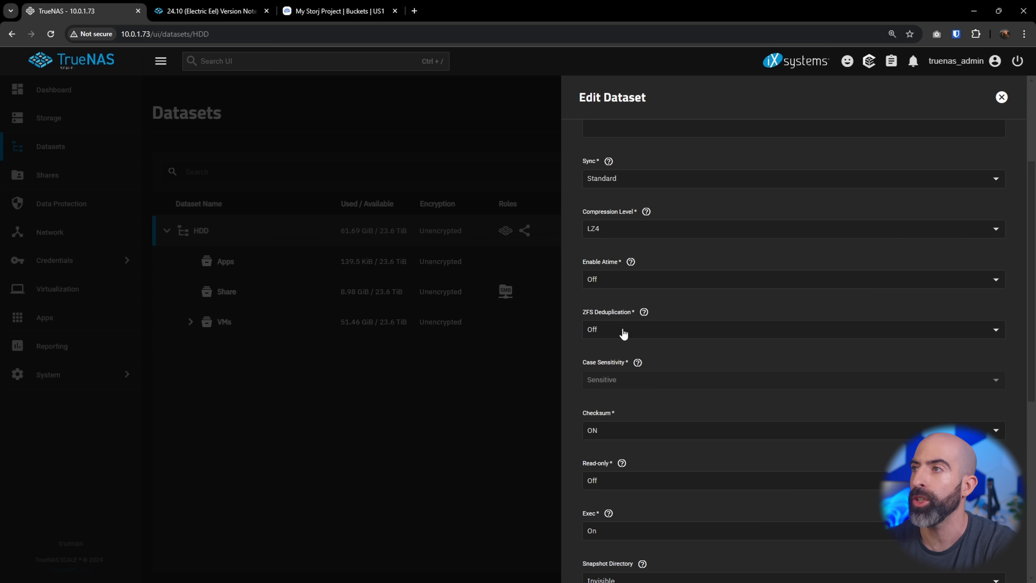
Set ZFS Deduplication to On and accept the experimental warning without saving
{"action": "left_click", "coordinate": [786, 329]}
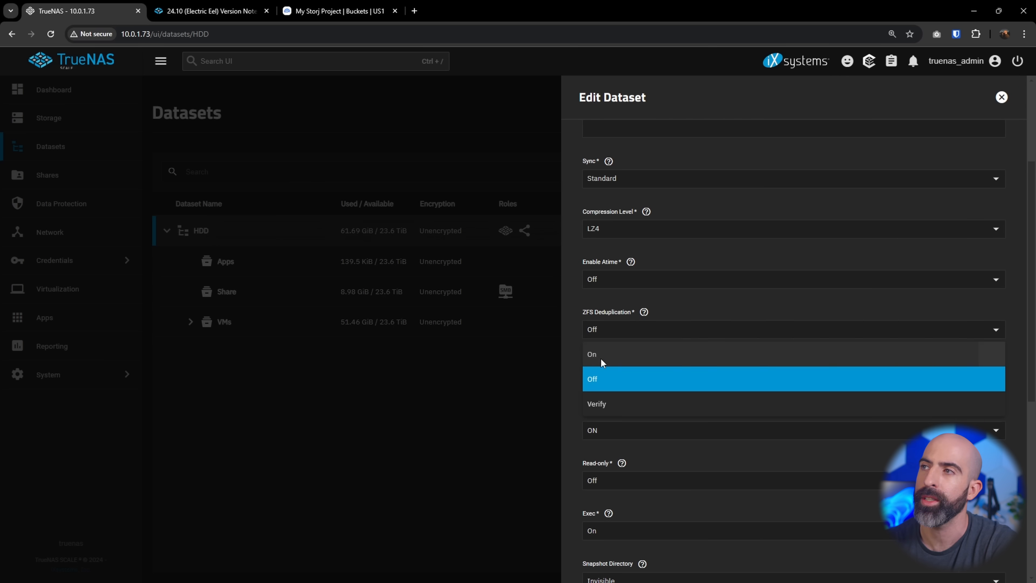
{"action": "left_click", "coordinate": [591, 354]}
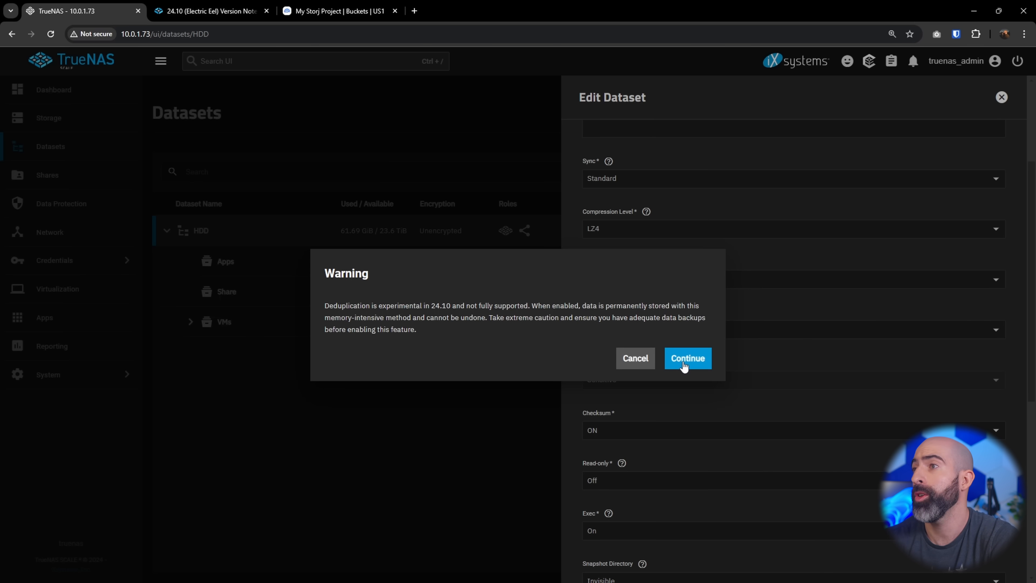
{"action": "left_click", "coordinate": [687, 358]}
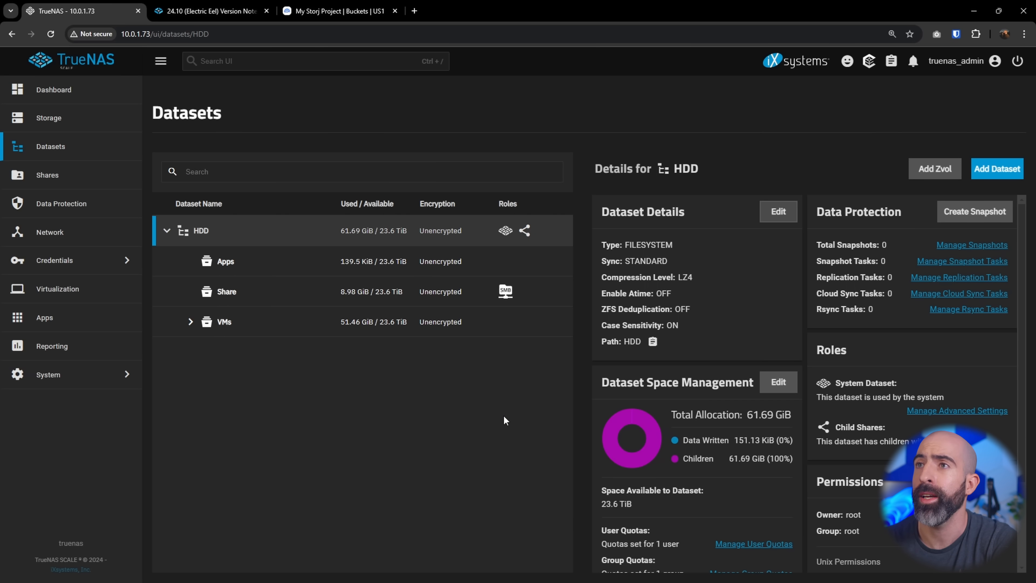
{"action": "mouse_move", "coordinate": [324, 279]}
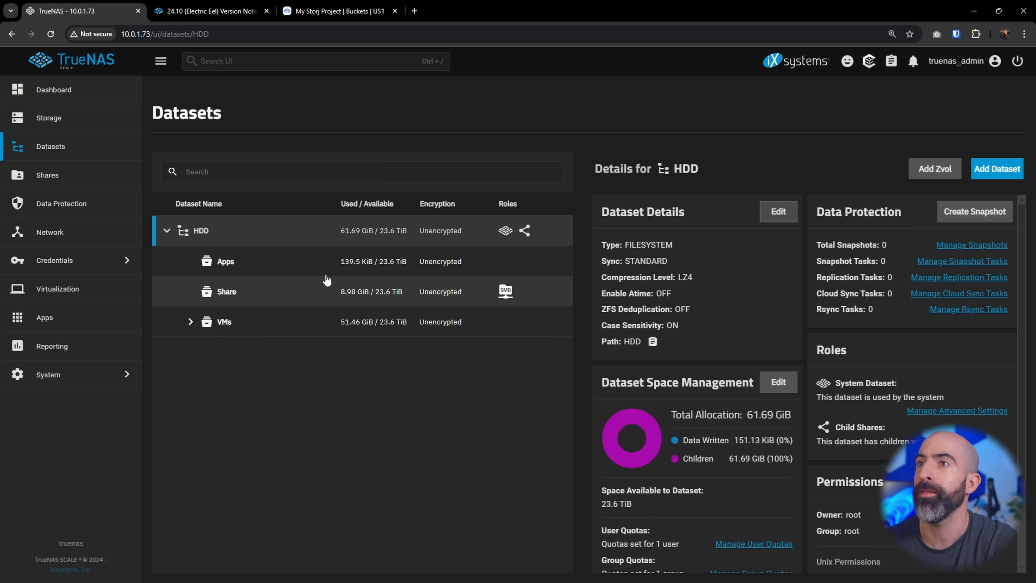
{"action": "mouse_move", "coordinate": [948, 144]}
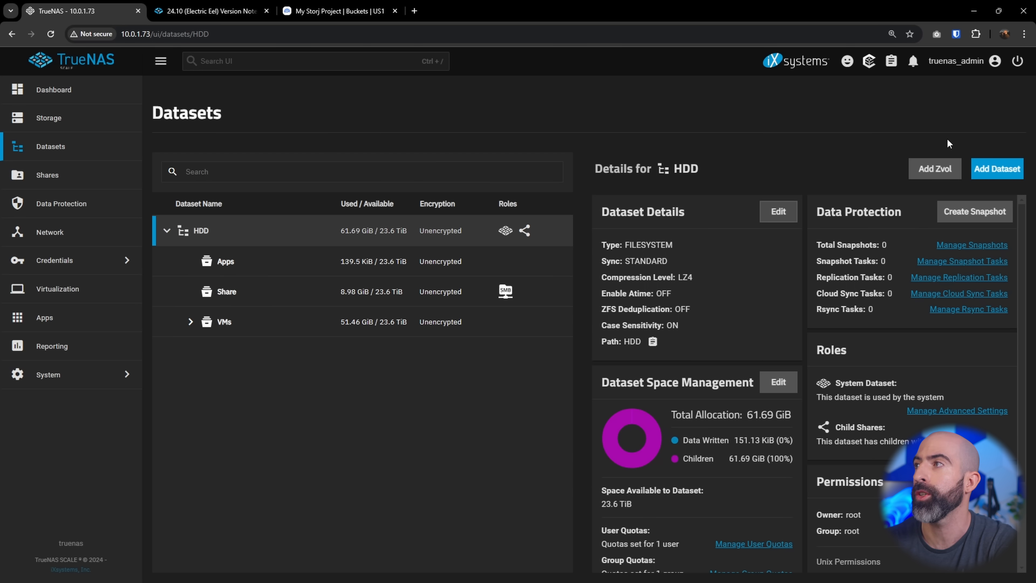
Start a new dataset under HDD with the SMB preset
{"action": "left_click", "coordinate": [997, 168]}
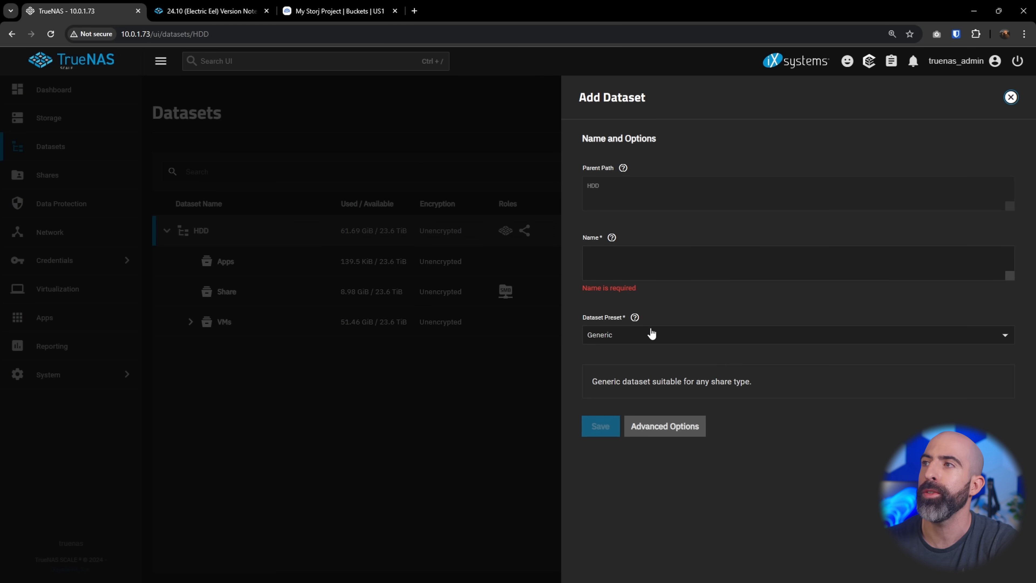
{"action": "left_click", "coordinate": [793, 335]}
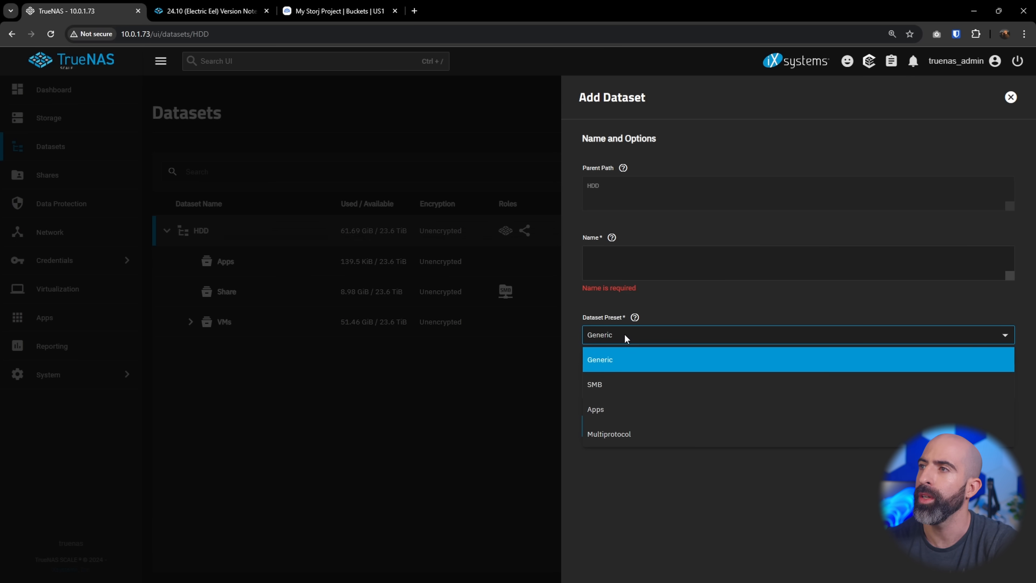
{"action": "mouse_move", "coordinate": [626, 389]}
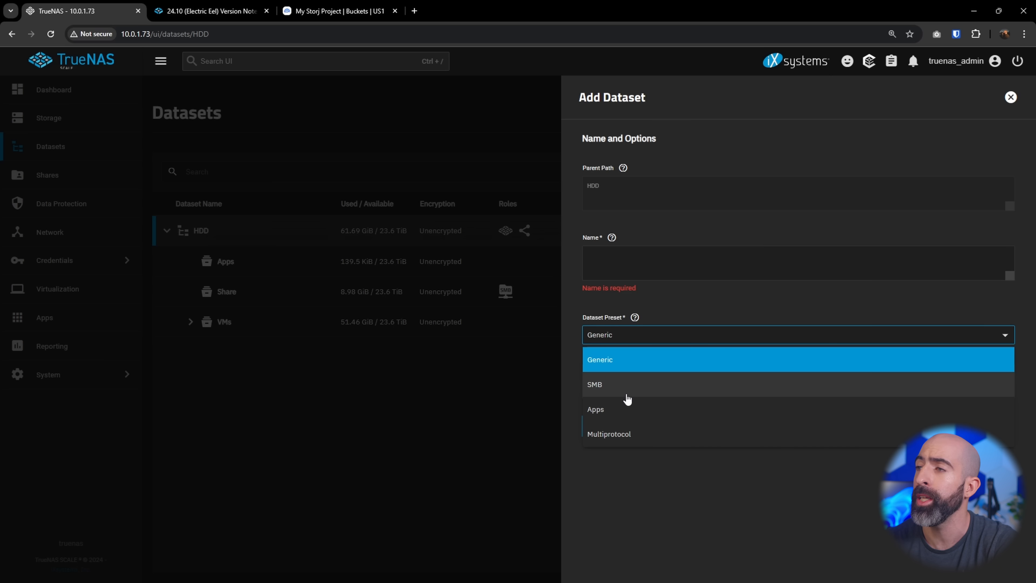
{"action": "left_click", "coordinate": [594, 384]}
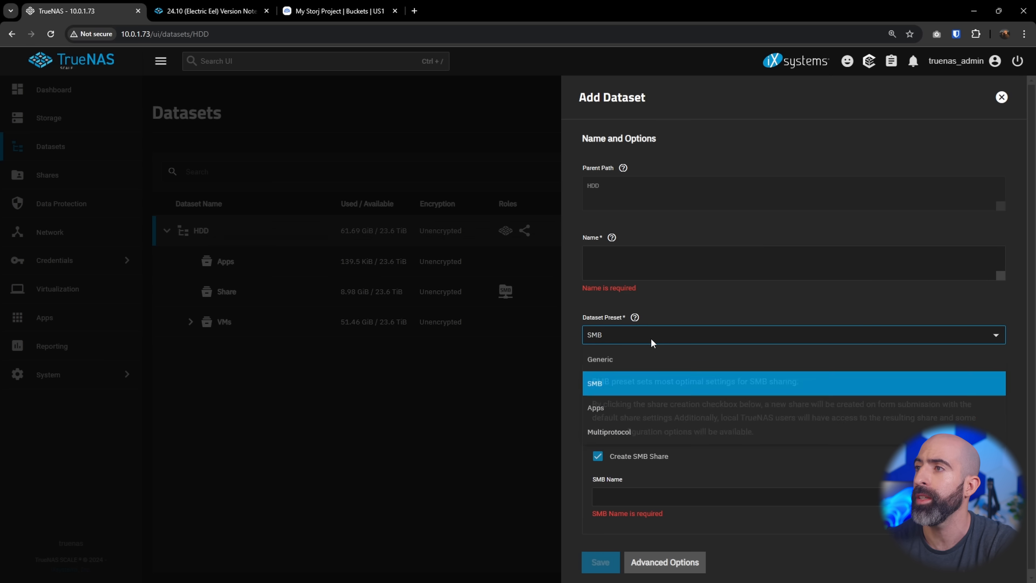
Switch the preset to Apps, then Multiprotocol with NFS and SMB shares enabled
{"action": "left_click", "coordinate": [595, 409]}
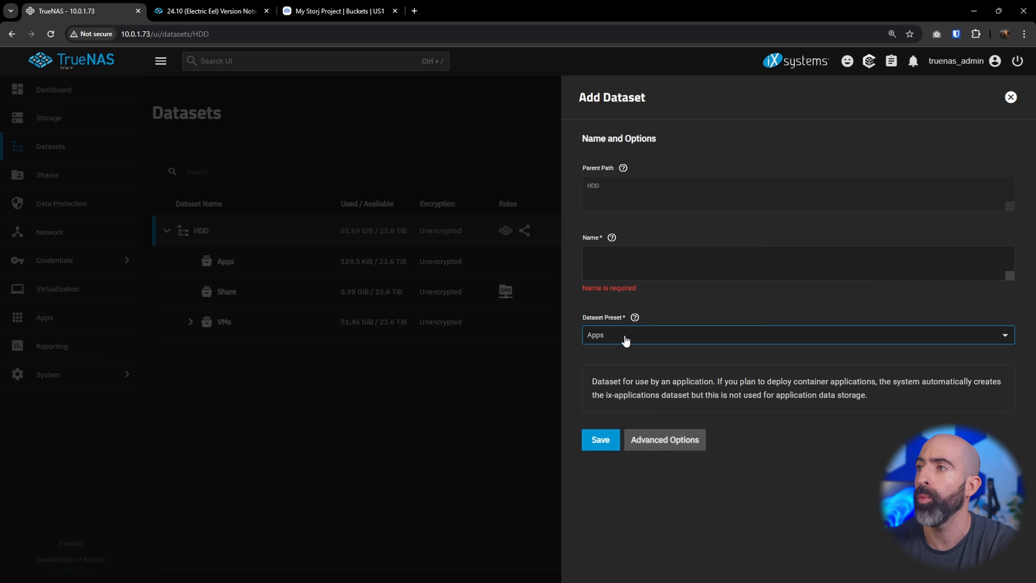
{"action": "left_click", "coordinate": [798, 335]}
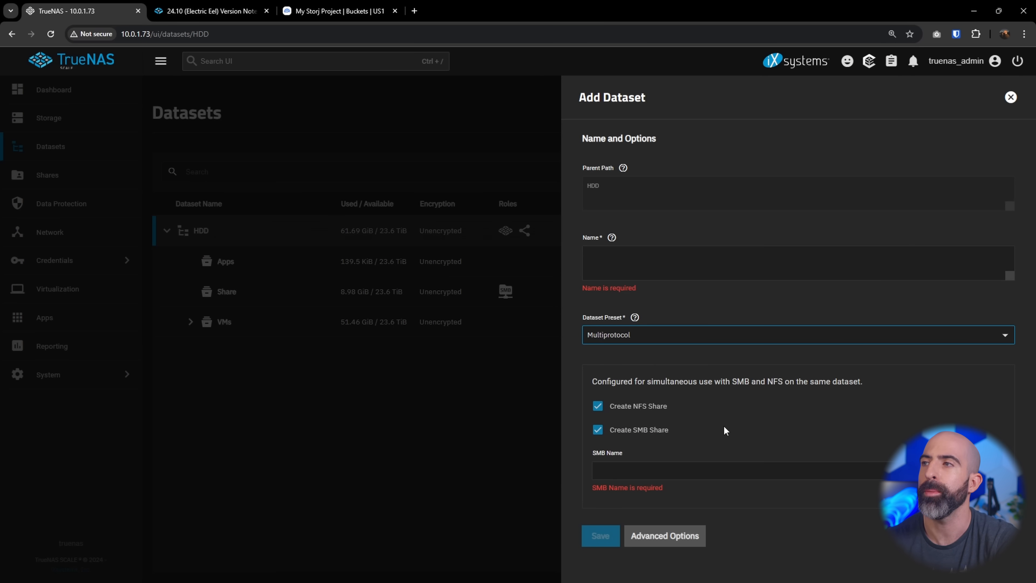
{"action": "mouse_move", "coordinate": [668, 344]}
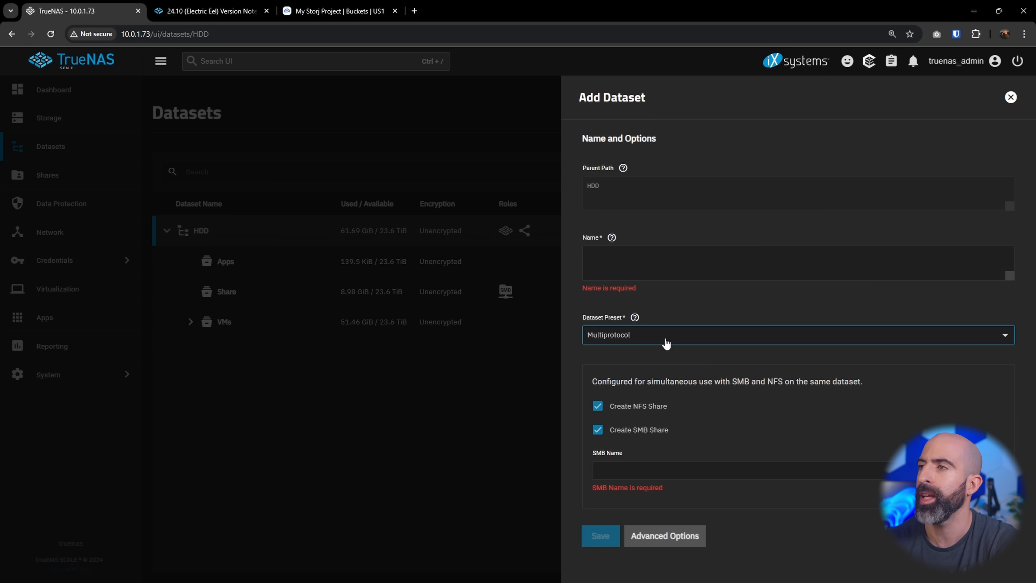
{"action": "left_click", "coordinate": [696, 439]}
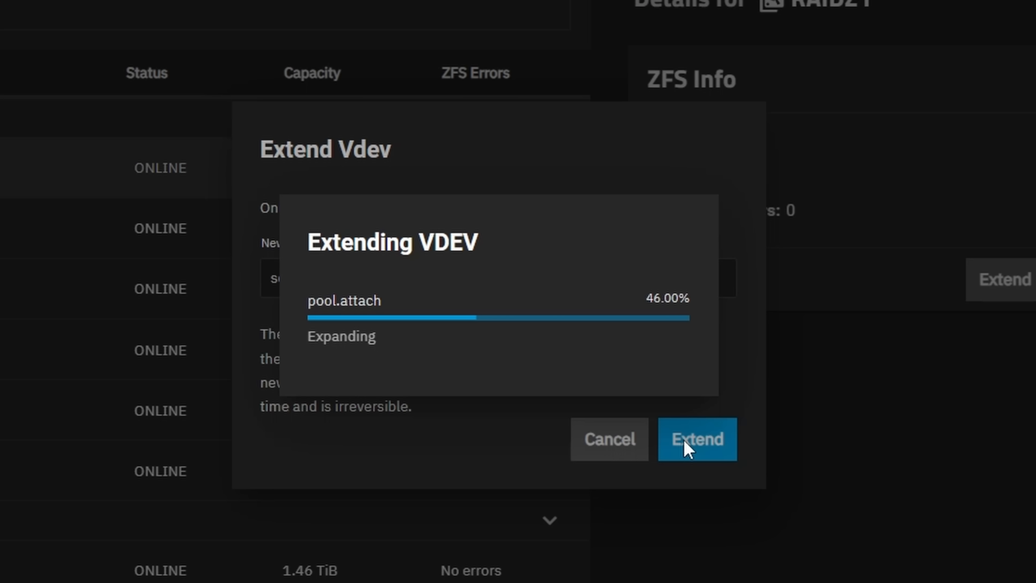